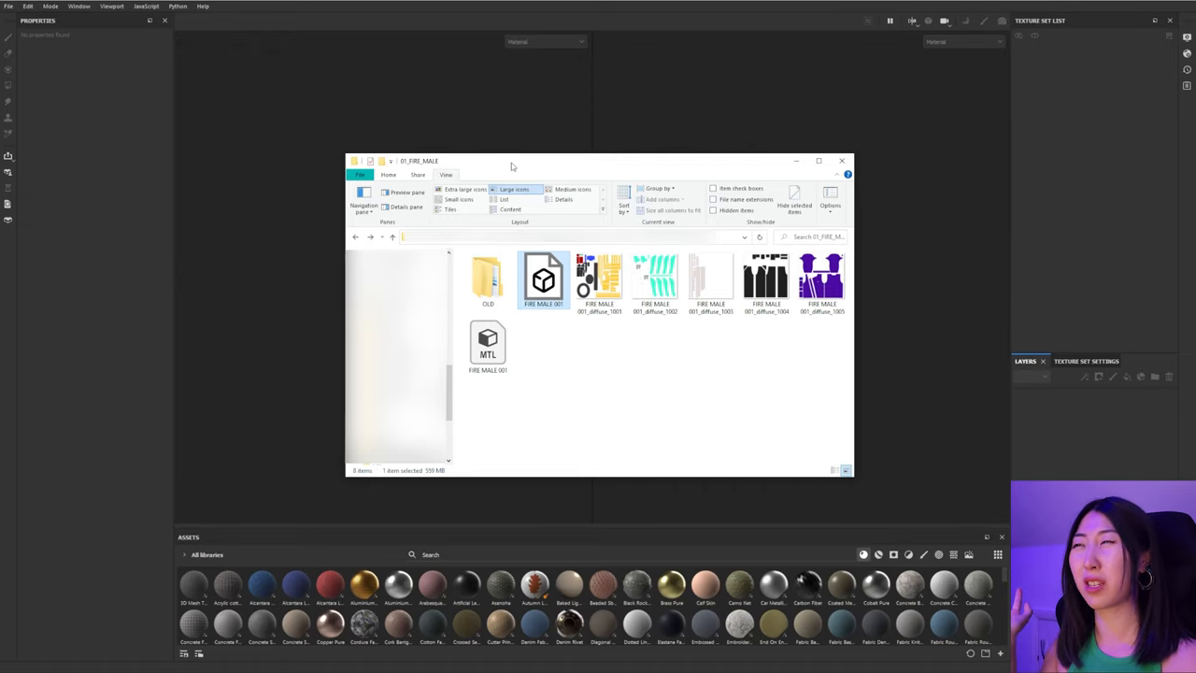
Step: Select the outfit's FBX model file in File Explorer for dragging into Painter
left_click(841, 161)
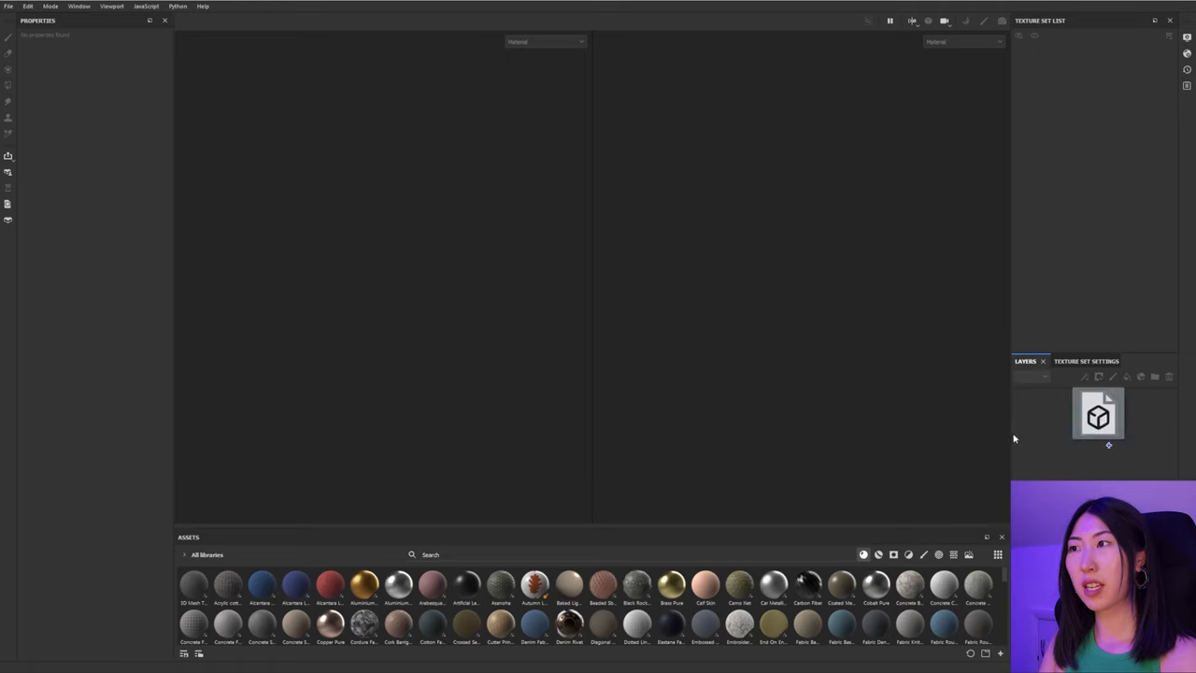
Step: Create a new project from the dropped outfit model at 4096 document resolution
left_click_drag(1099, 415, 389, 299)
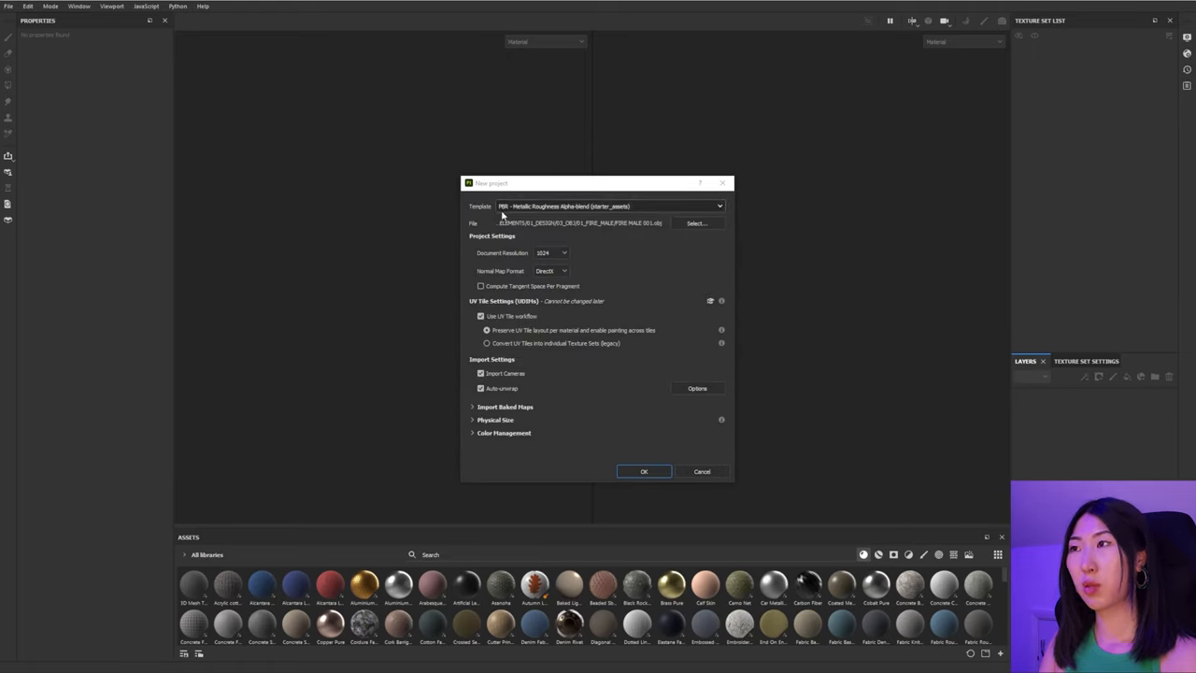
mouse_move(568, 250)
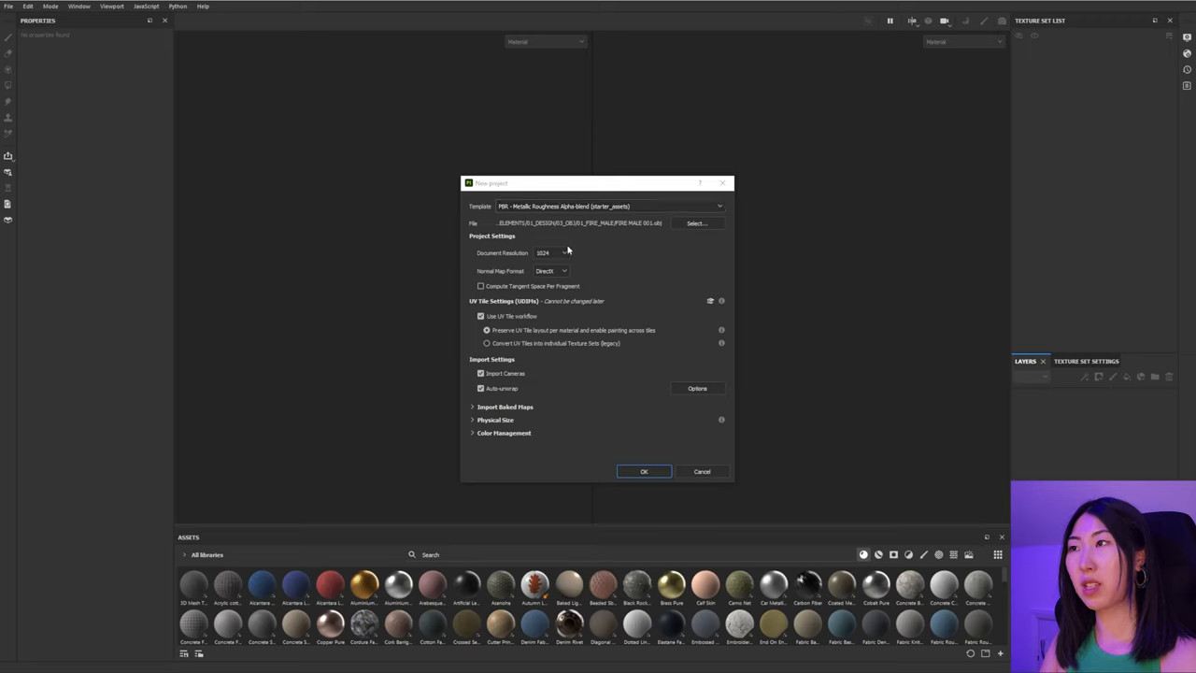
left_click(551, 253)
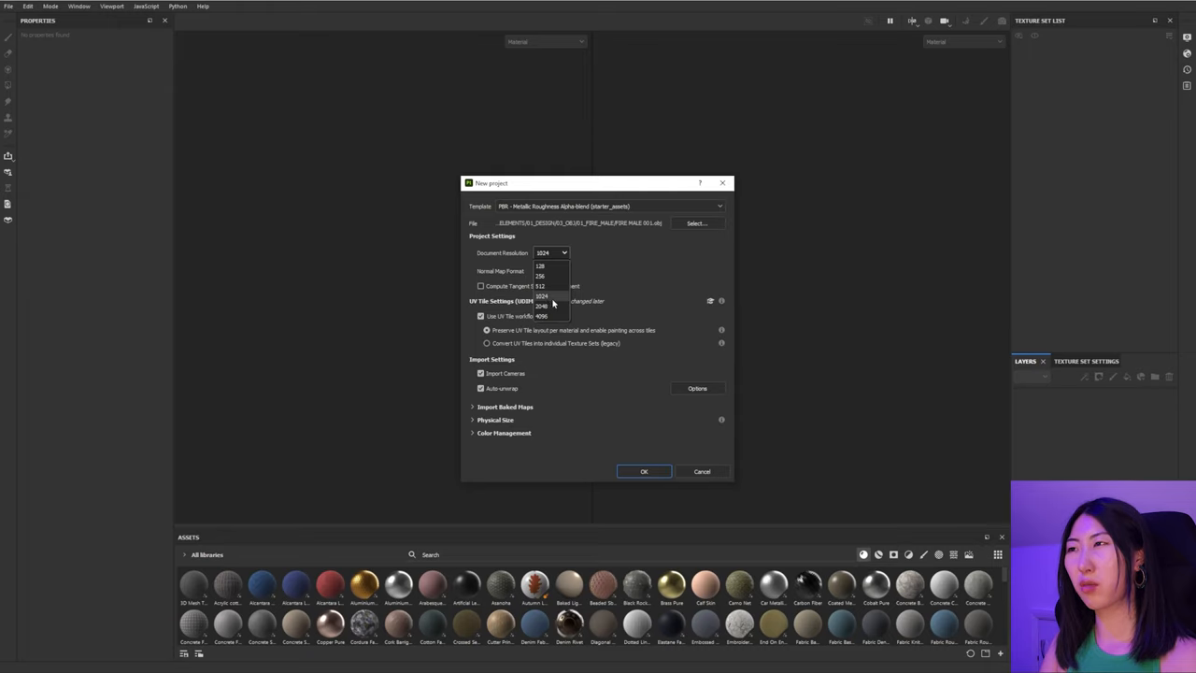
left_click(542, 314)
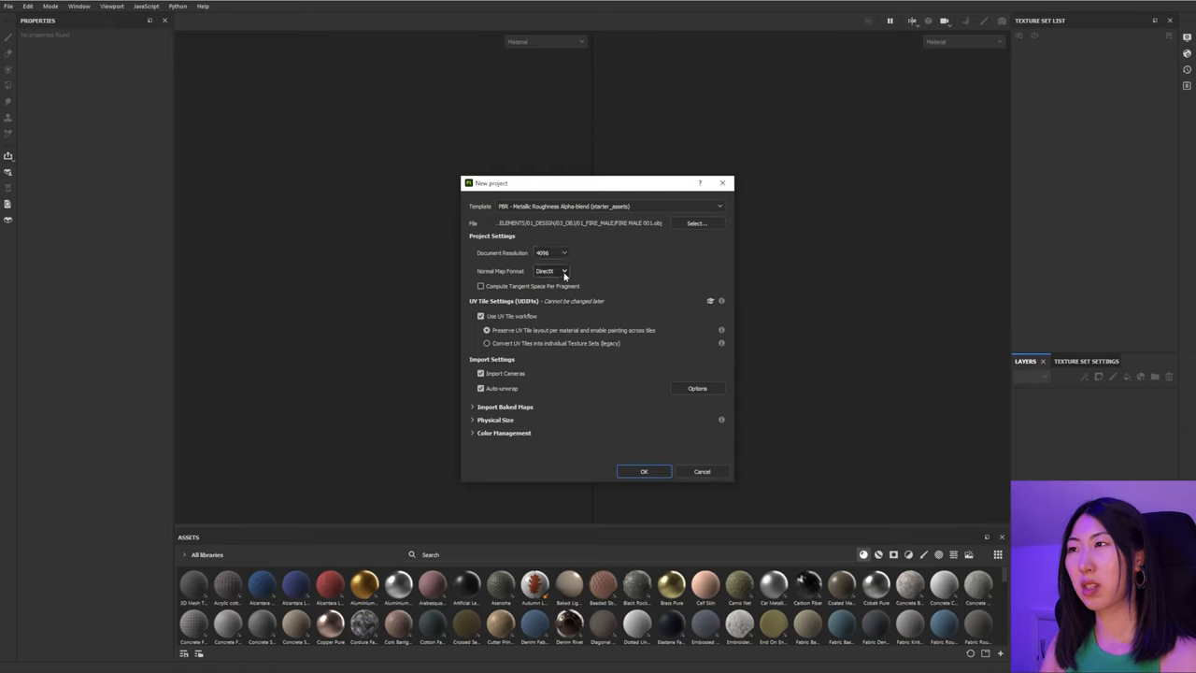
mouse_move(602, 343)
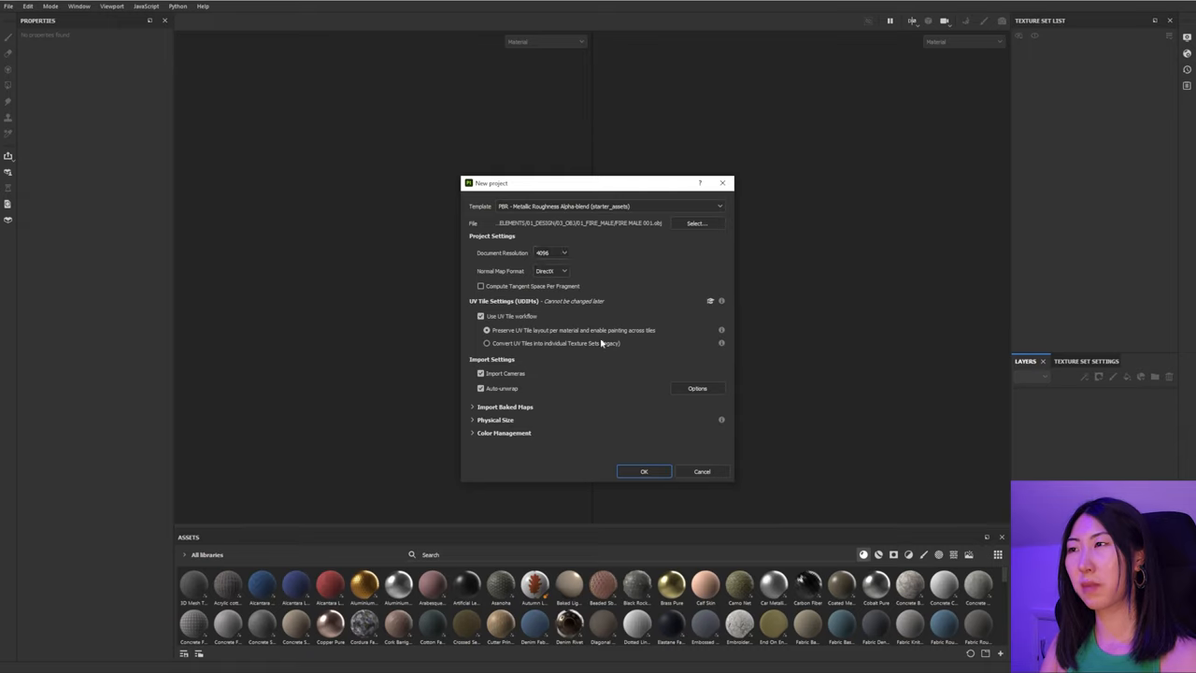
left_click(643, 471)
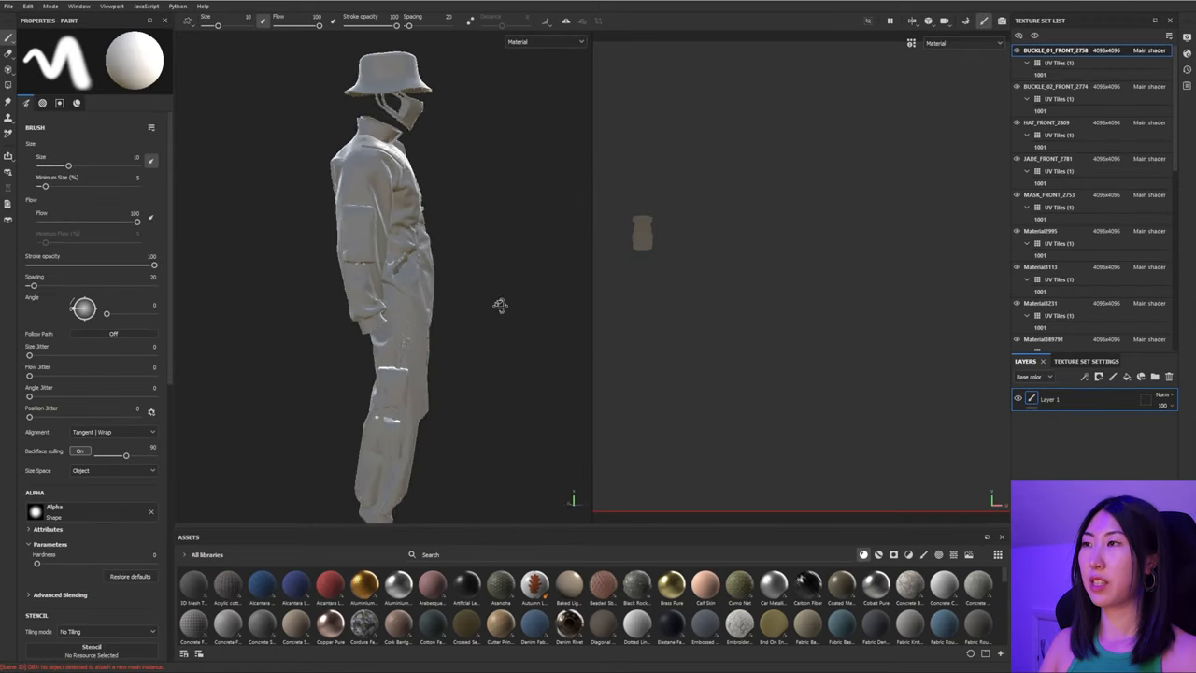
Step: Orbit to the model's front and bring up the Bake Mesh Maps settings
left_click_drag(421, 280, 355, 280)
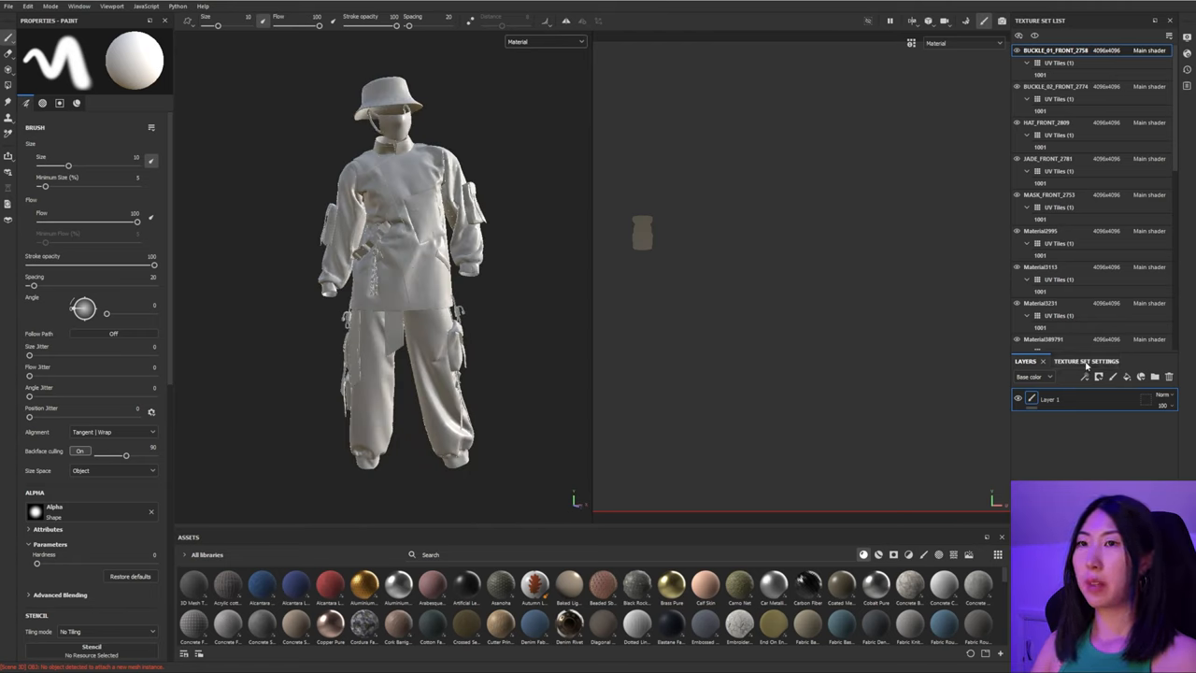
left_click(1080, 361)
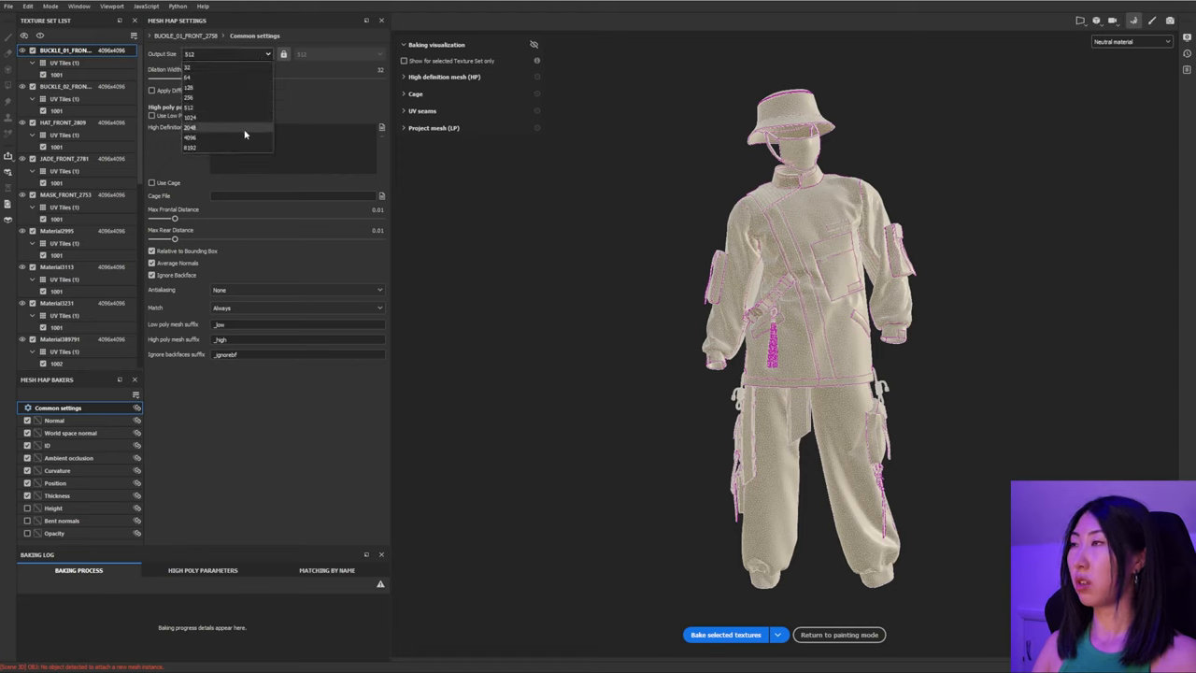
Step: Bake the selected texture sets' mesh maps at 2048 output size
left_click(191, 127)
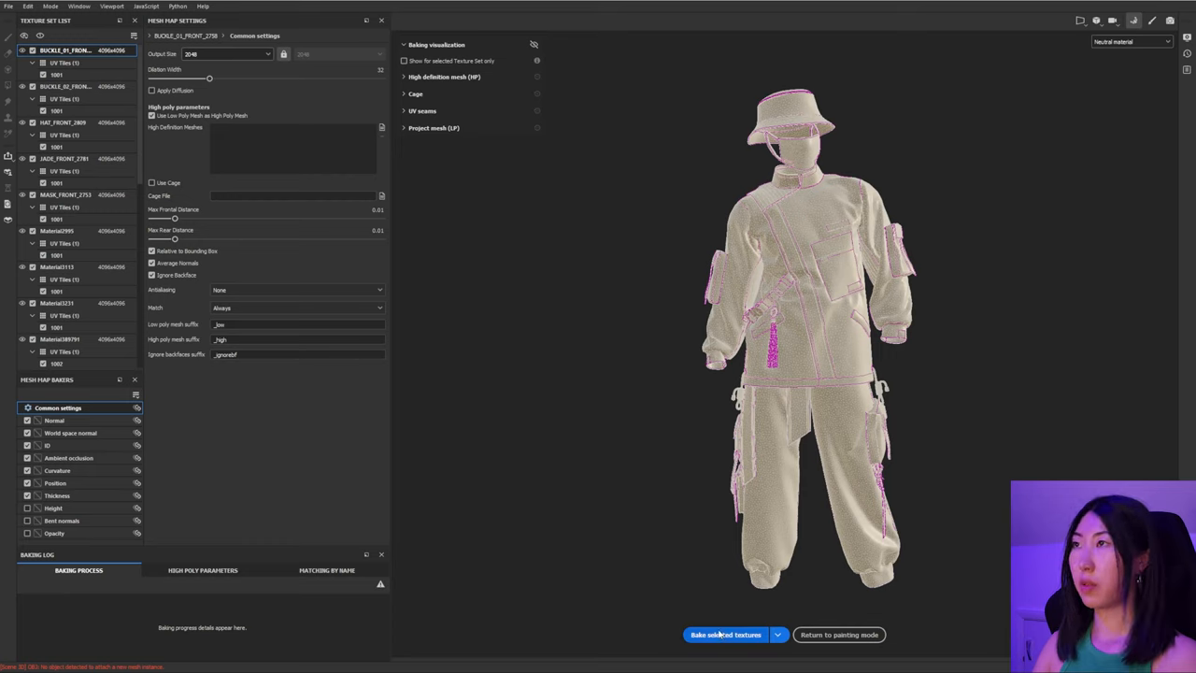
mouse_move(758, 615)
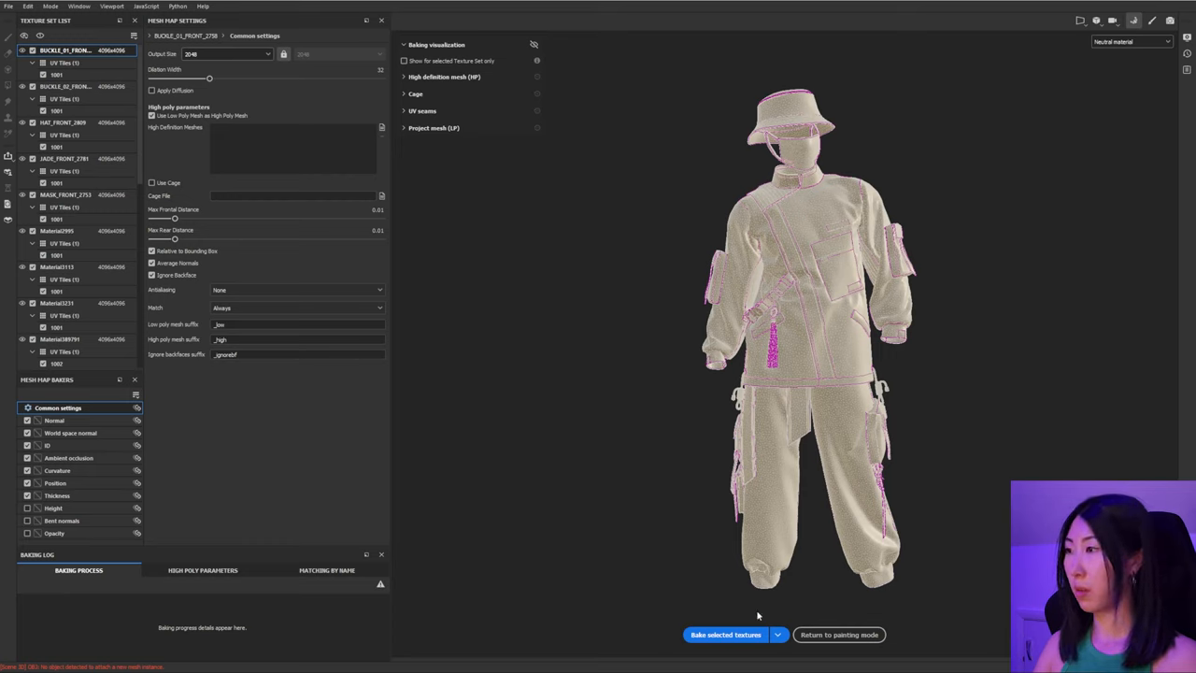
mouse_move(729, 632)
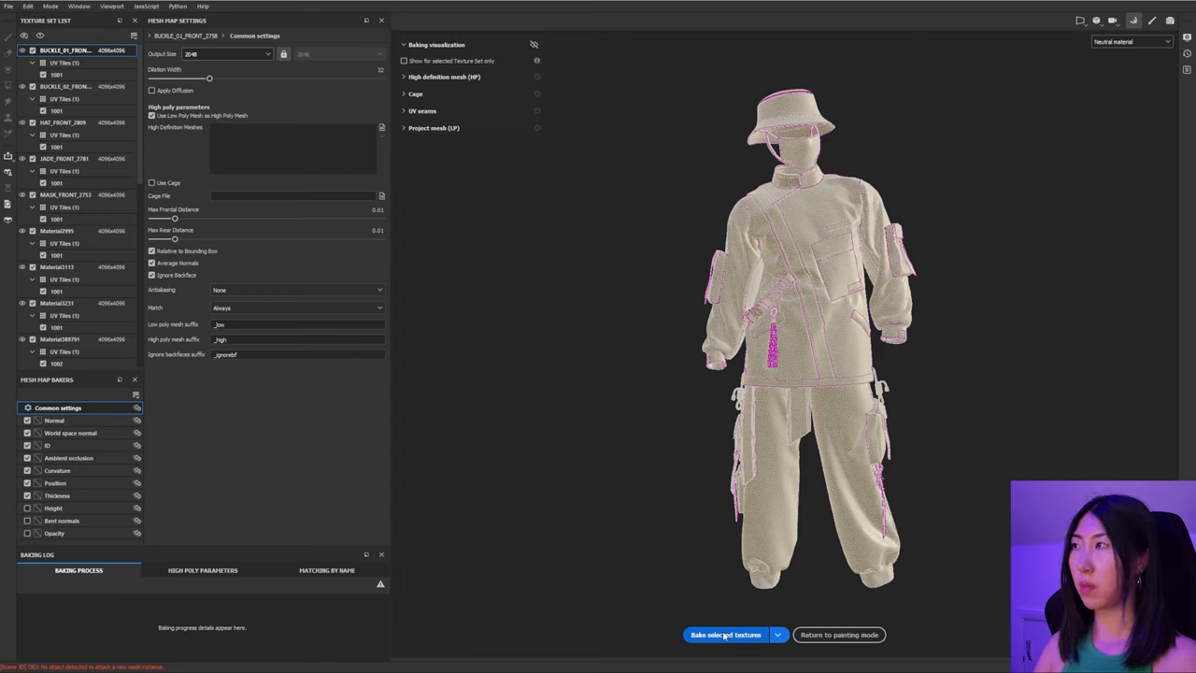
left_click(725, 636)
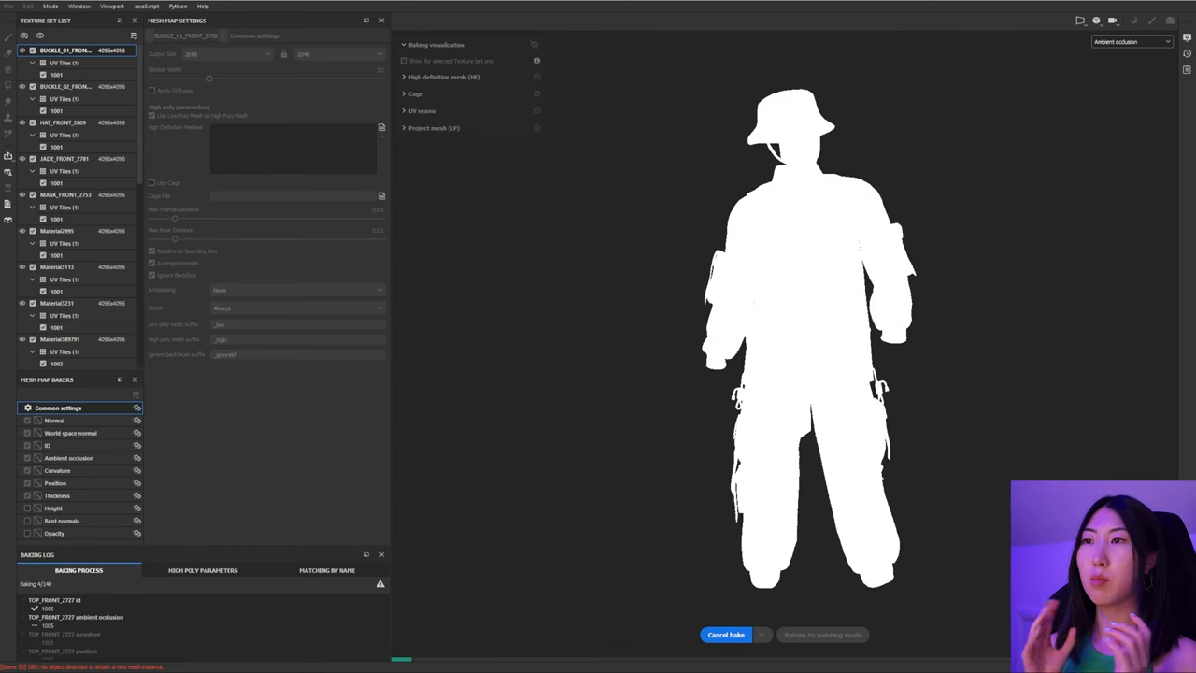
left_click(1130, 41)
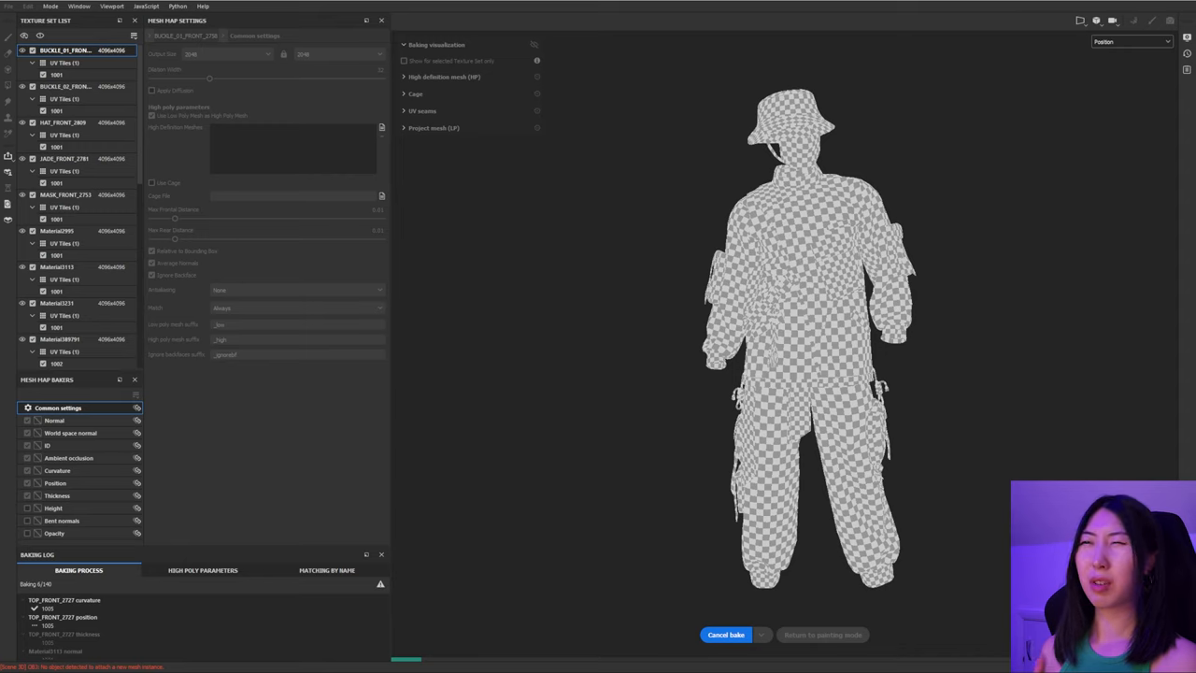
left_click(1131, 41)
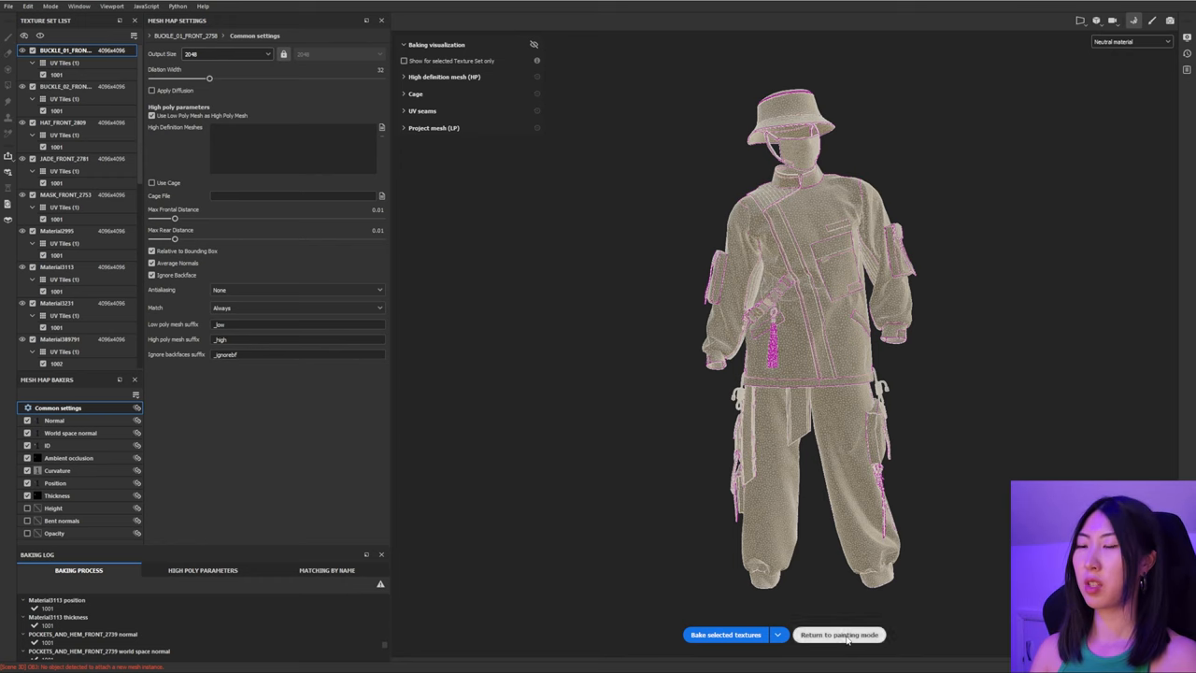
Step: Return to painting mode and browse texture sets to the jacket top in the UV view
left_click(839, 633)
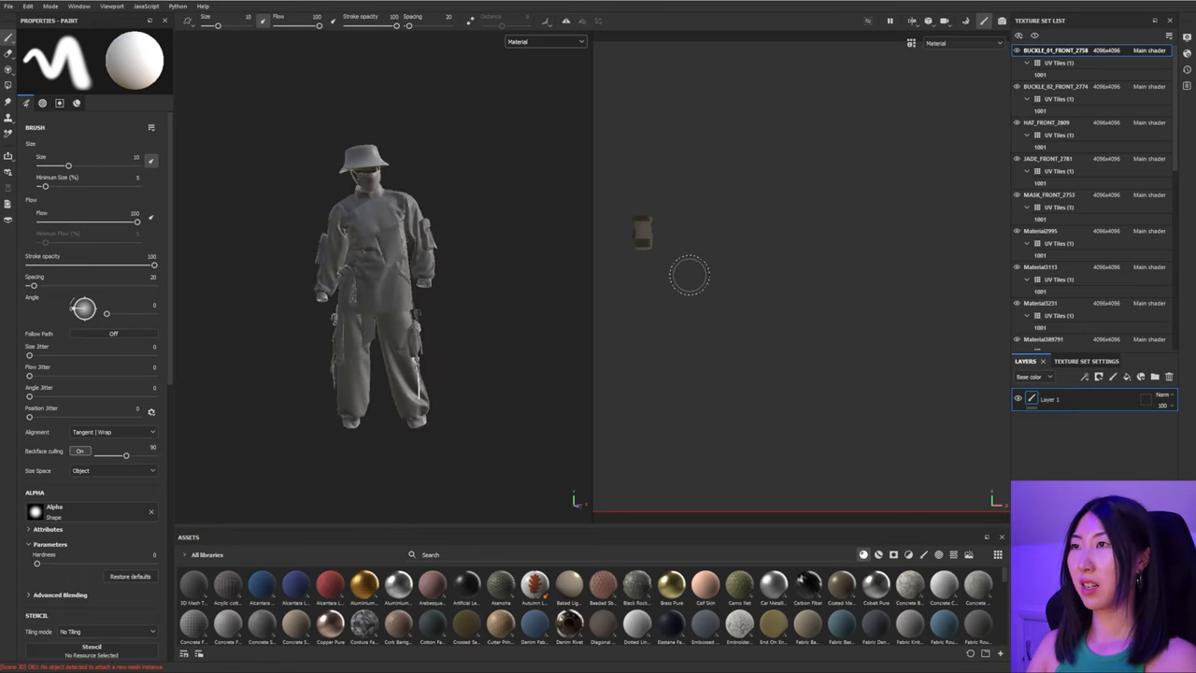
left_click(1056, 86)
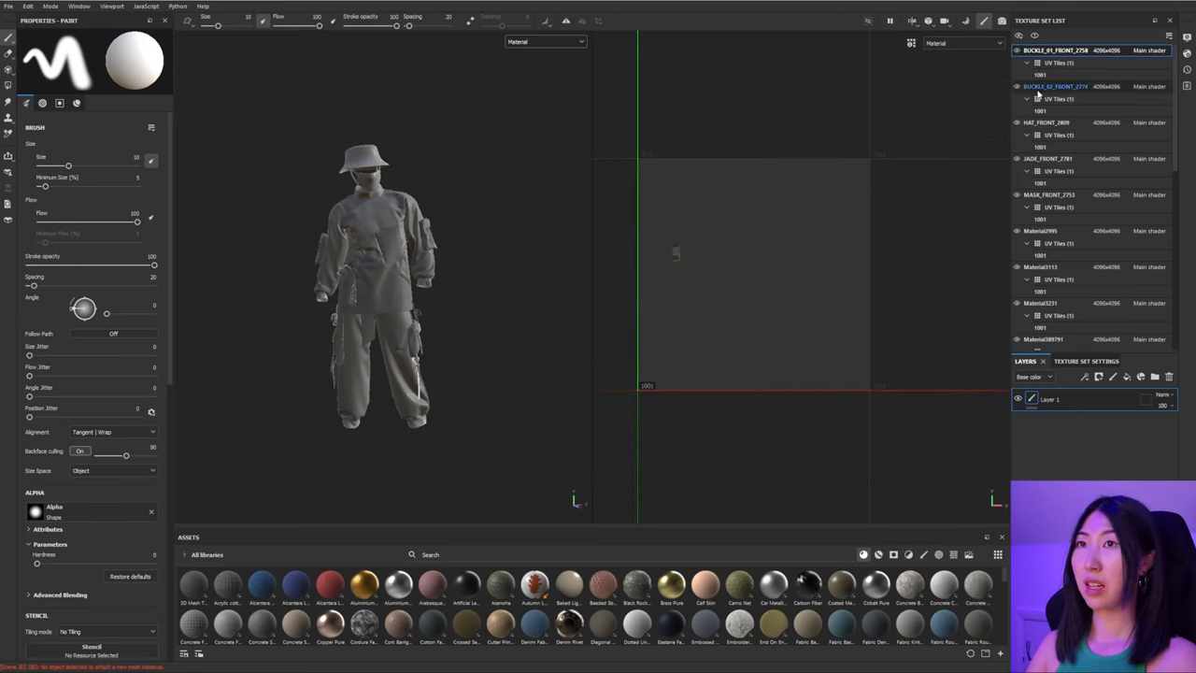
left_click(1051, 157)
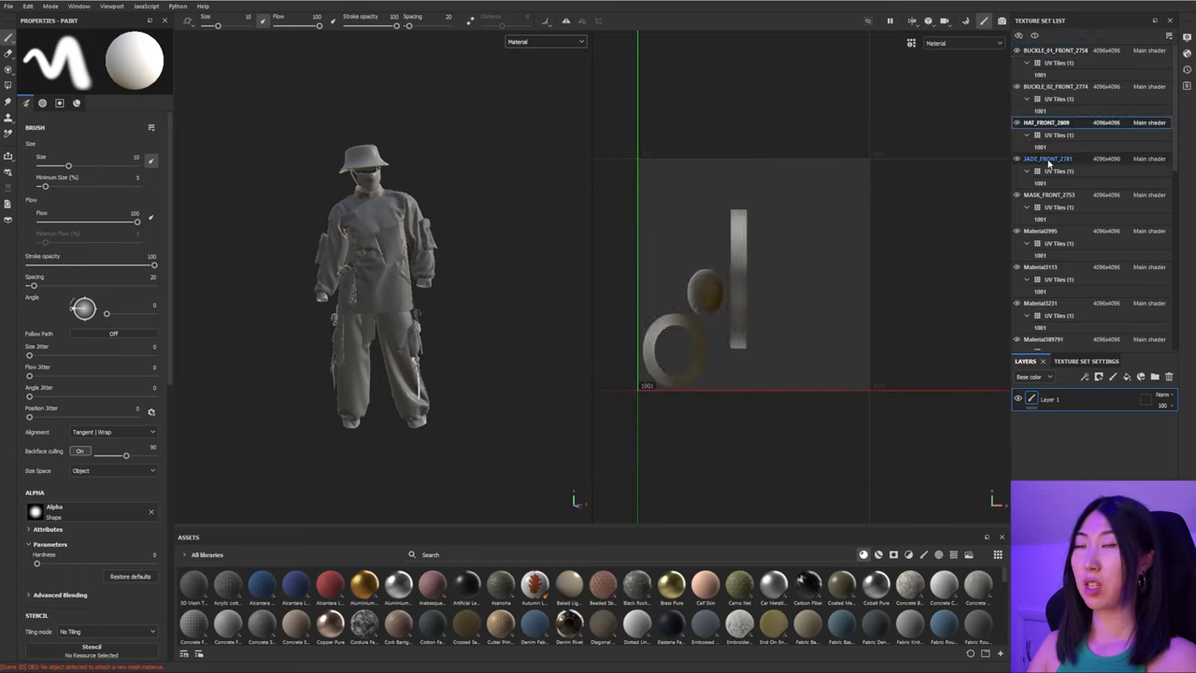
left_click(1049, 195)
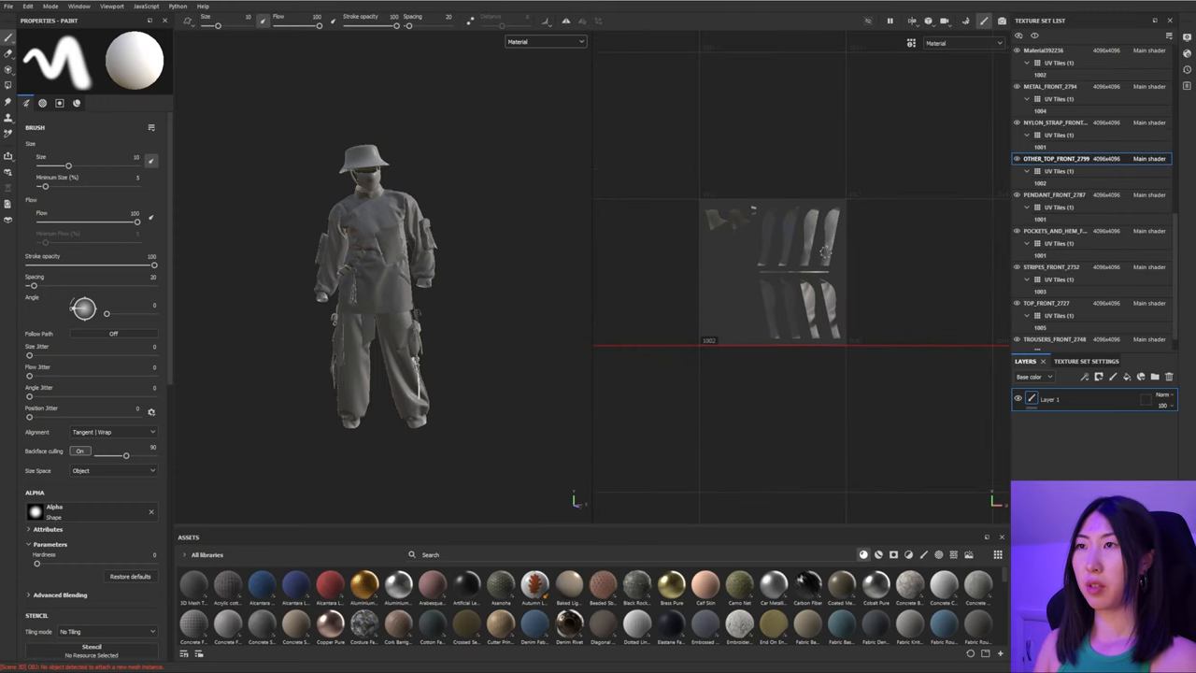
left_click(1050, 232)
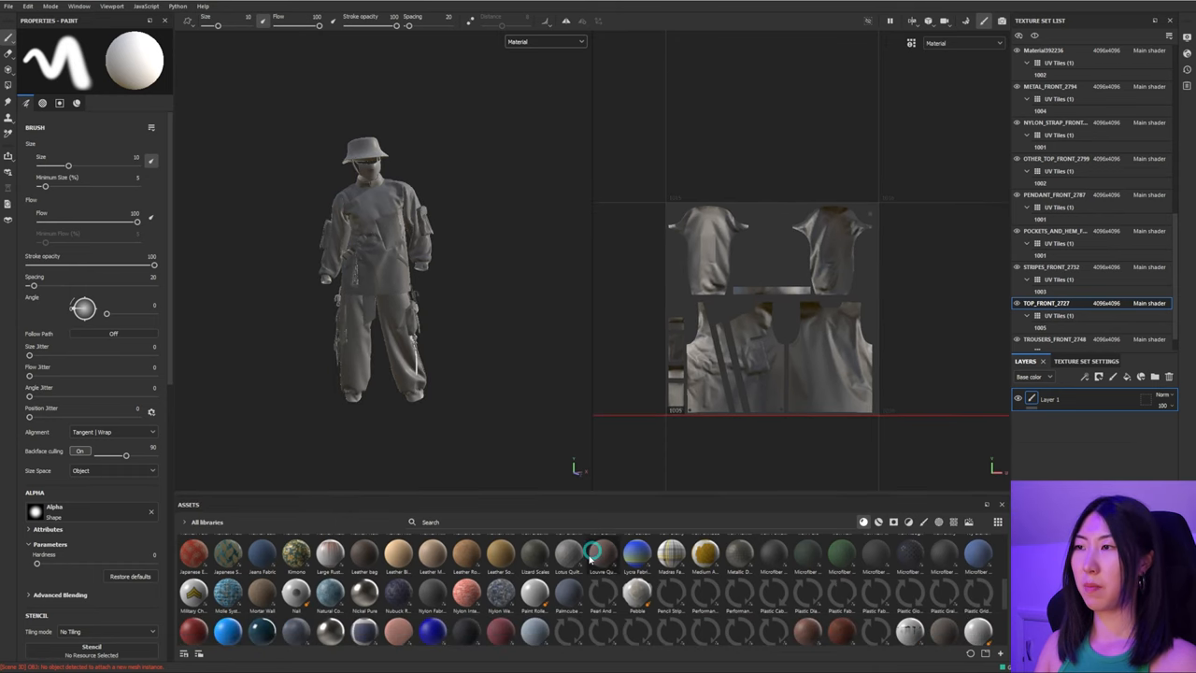
scroll("down", 3)
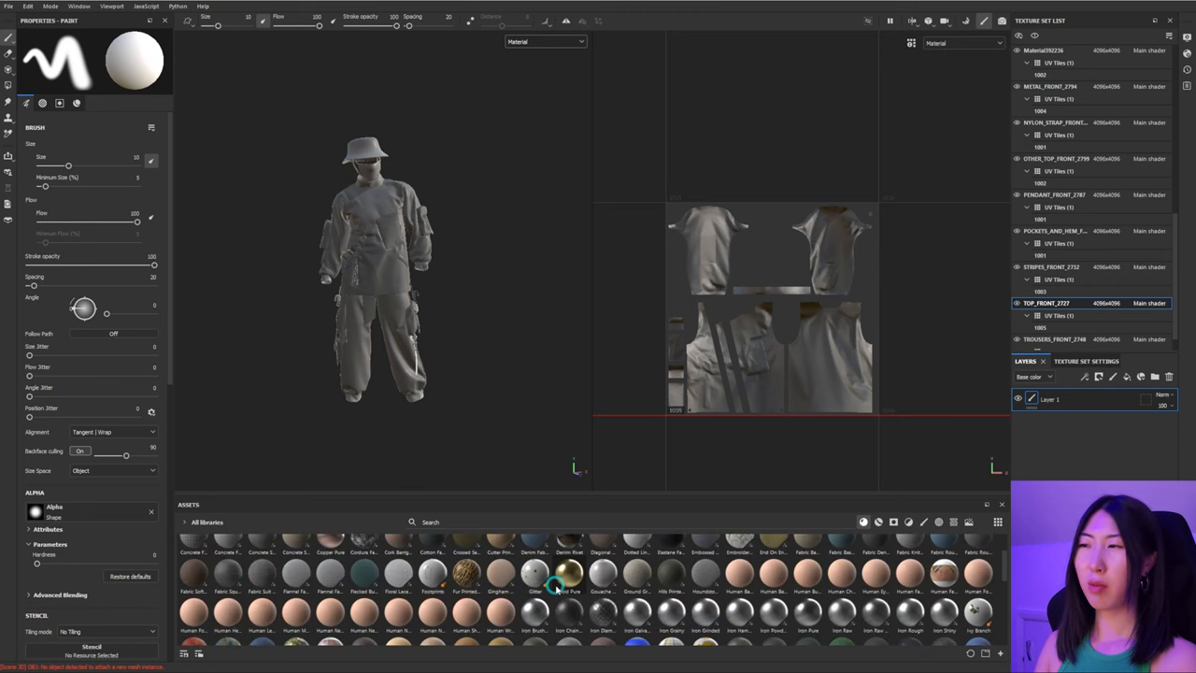
mouse_move(565, 584)
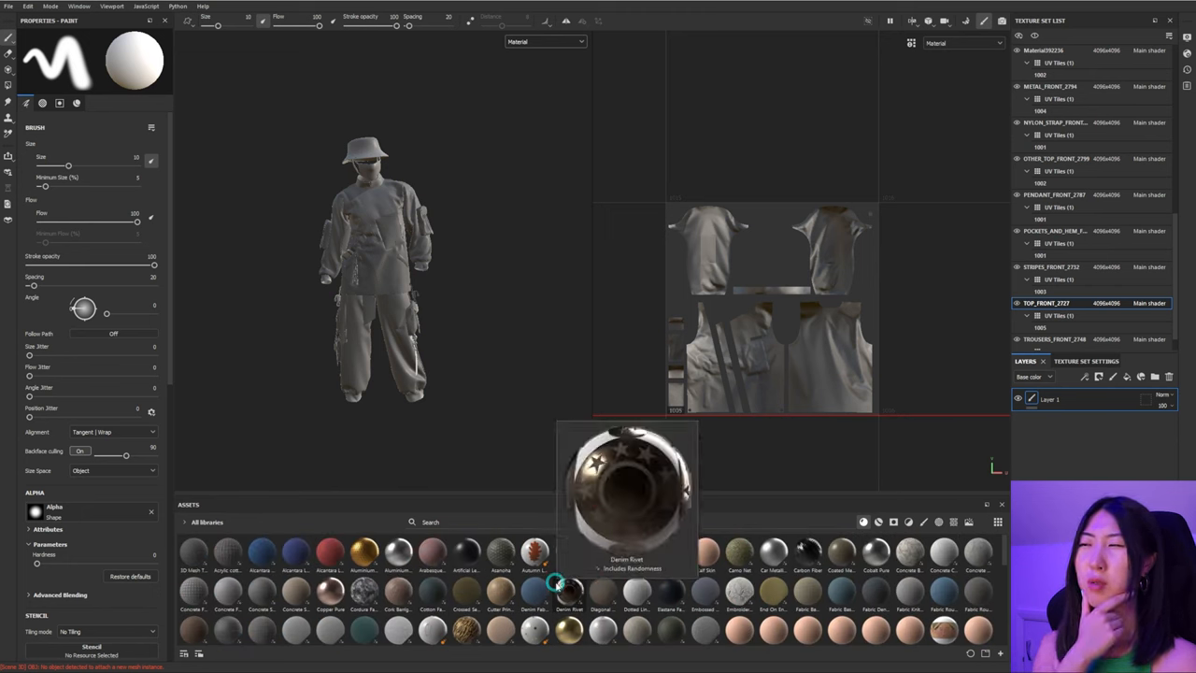
mouse_move(501, 568)
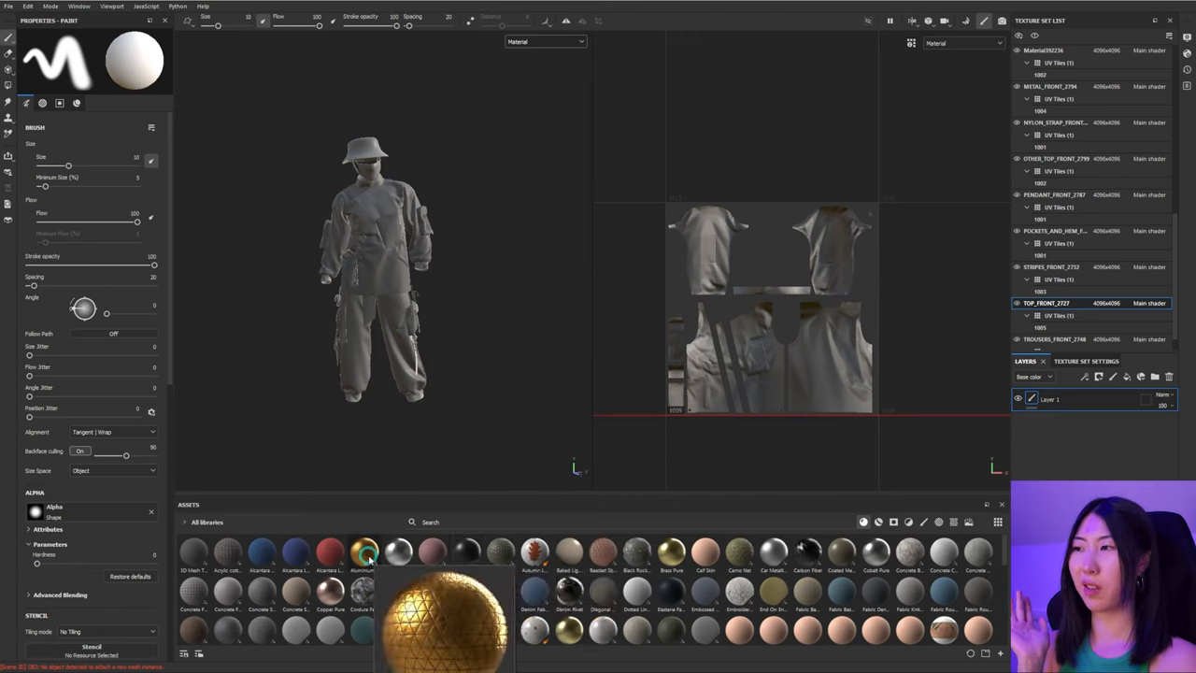
mouse_move(570, 589)
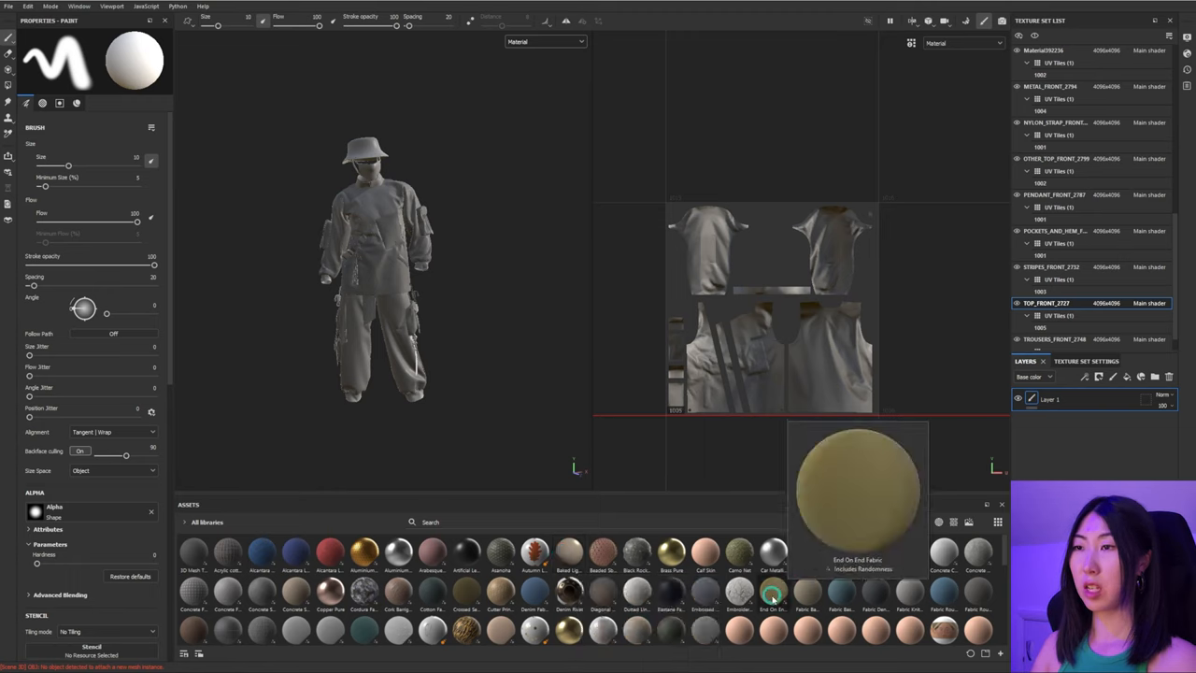
mouse_move(664, 624)
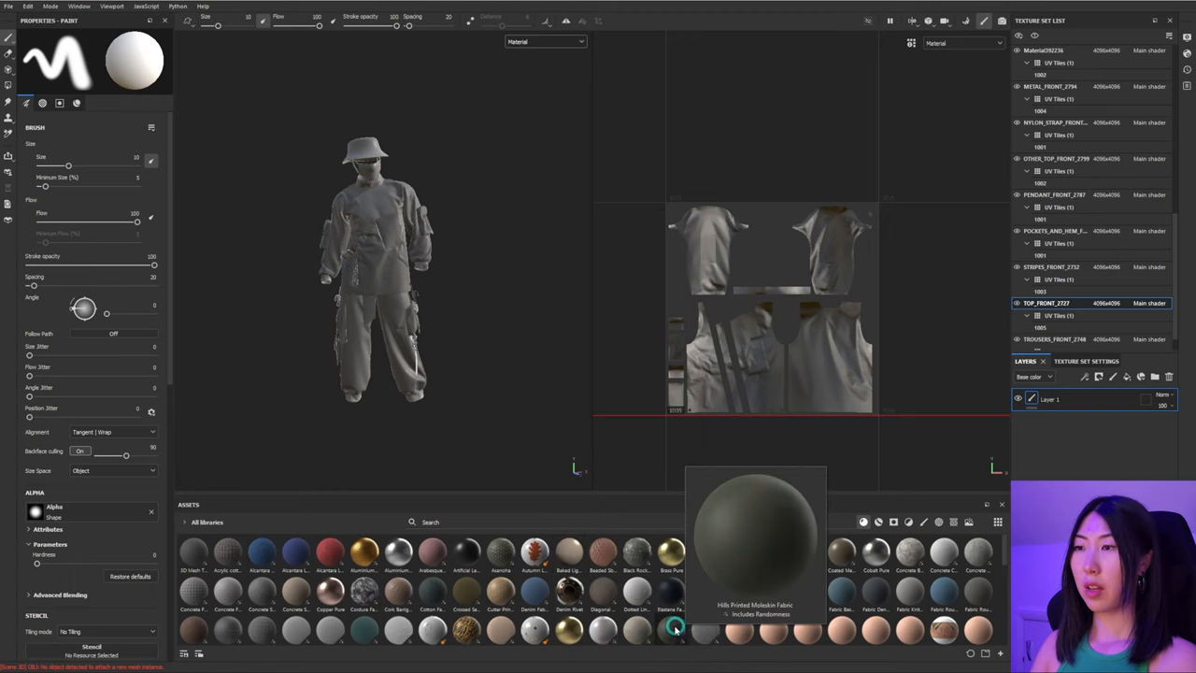
Step: Apply the printed nylon fabric to the jacket and recolour its pattern pink and blue
left_click_drag(673, 628, 393, 336)
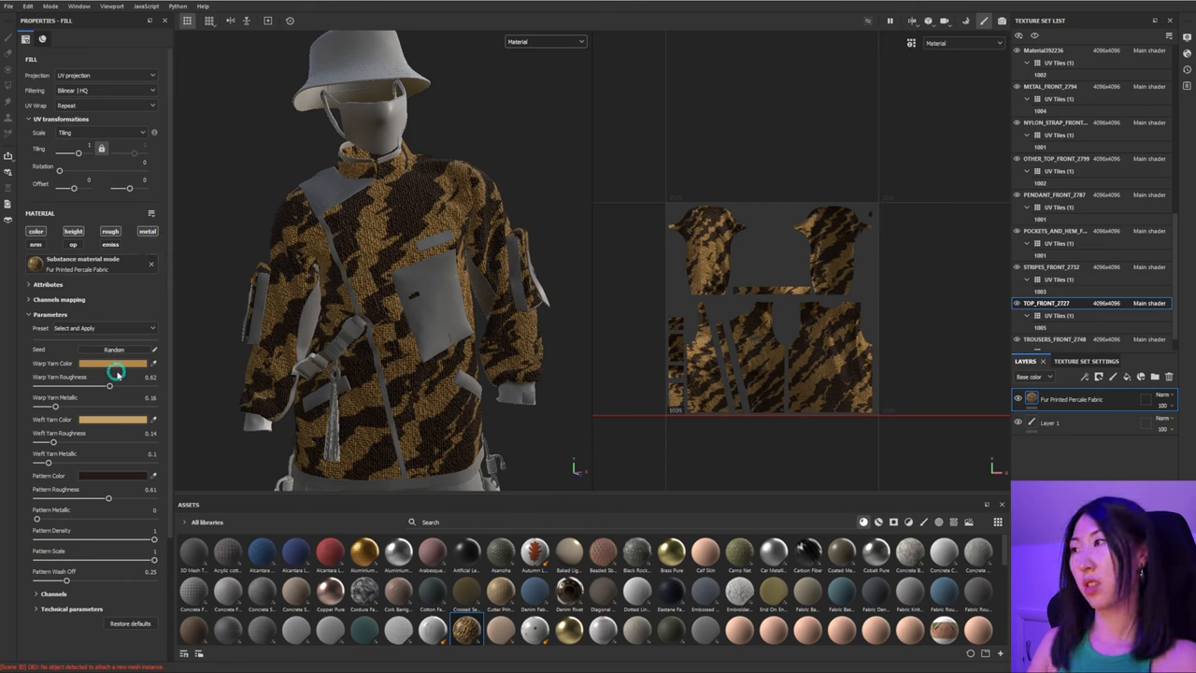
left_click(105, 363)
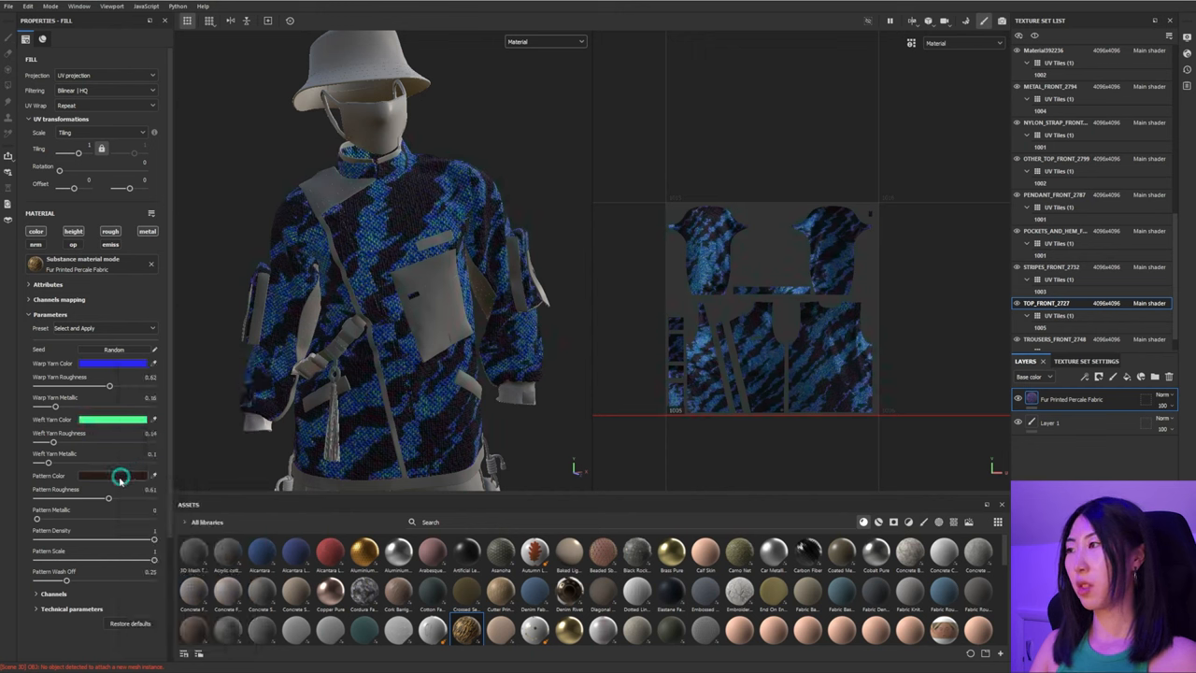
left_click(116, 476)
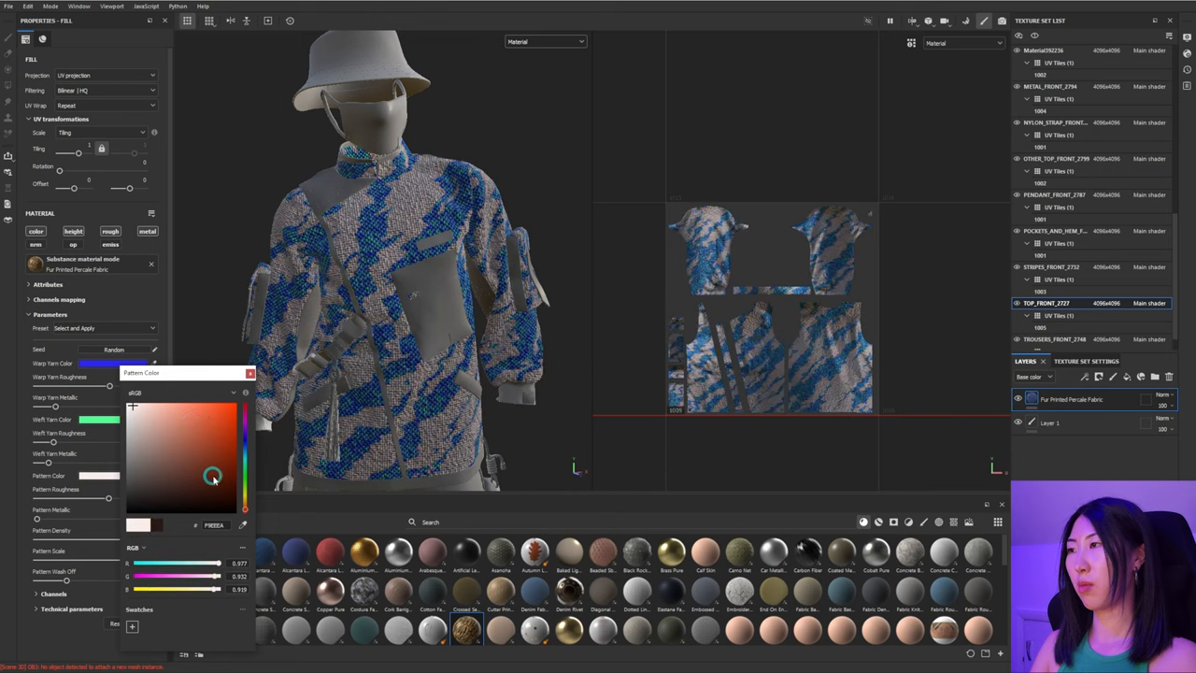
left_click(198, 415)
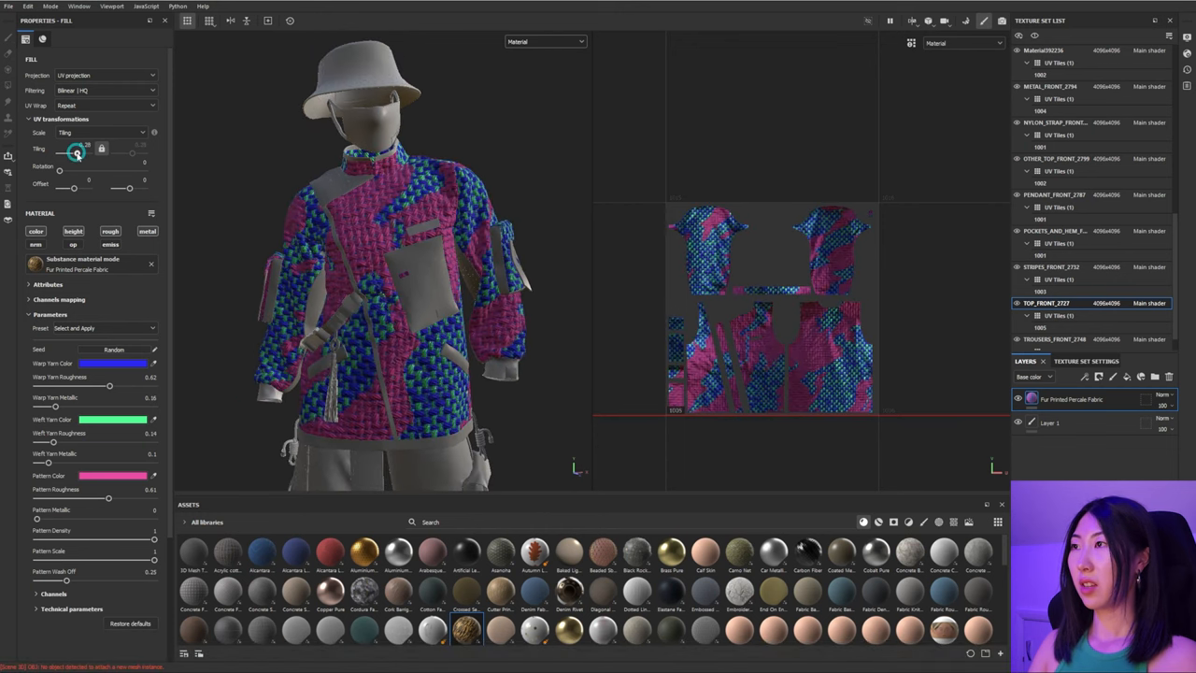
Step: Adjust the fabric print's UV tiling to a larger pattern scale
left_click_drag(79, 153, 94, 153)
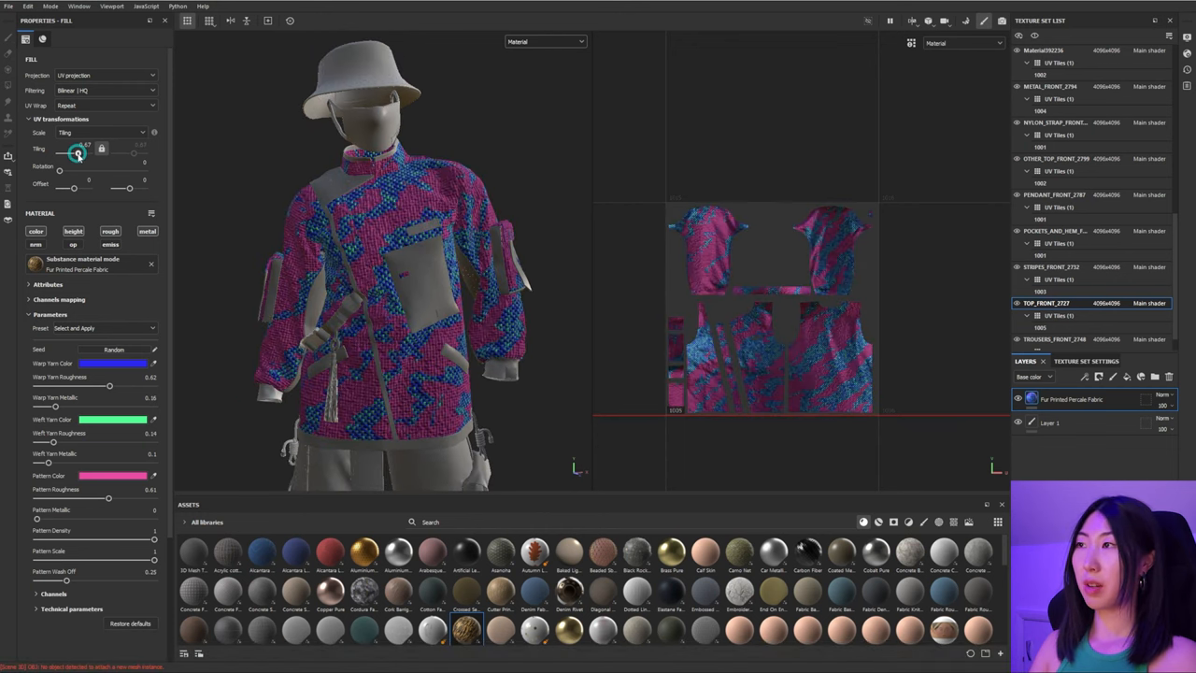
left_click_drag(79, 153, 78, 153)
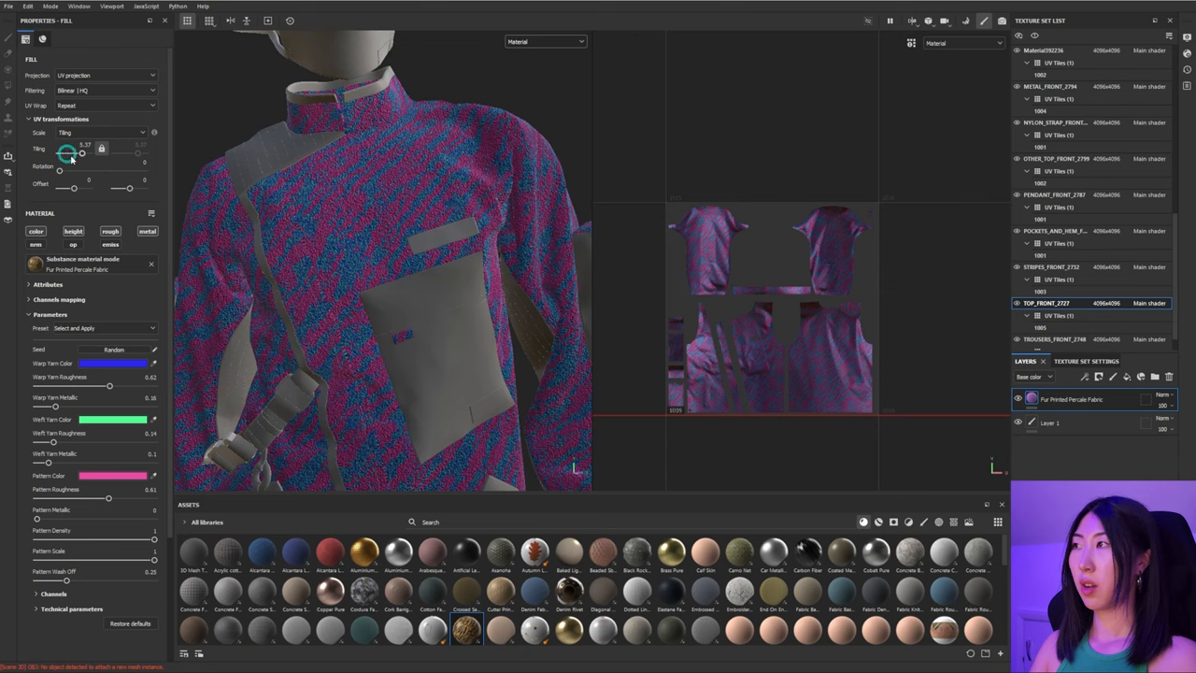
left_click_drag(67, 153, 86, 153)
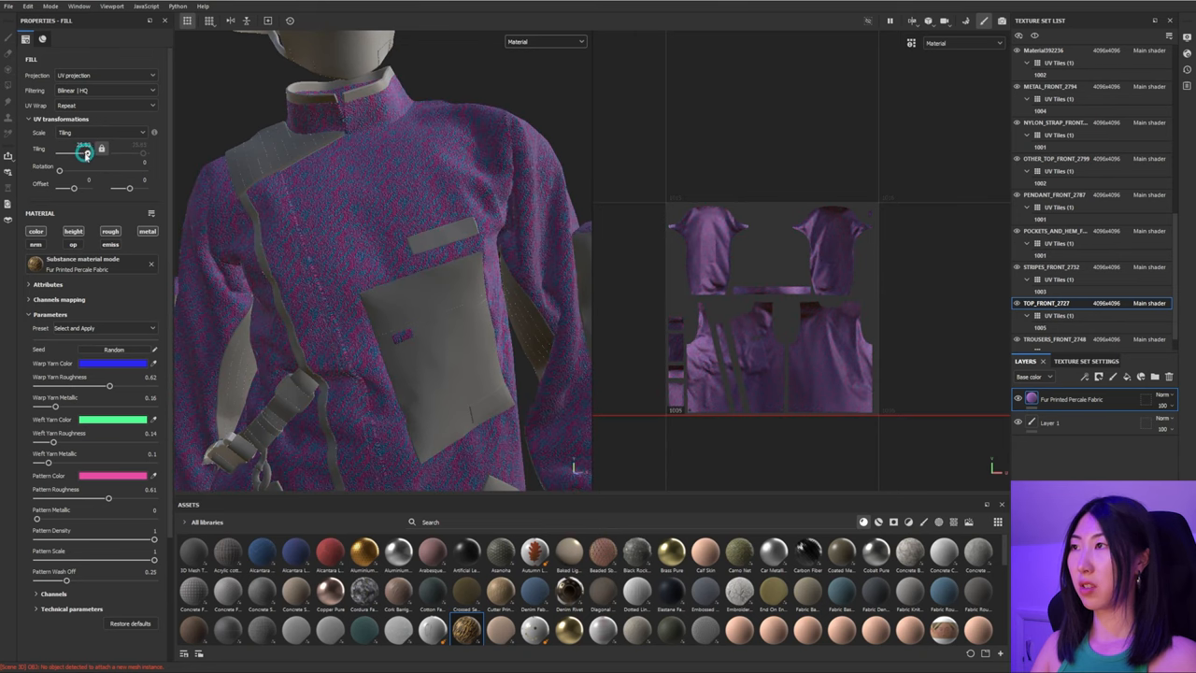
left_click_drag(86, 154, 78, 154)
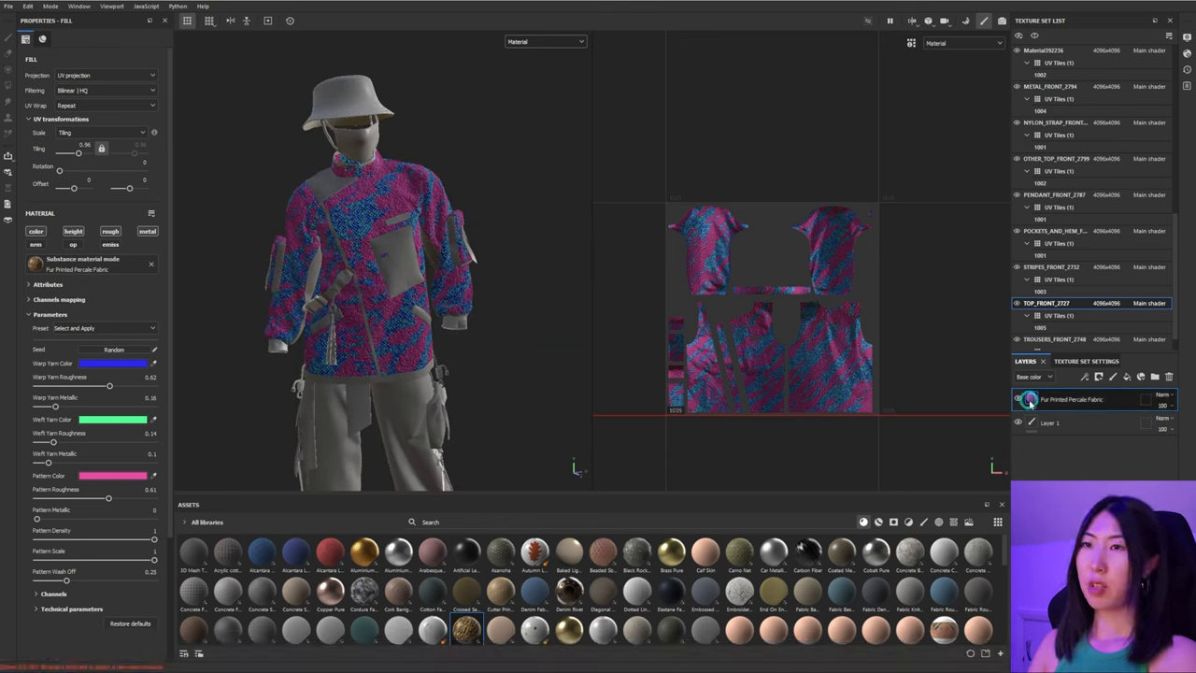
Step: Add a blank fill layer above the printed fabric, ready for the PATTERN-01.jpg import
left_click(1017, 400)
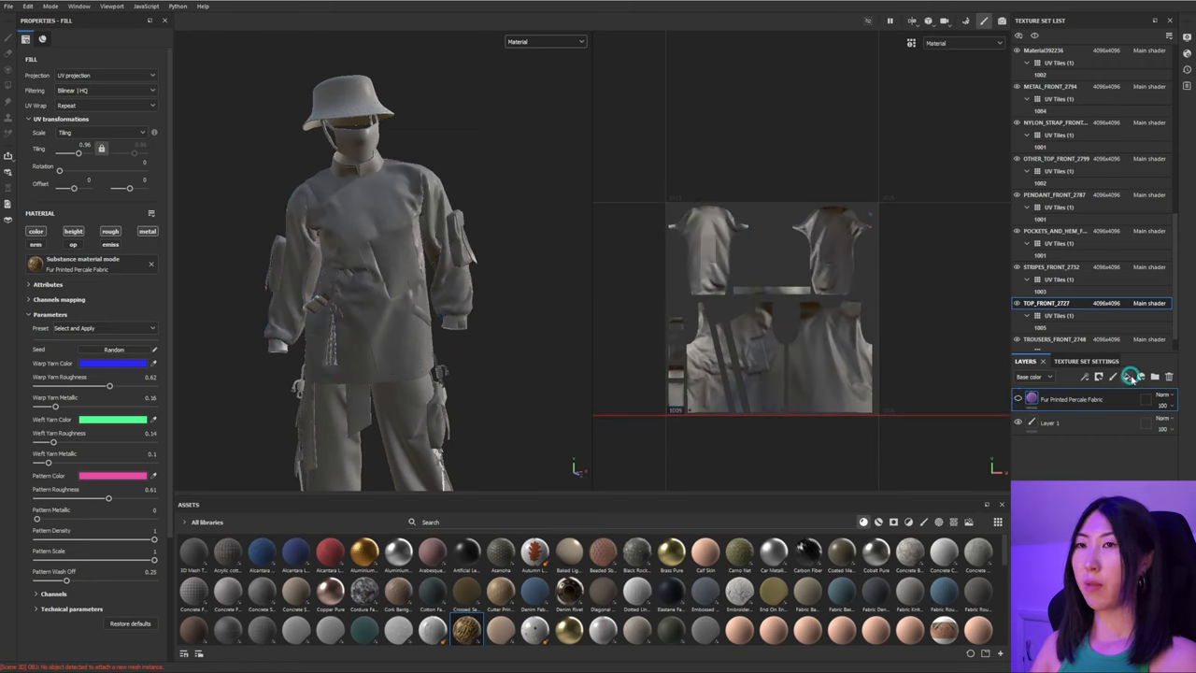
left_click(1105, 376)
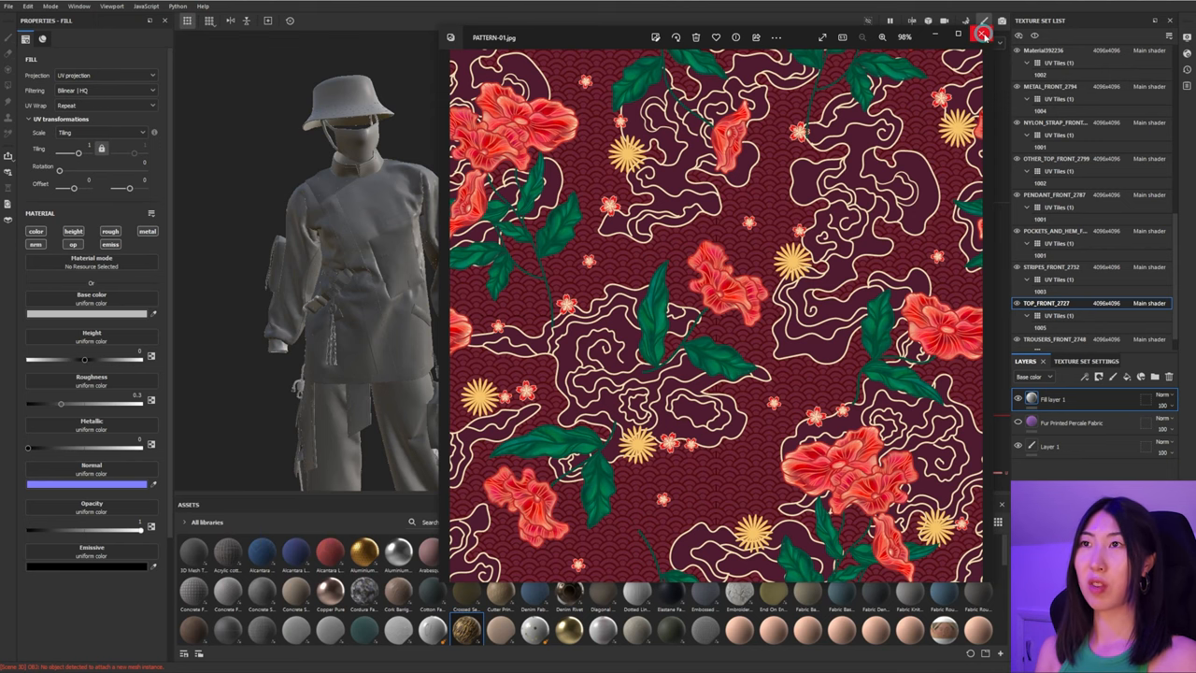
Step: Import the red floral pattern image into the current project as the jacket's base colour
left_click(978, 30)
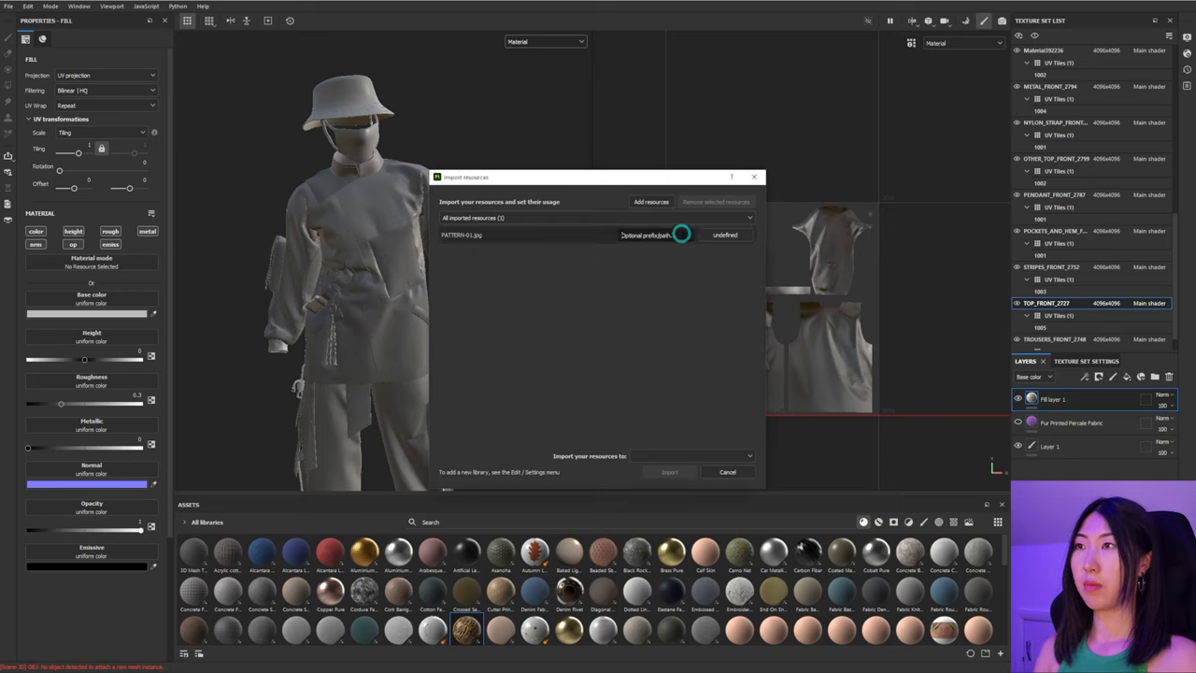
left_click(725, 235)
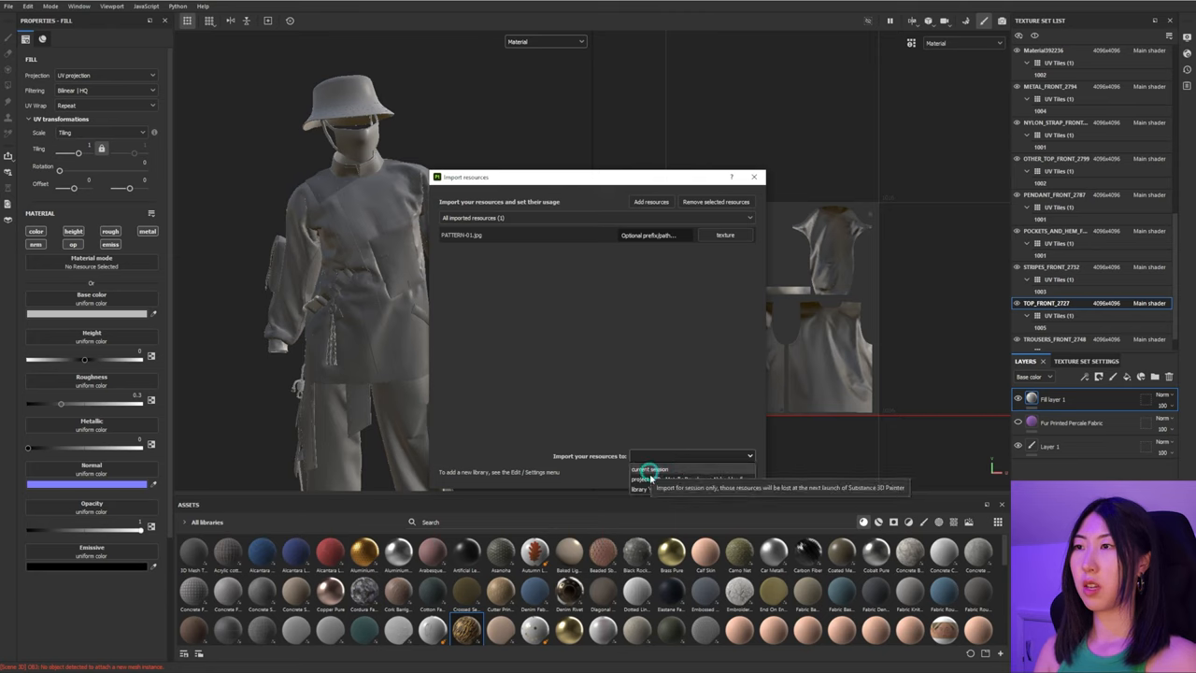
left_click(677, 479)
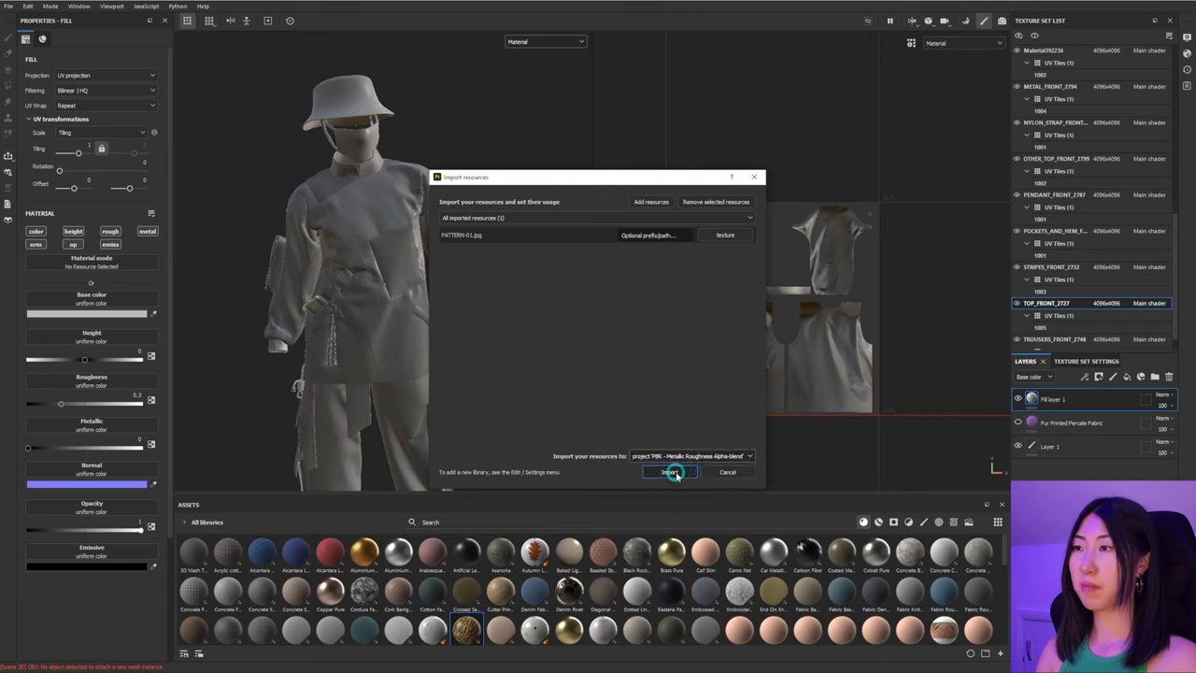
left_click(696, 456)
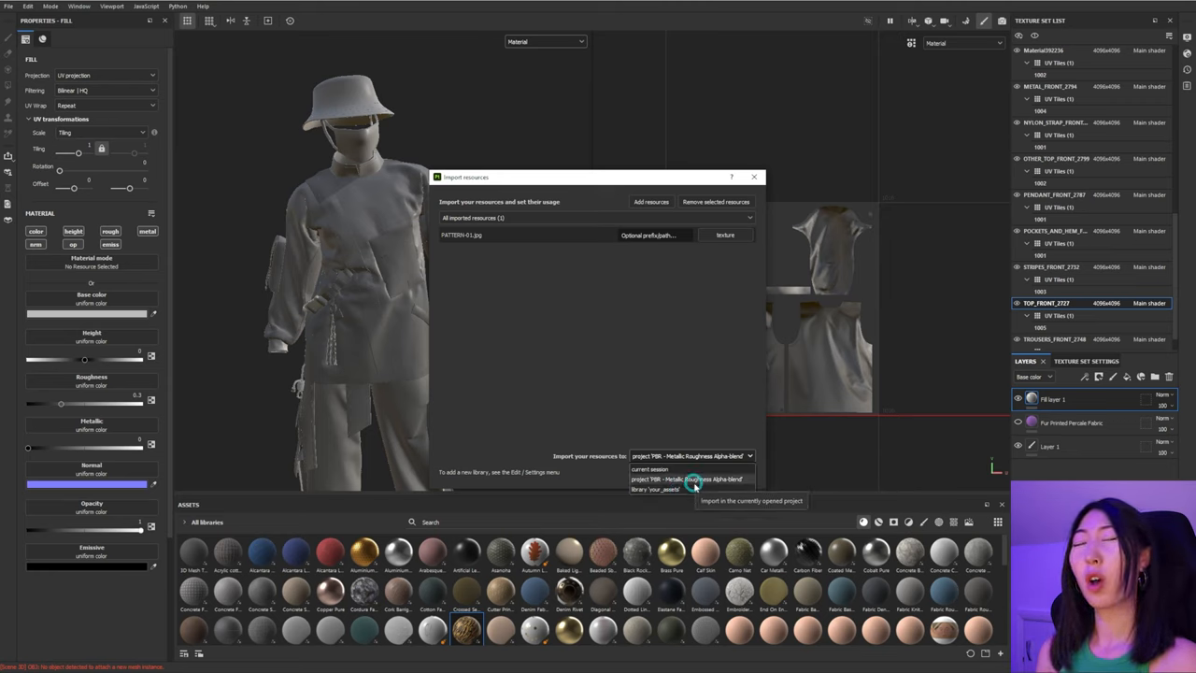
left_click(689, 478)
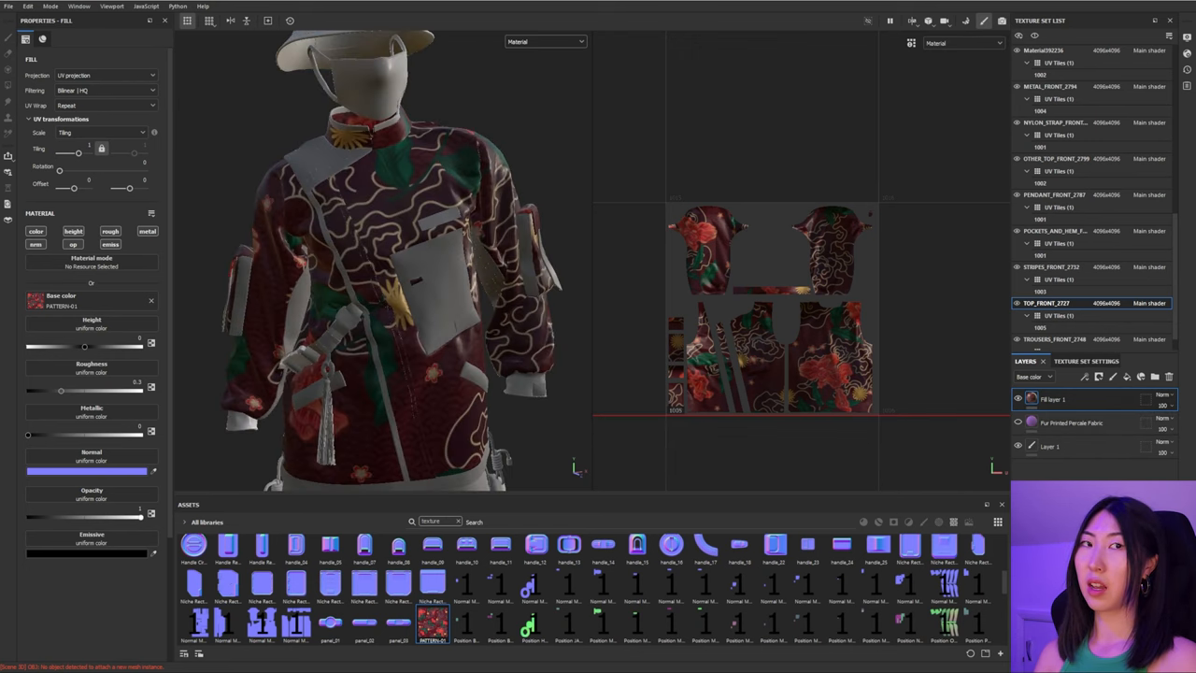
Step: Import PATTERN-01-NORMAL.jpg into the project as a texture resource
double_click(439, 624)
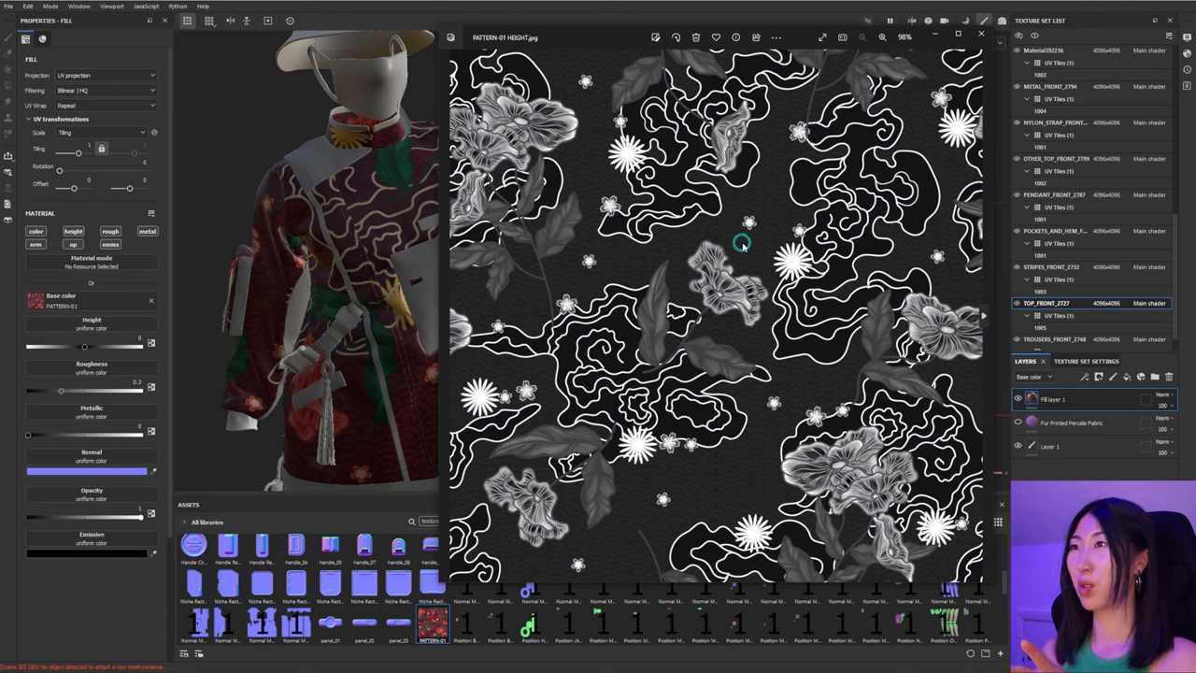
mouse_move(783, 175)
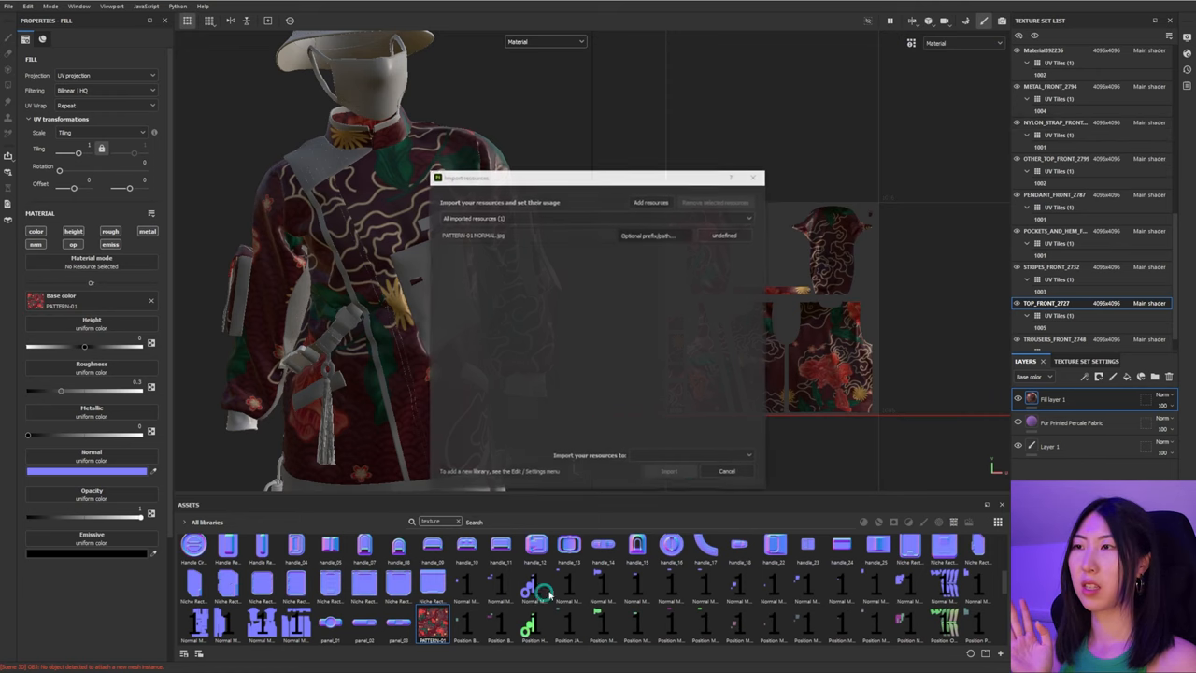
left_click(725, 236)
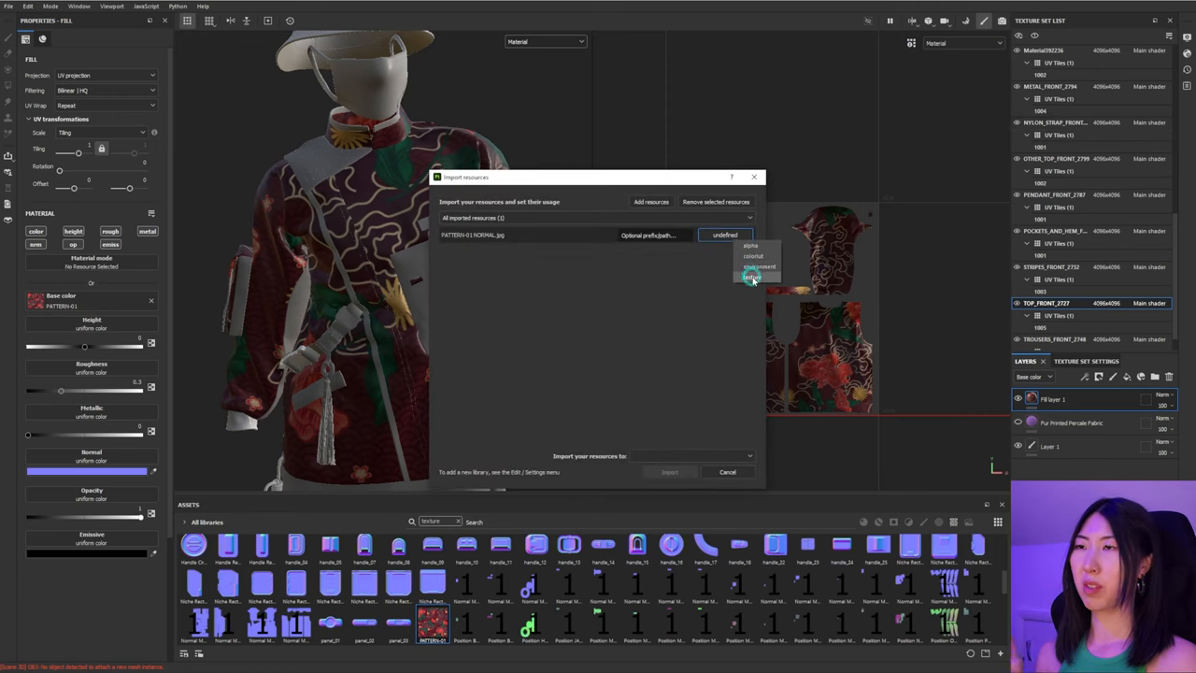
left_click(752, 276)
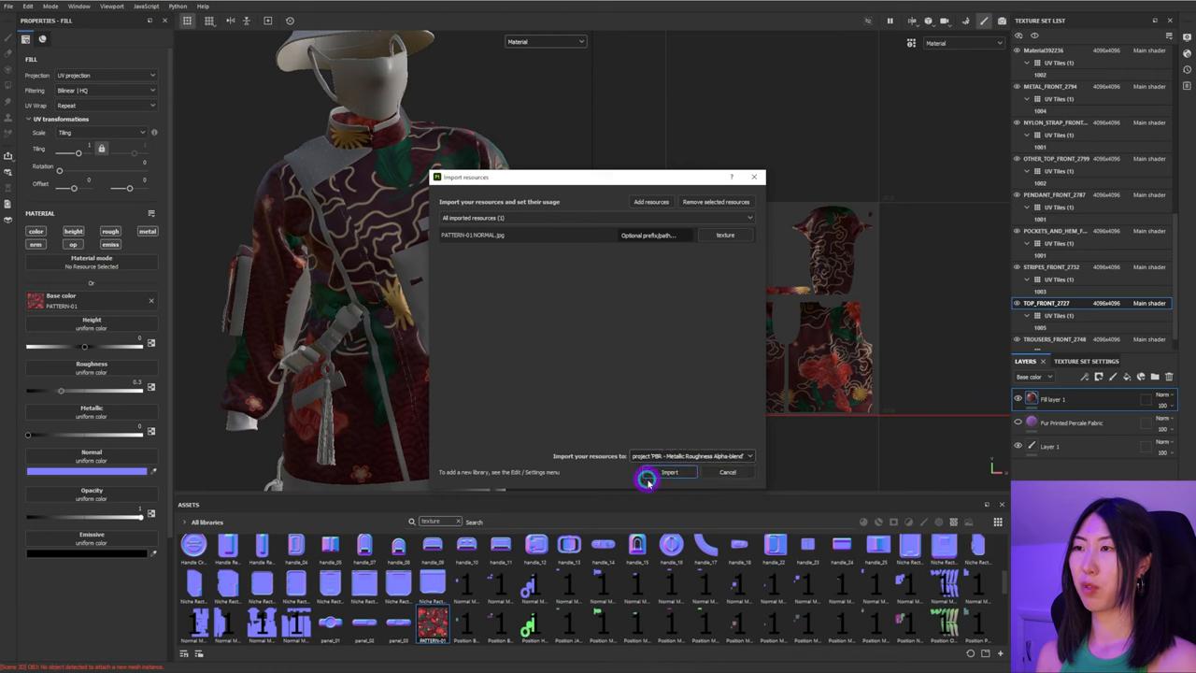
left_click(671, 471)
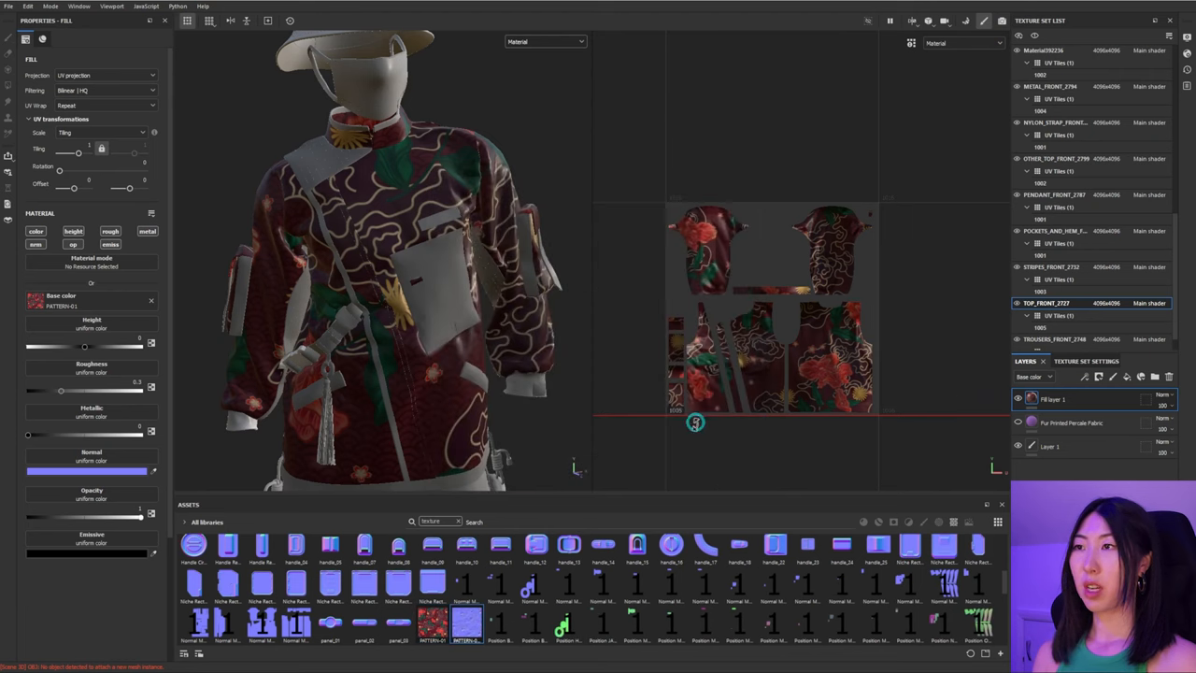
Step: Import PATTERN-01-HEIGHT.jpg into the project as a texture resource
double_click(475, 621)
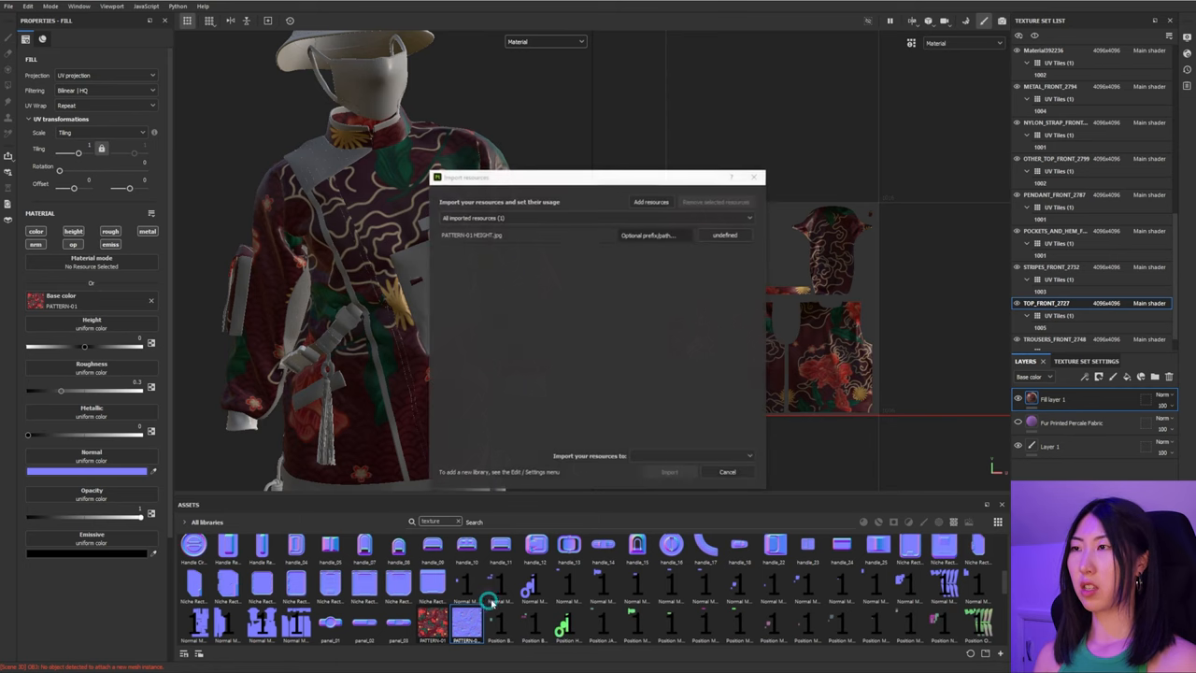
left_click(735, 236)
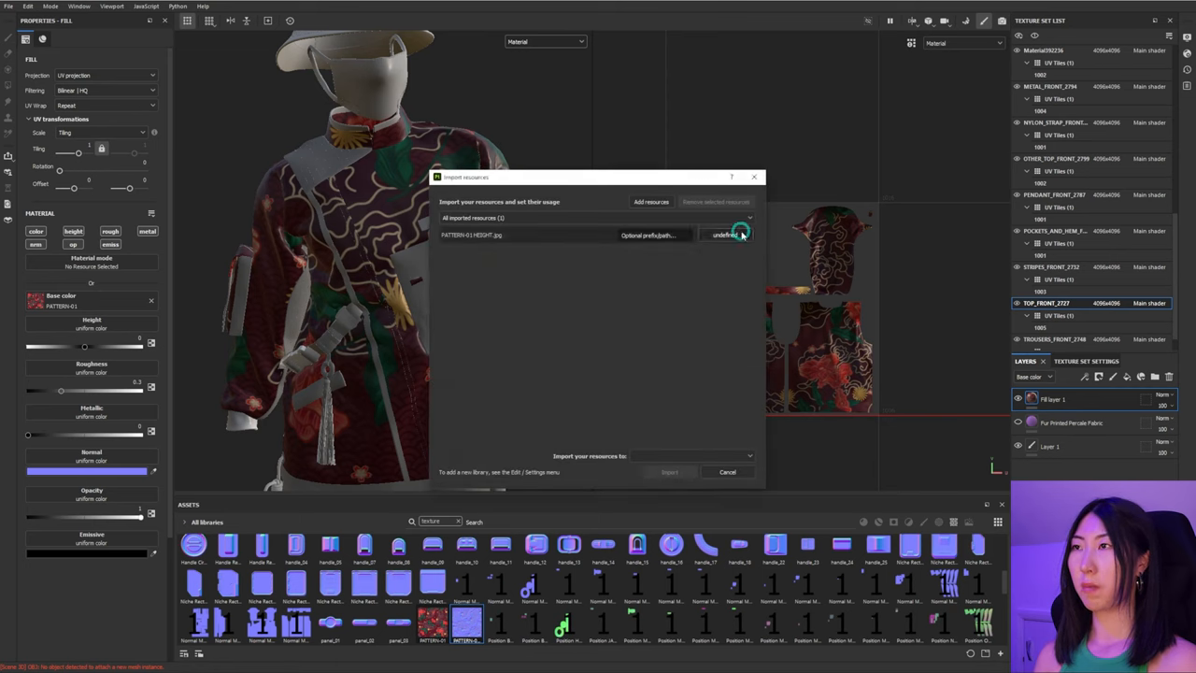
left_click(729, 236)
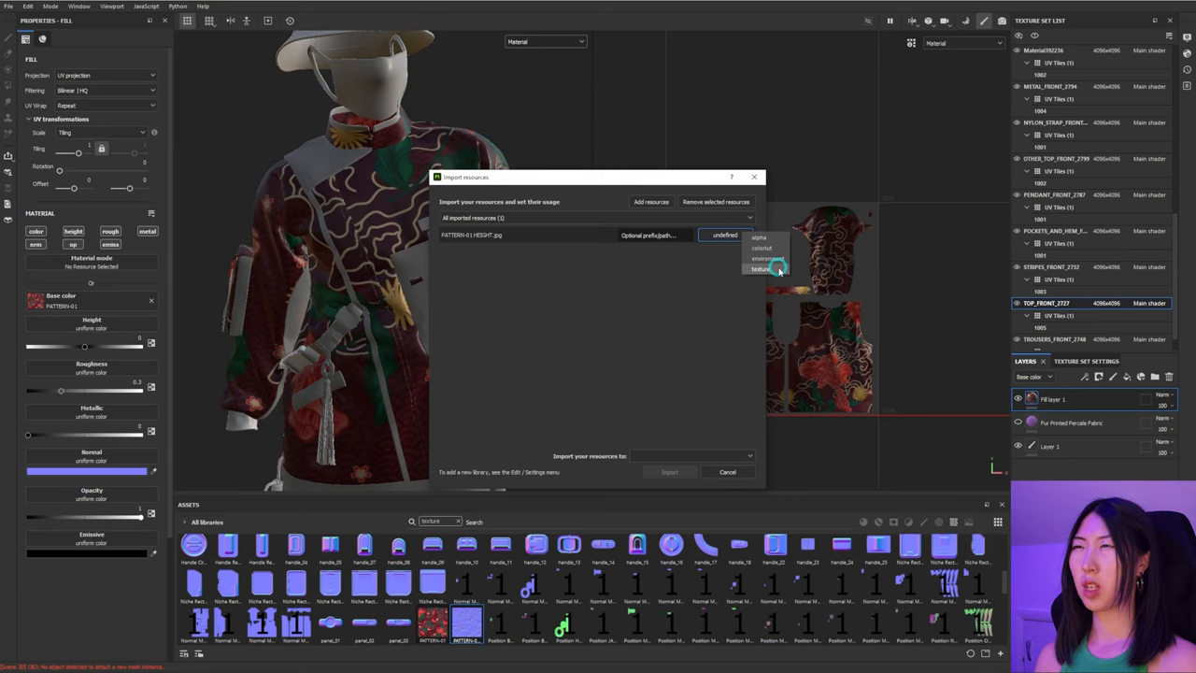
left_click(692, 456)
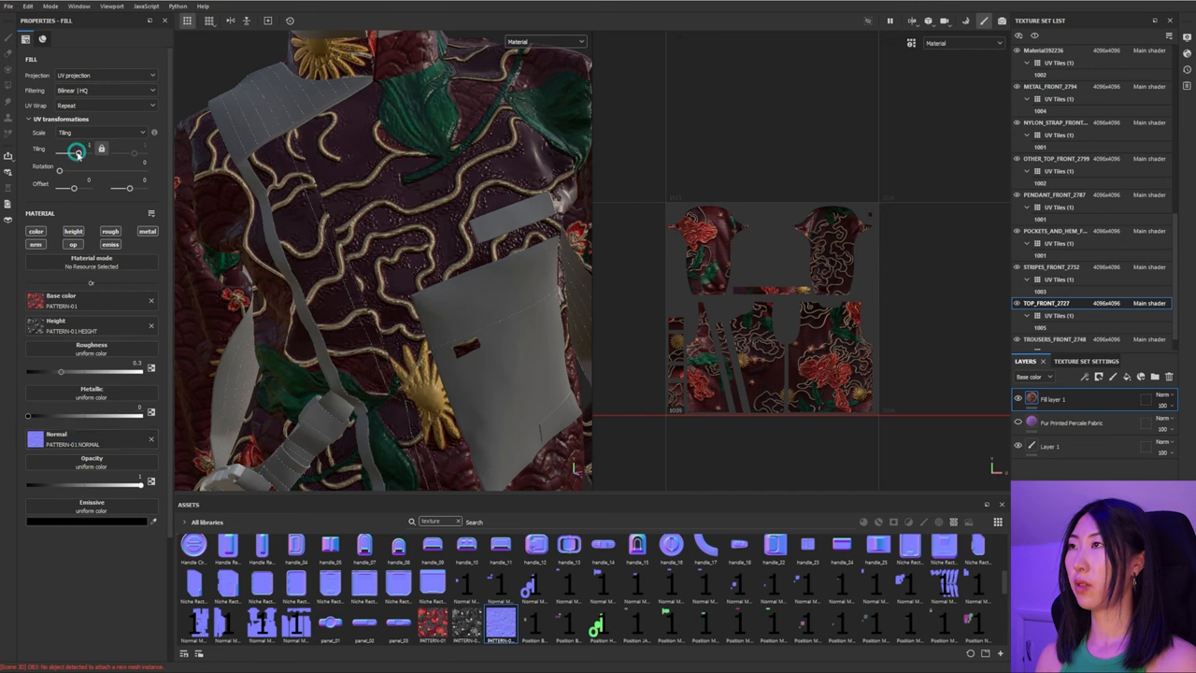
Step: Tile the floral fill more densely into small roses and adjust its roughness
left_click_drag(77, 153, 64, 153)
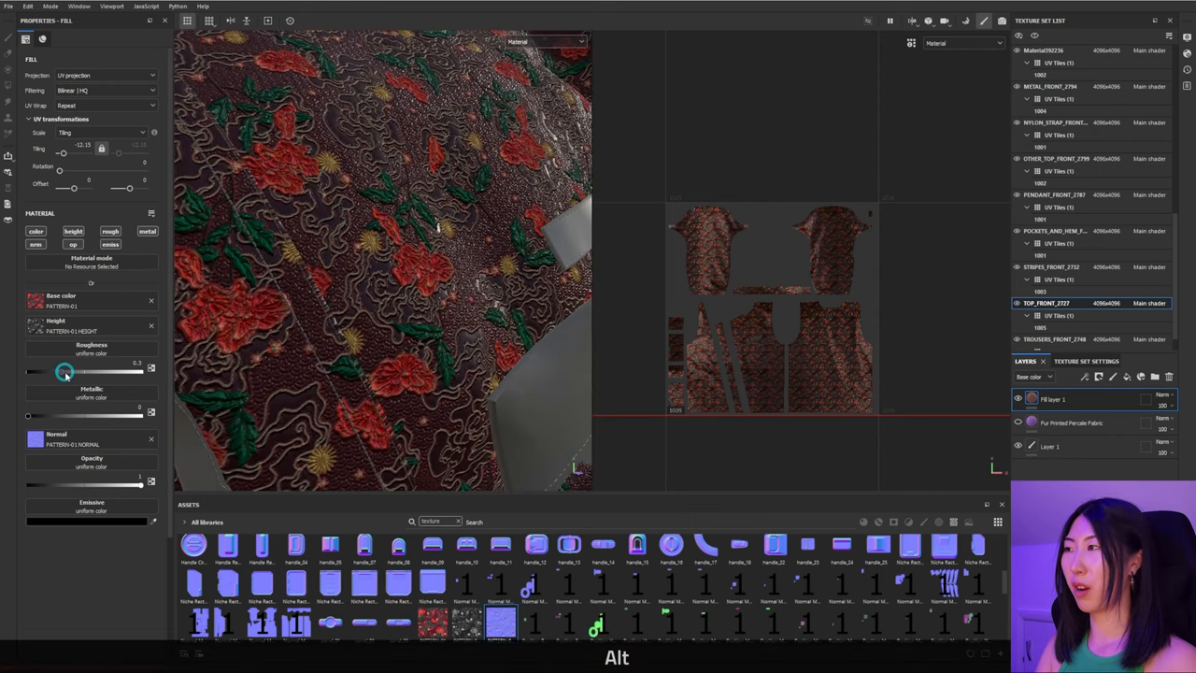
left_click_drag(64, 370, 105, 370)
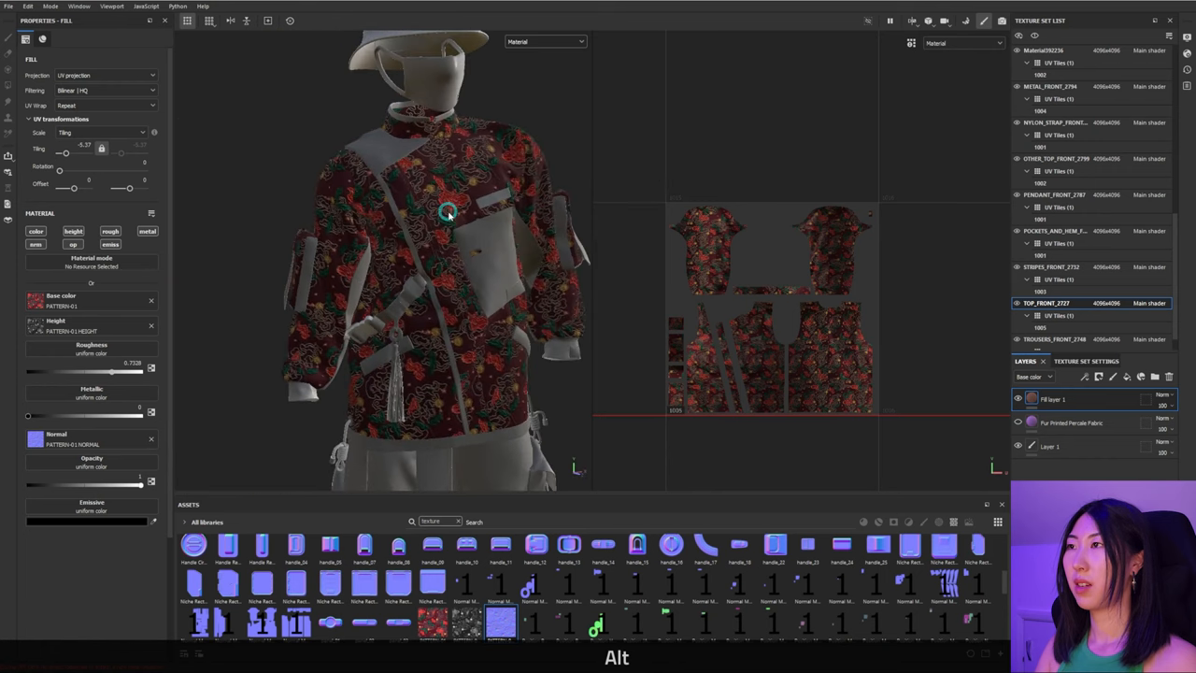
scroll("down", 3)
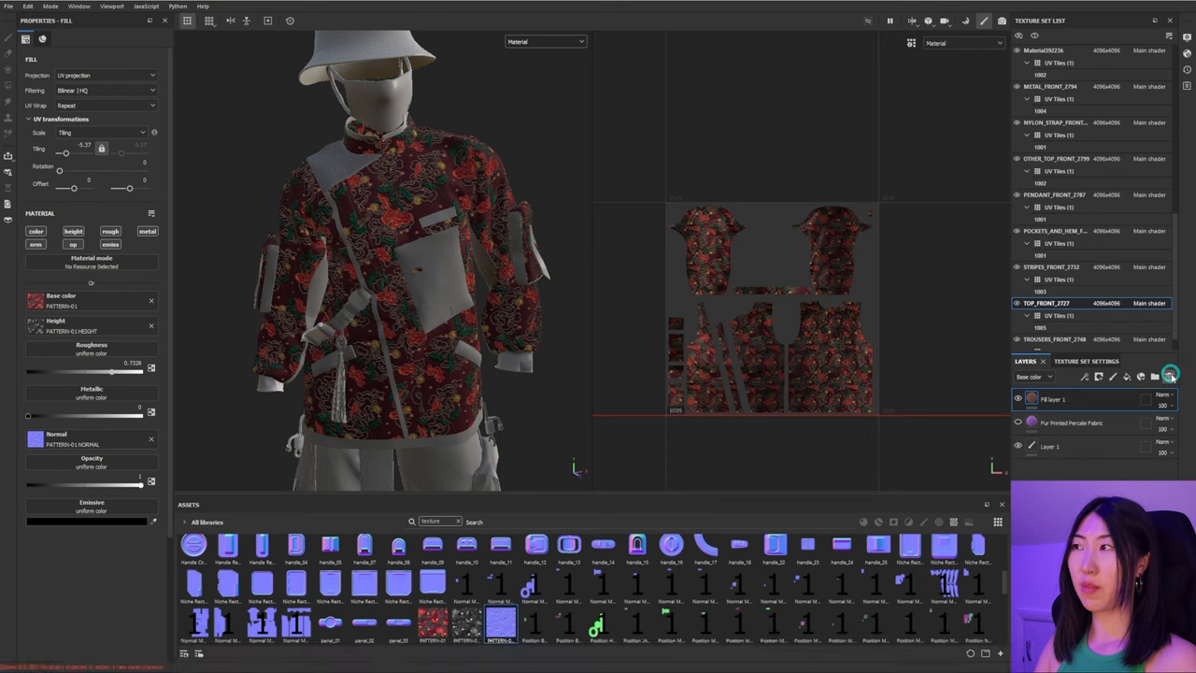
Step: Hide the textured fill layers, add a paint layer with a red brush colour, and undo the test stroke
left_click(1073, 400)
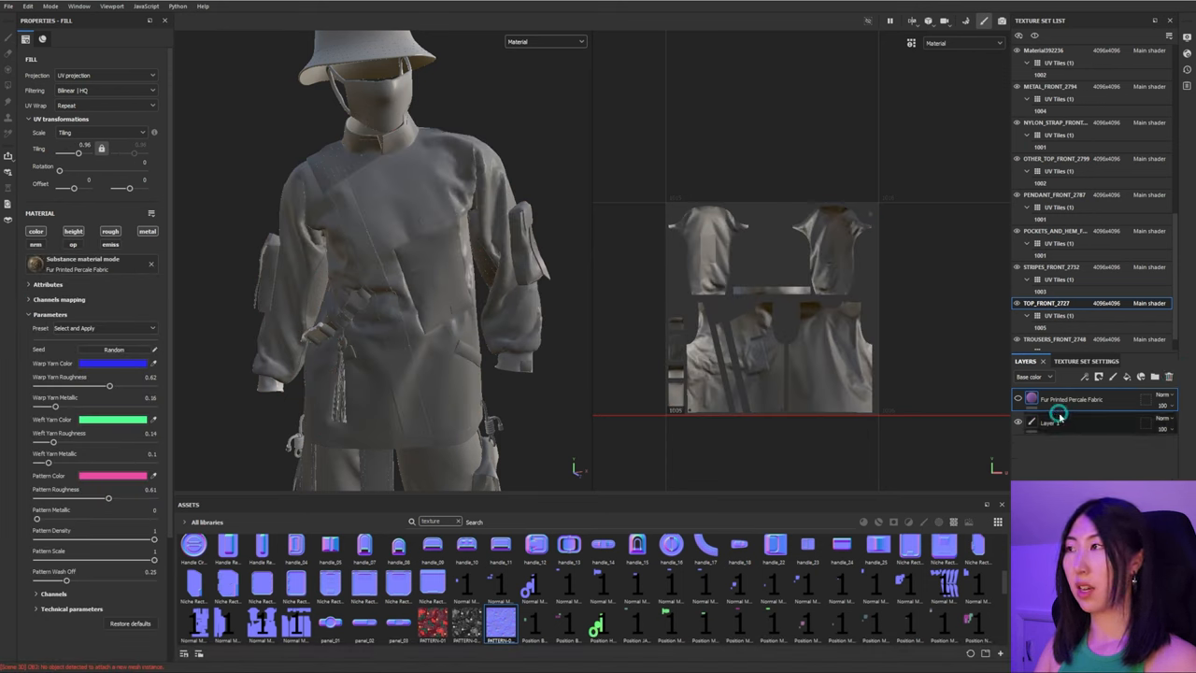
left_click(1099, 378)
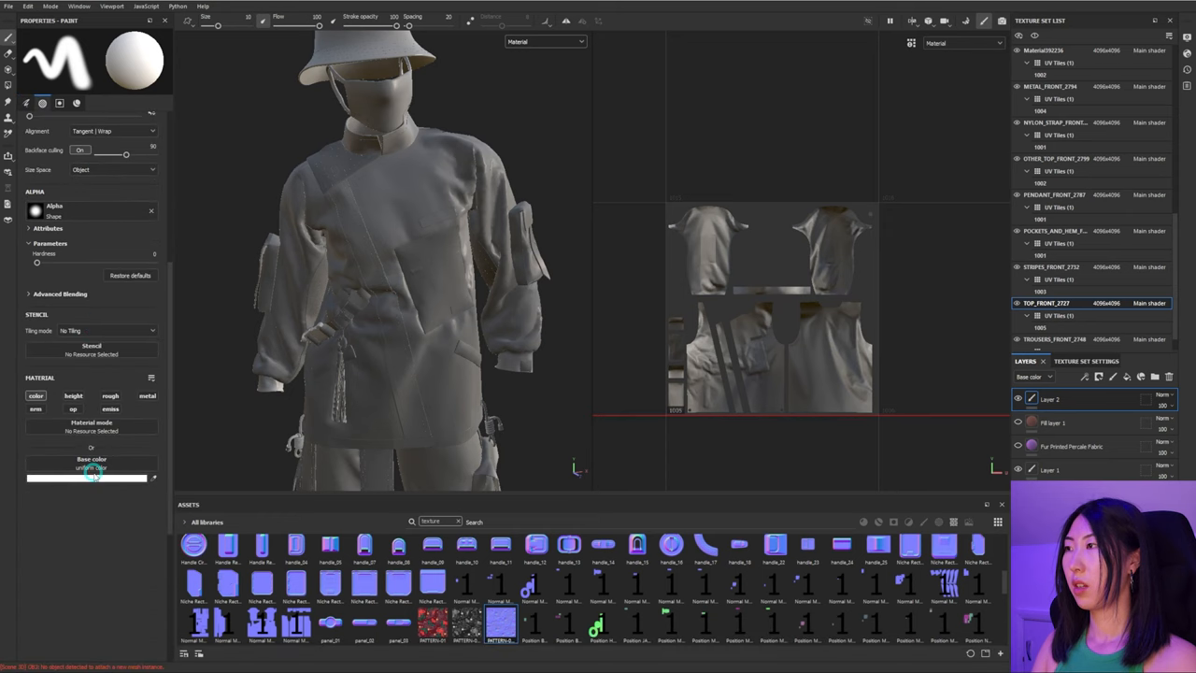
left_click(90, 486)
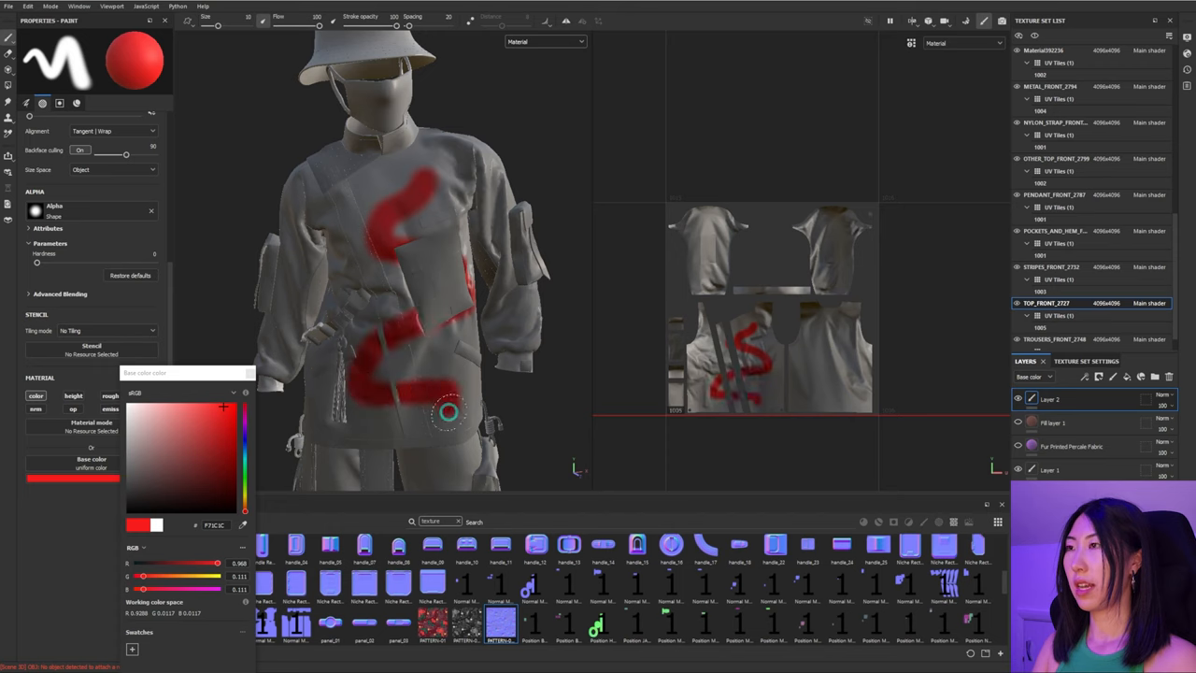
key("Ctrl+Z")
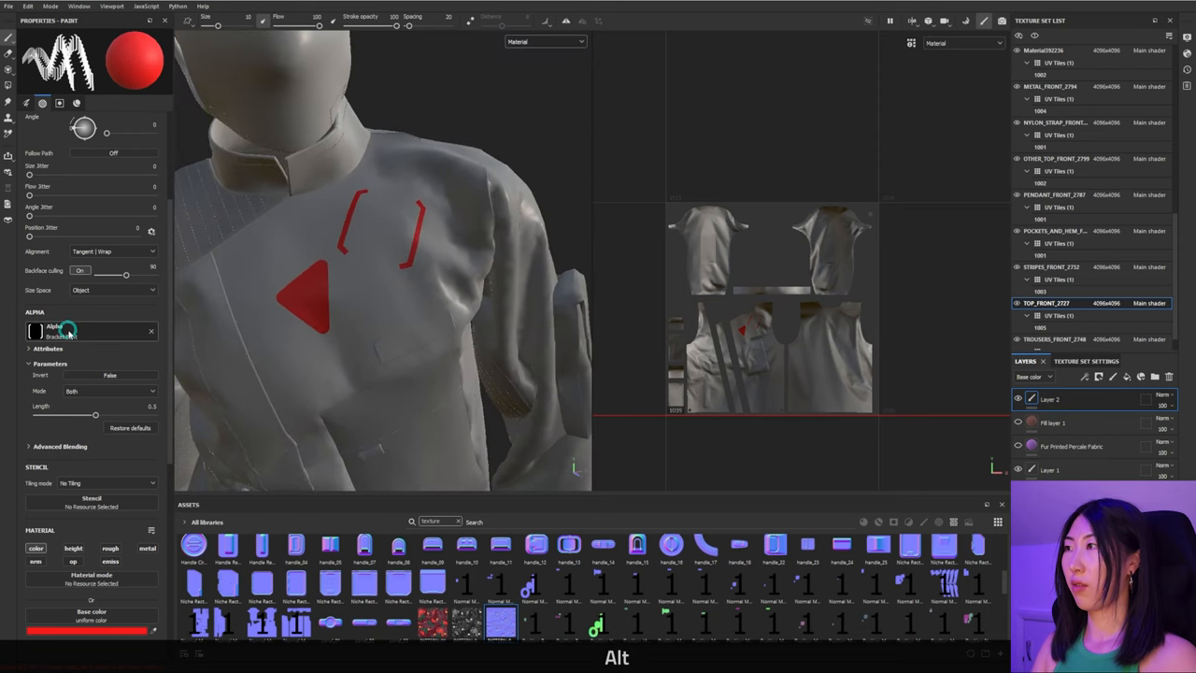
Step: Choose a different brush alpha for stamping red motifs on the chest
left_click(84, 331)
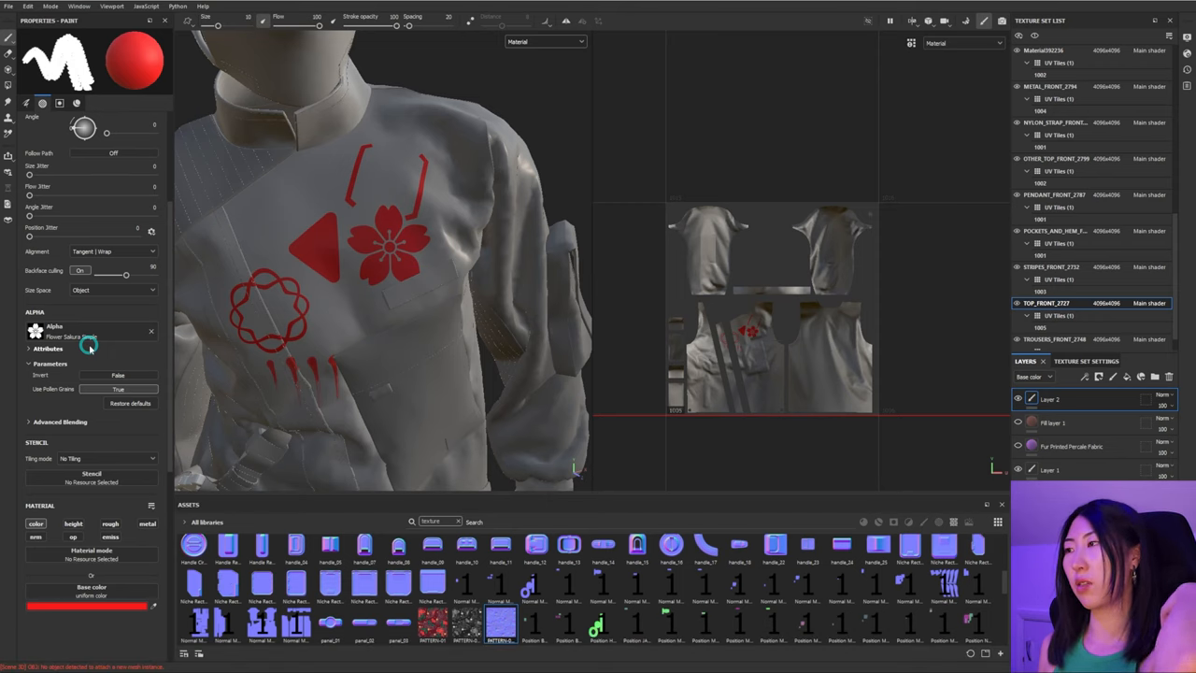
mouse_move(108, 337)
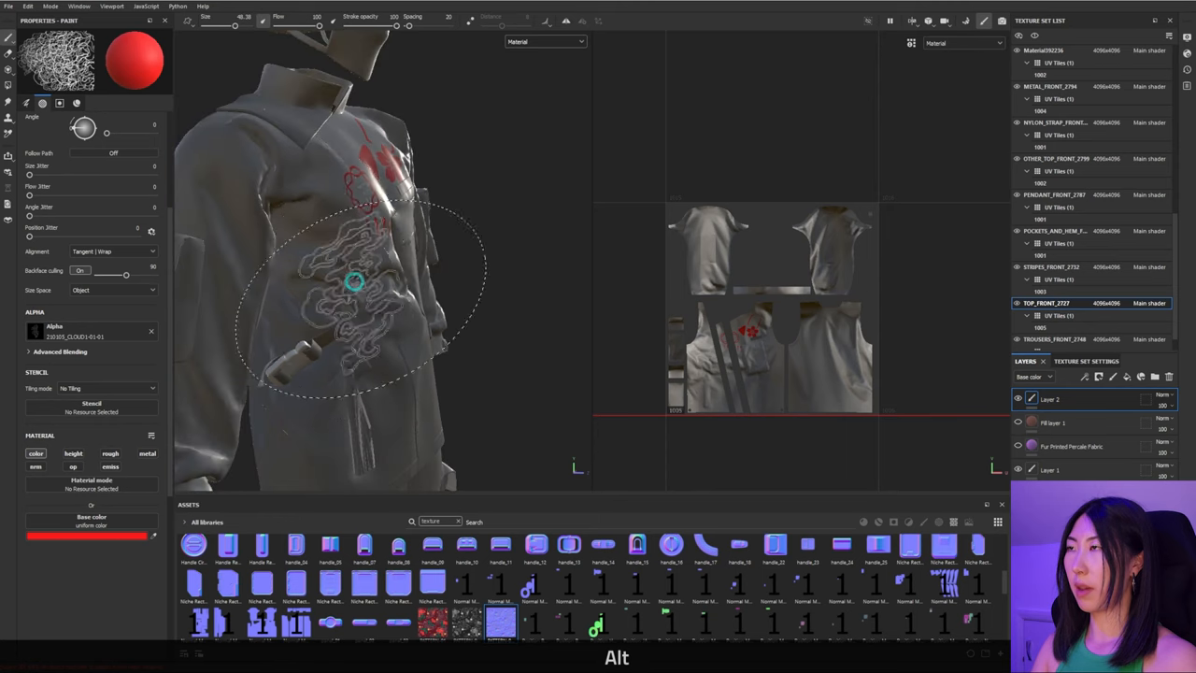
Step: Orbit to the jacket back and stamp two large red cloud-line outlines there
left_click_drag(374, 280, 333, 284)
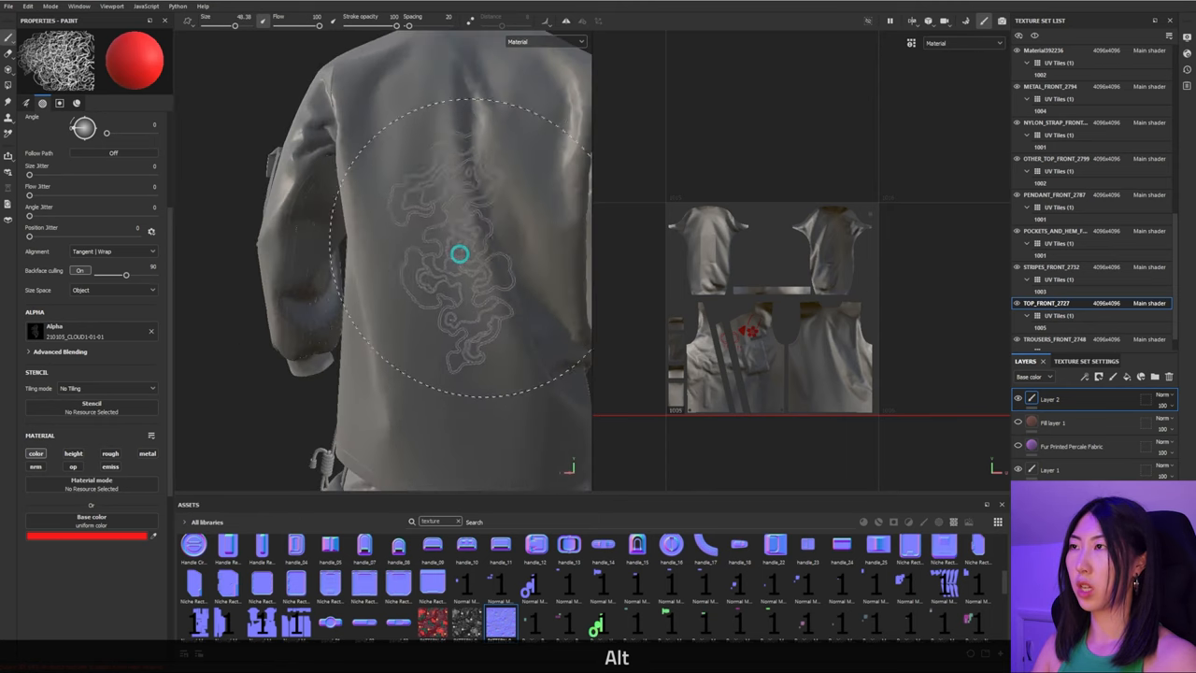
left_click_drag(458, 254, 497, 204)
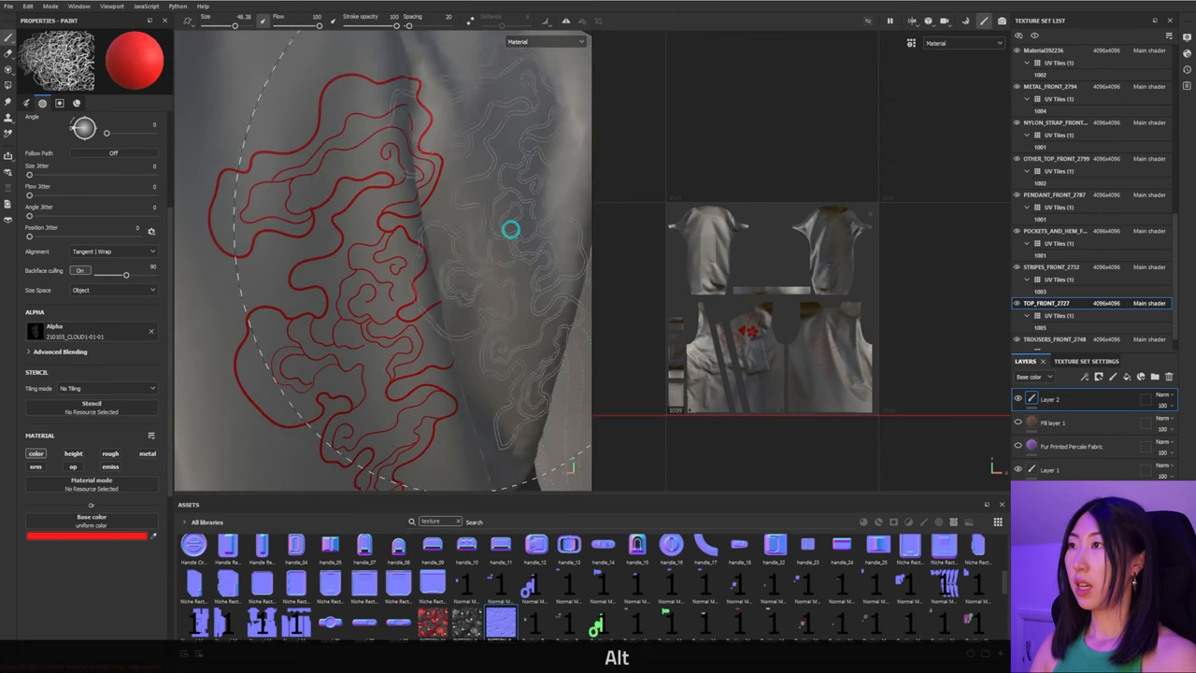
left_click_drag(512, 230, 433, 251)
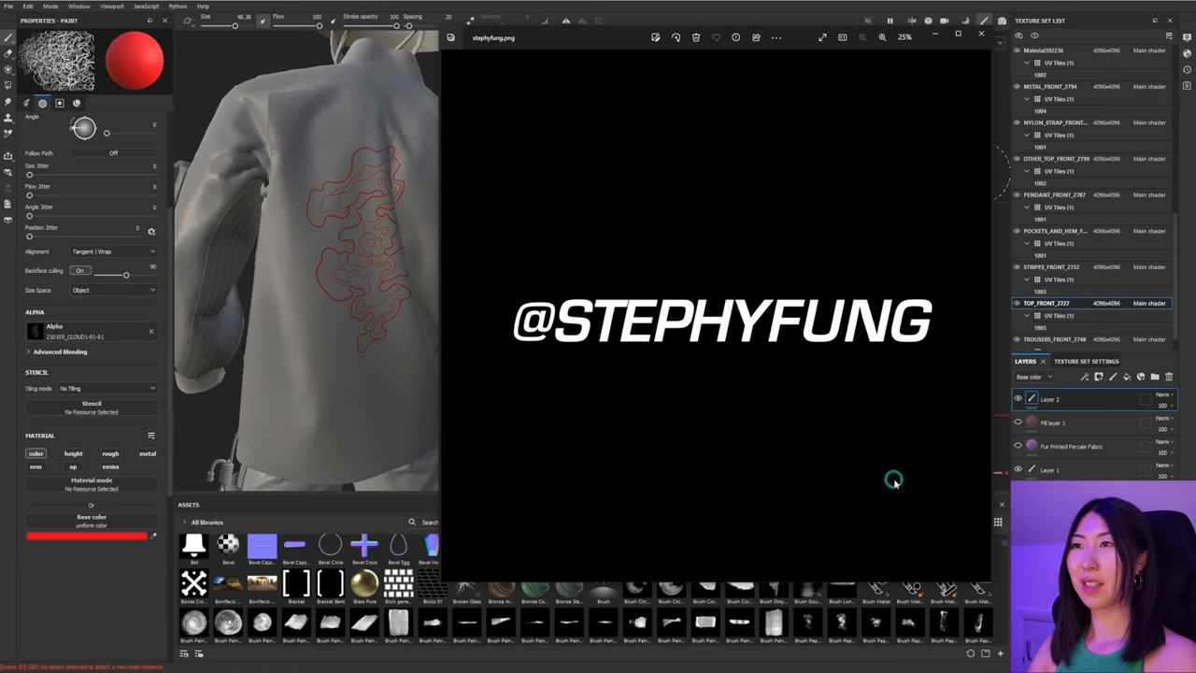
mouse_move(753, 165)
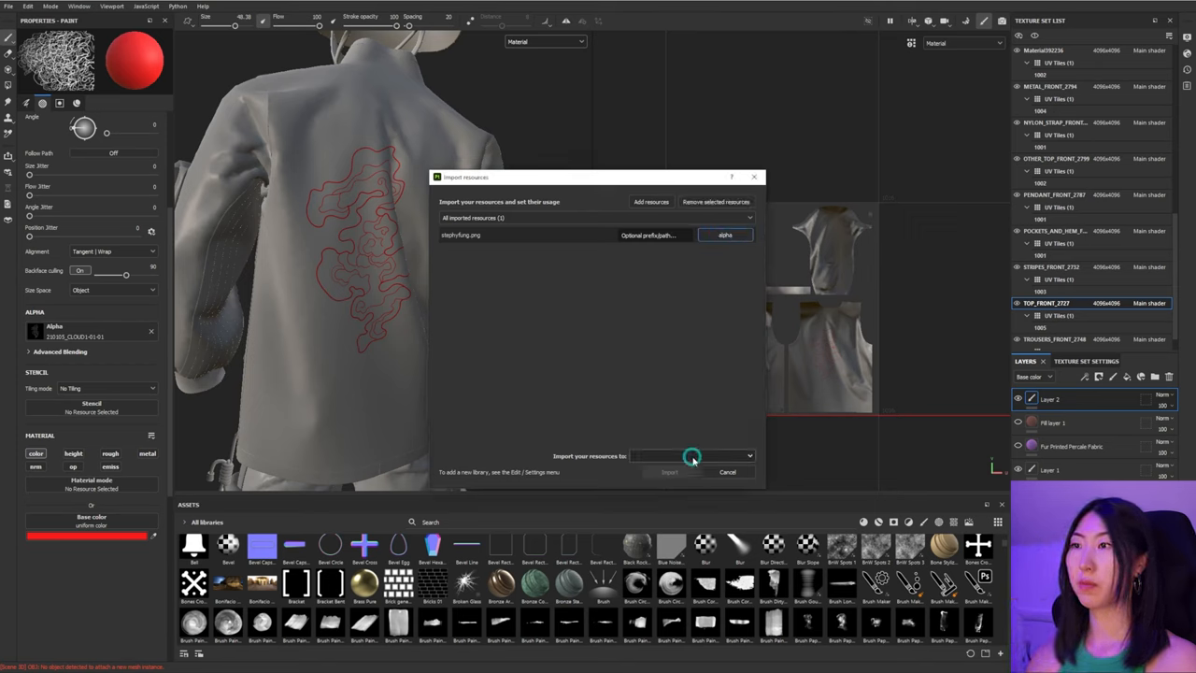
Step: Store the imported logo in the your_assets library and confirm the import
left_click(695, 456)
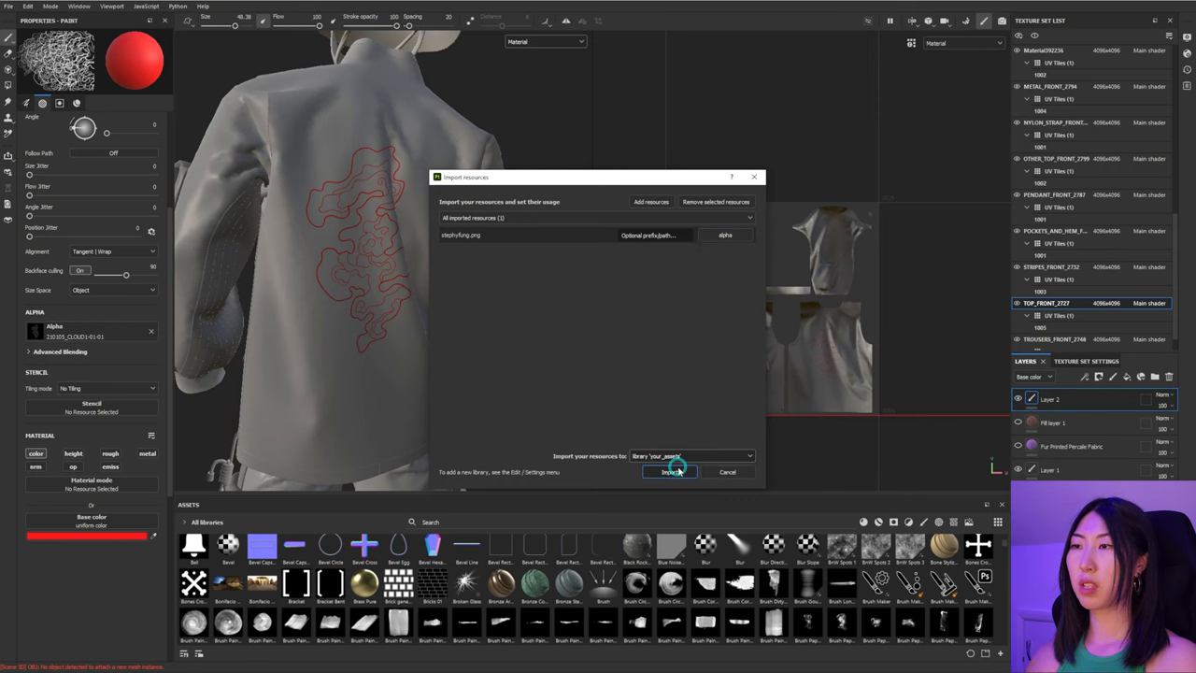
left_click(669, 472)
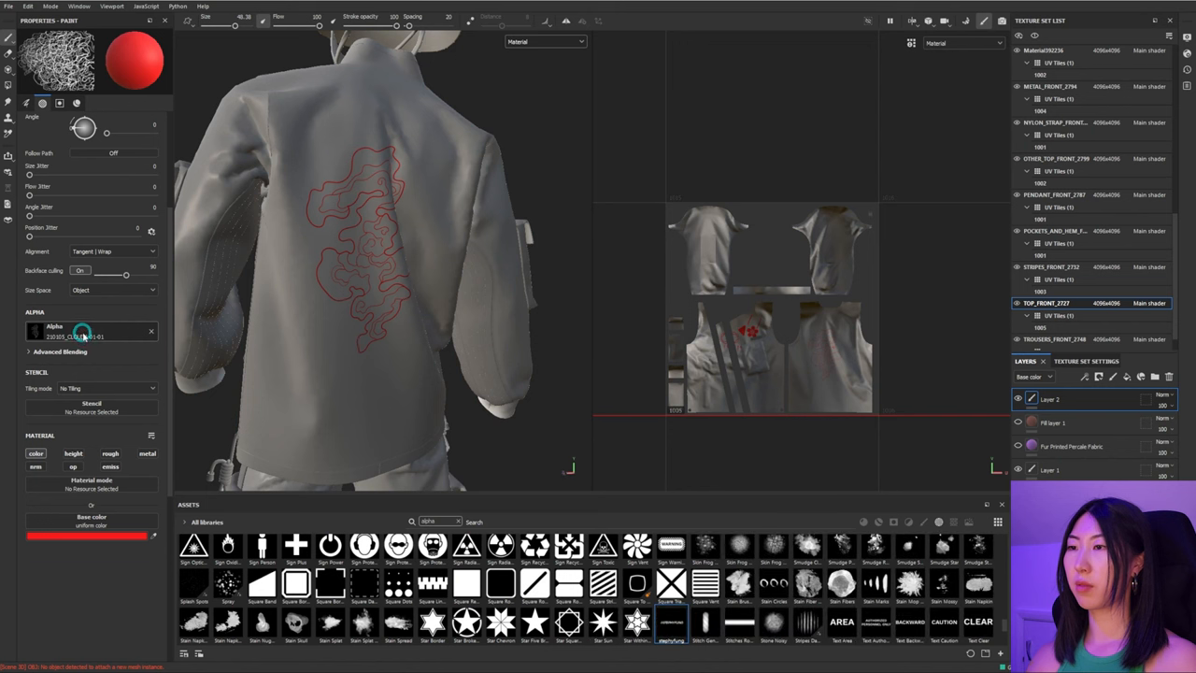
Step: Use the imported logo as brush alpha with UV alignment, undoing a misplaced stamp
left_click(85, 332)
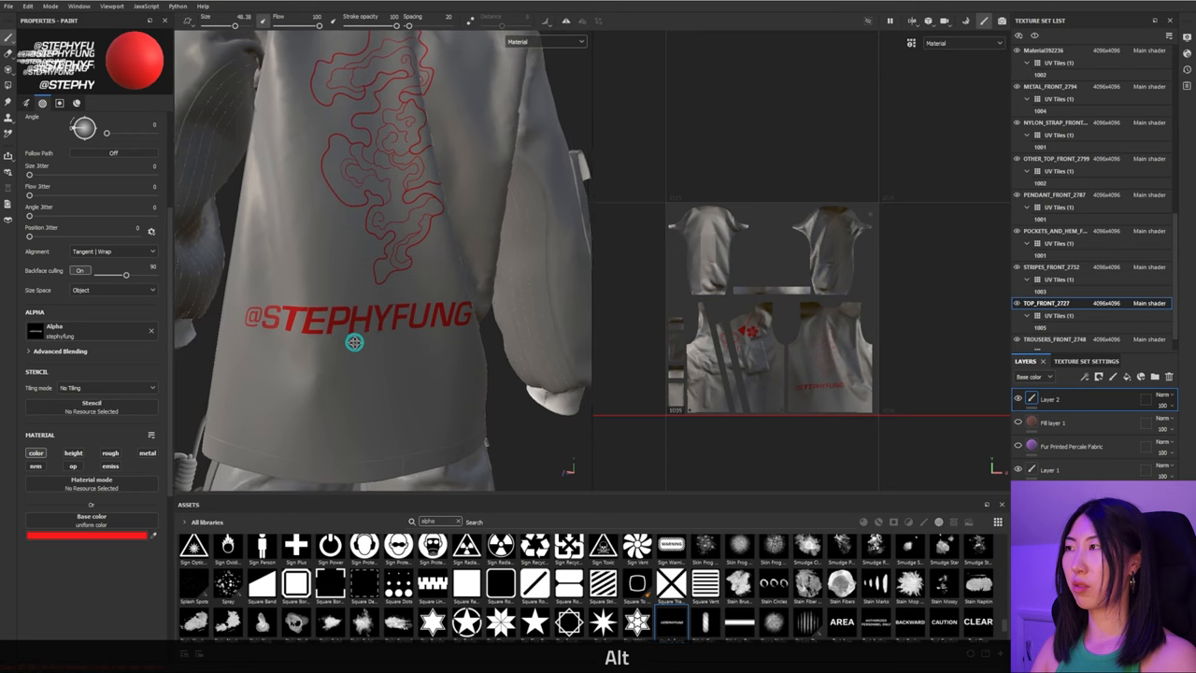
left_click(111, 251)
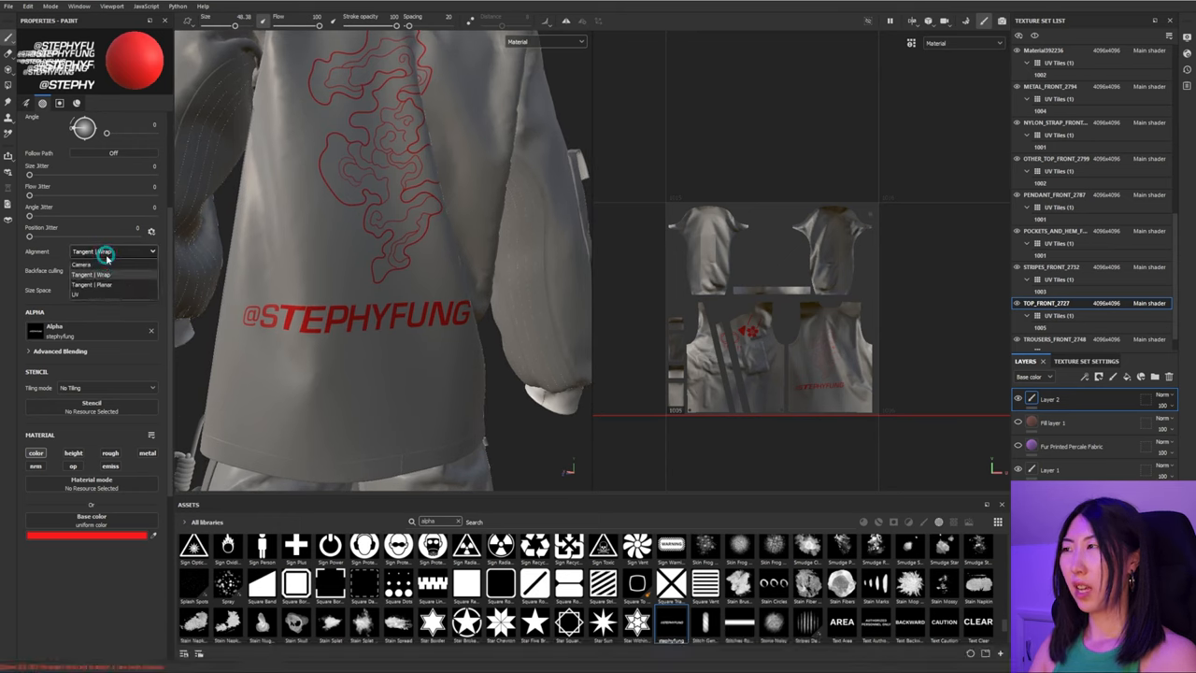
left_click(104, 273)
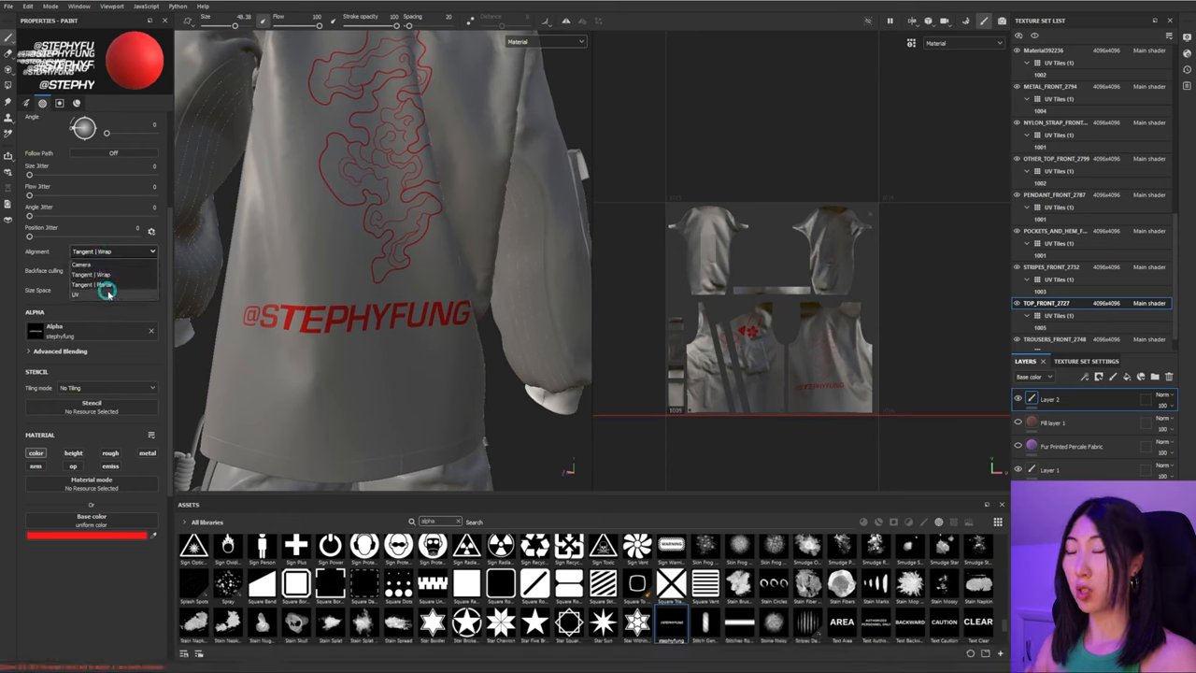
left_click(77, 292)
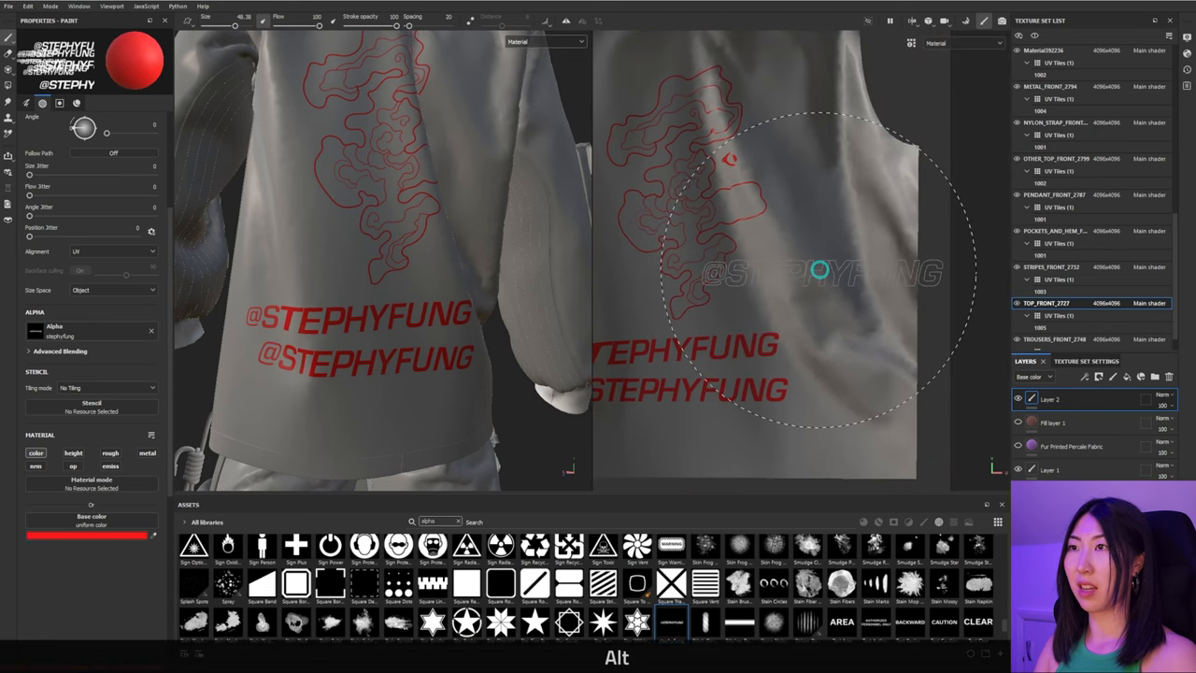
key("Ctrl+Z")
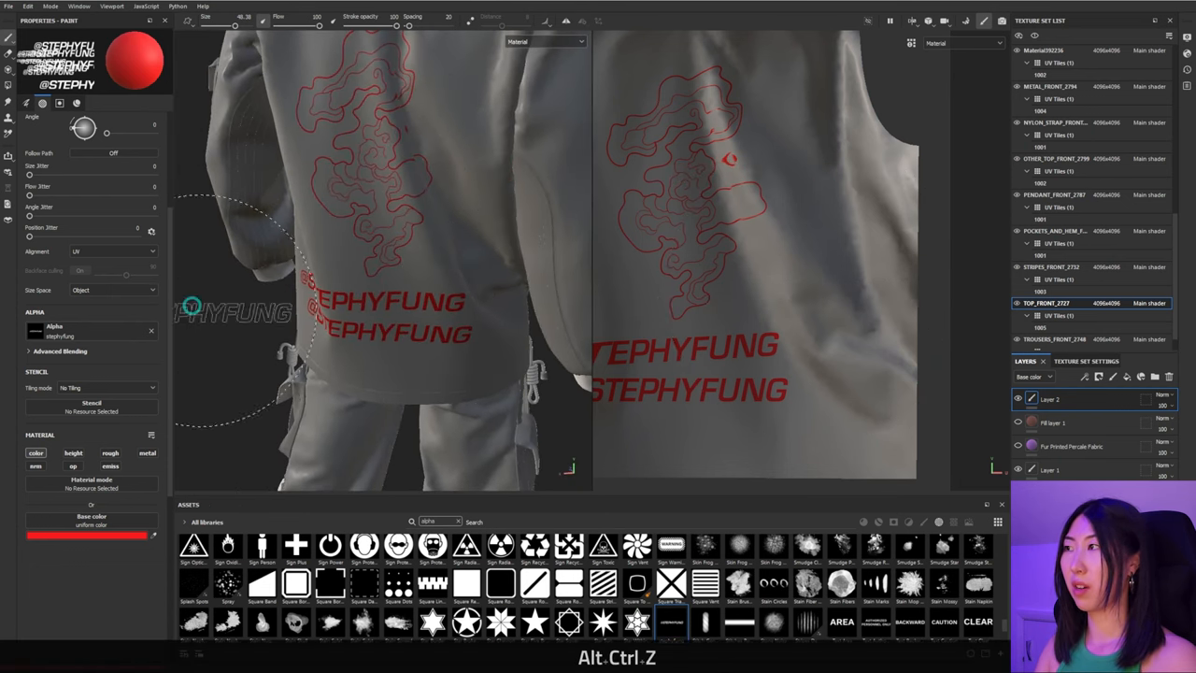
Step: Switch stamp alignment to Tangent | Planar and stamp another text logo on the back
left_click(109, 250)
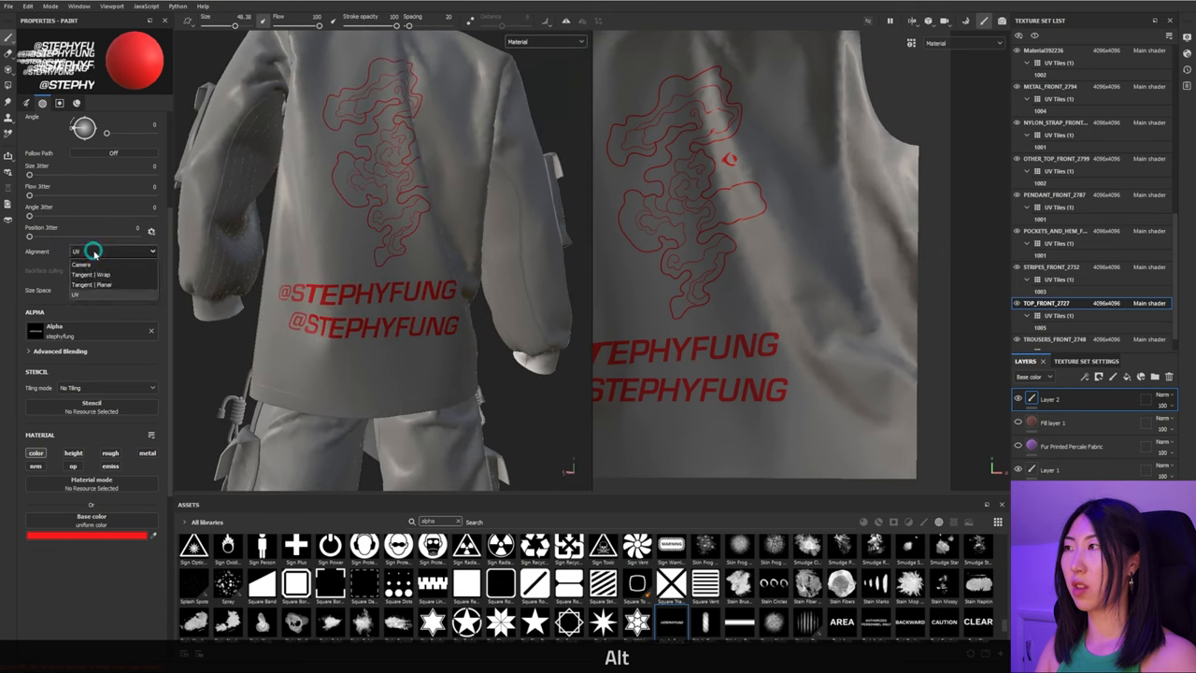
left_click(108, 299)
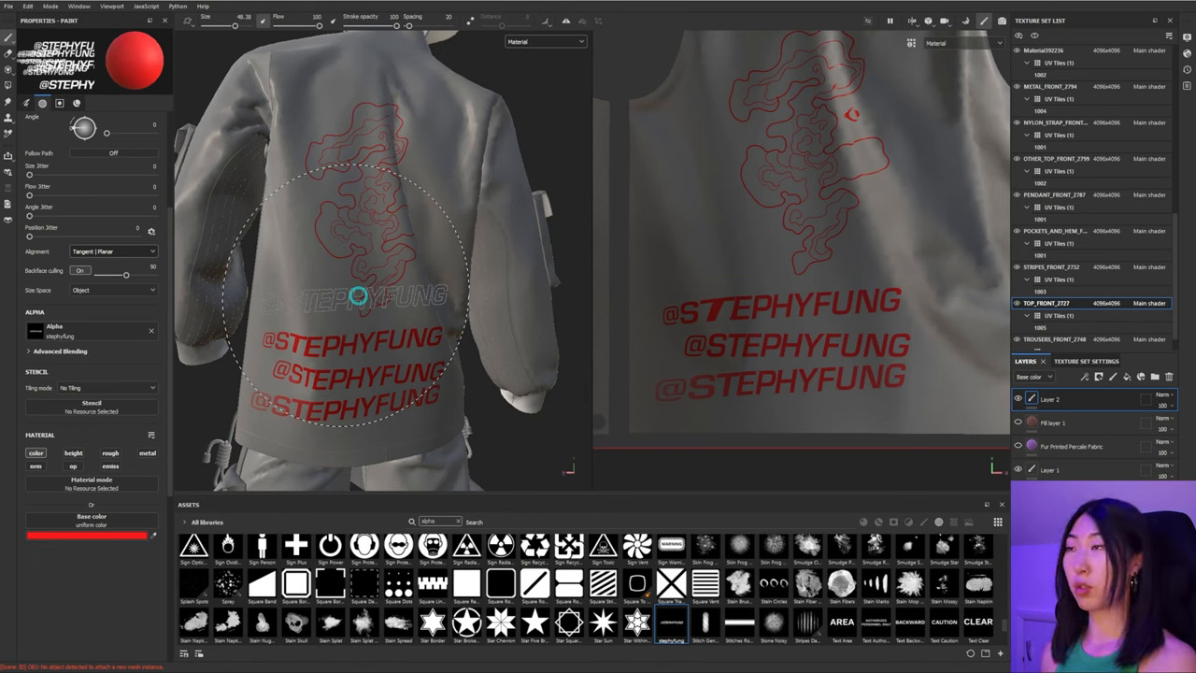
left_click(112, 251)
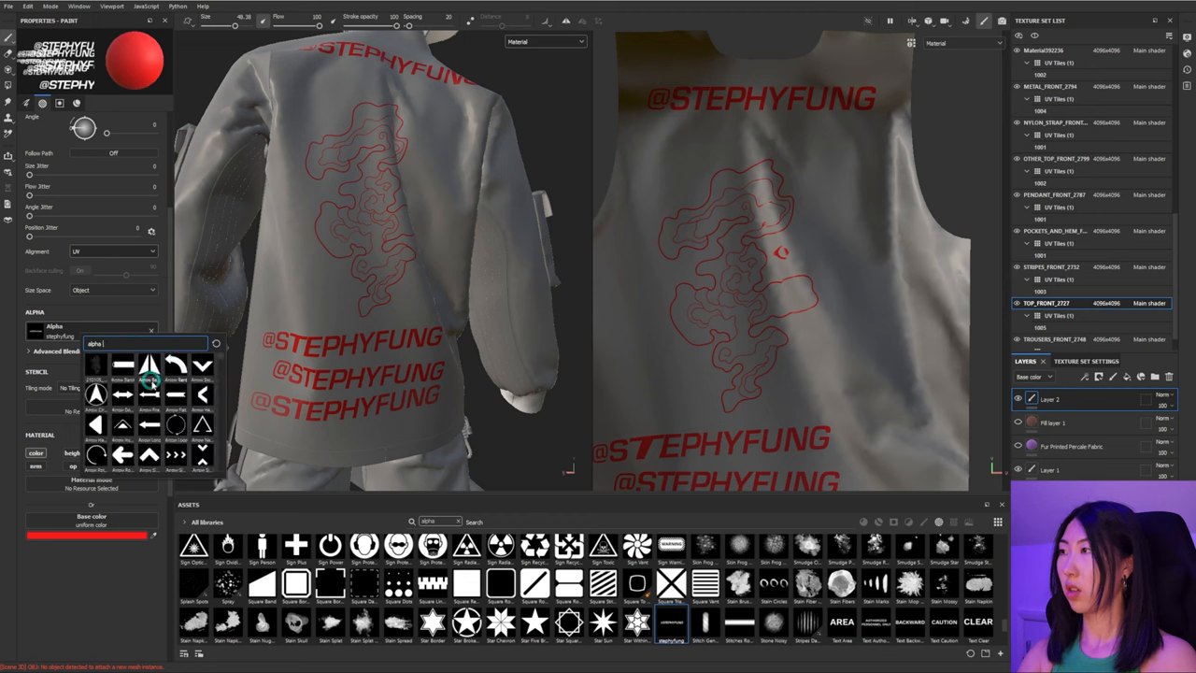
left_click(151, 374)
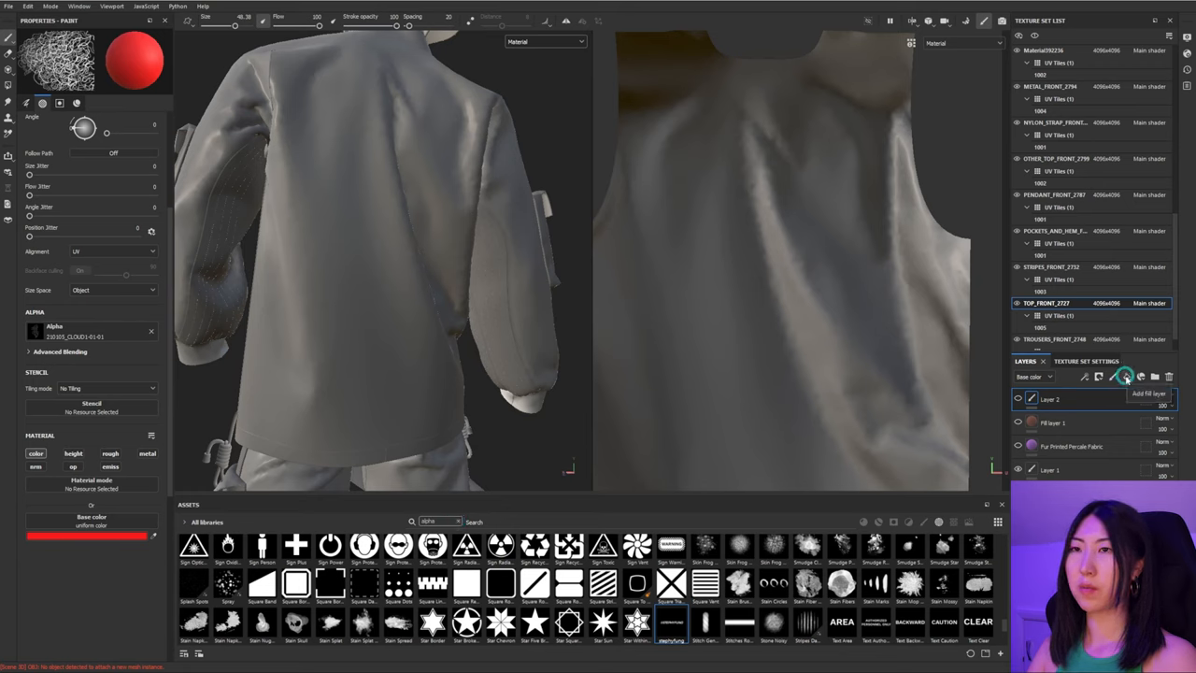
Step: Add a Tech Fabric Jacquard Armor fill layer and raise its Tiling for a finer weave
left_click(1129, 376)
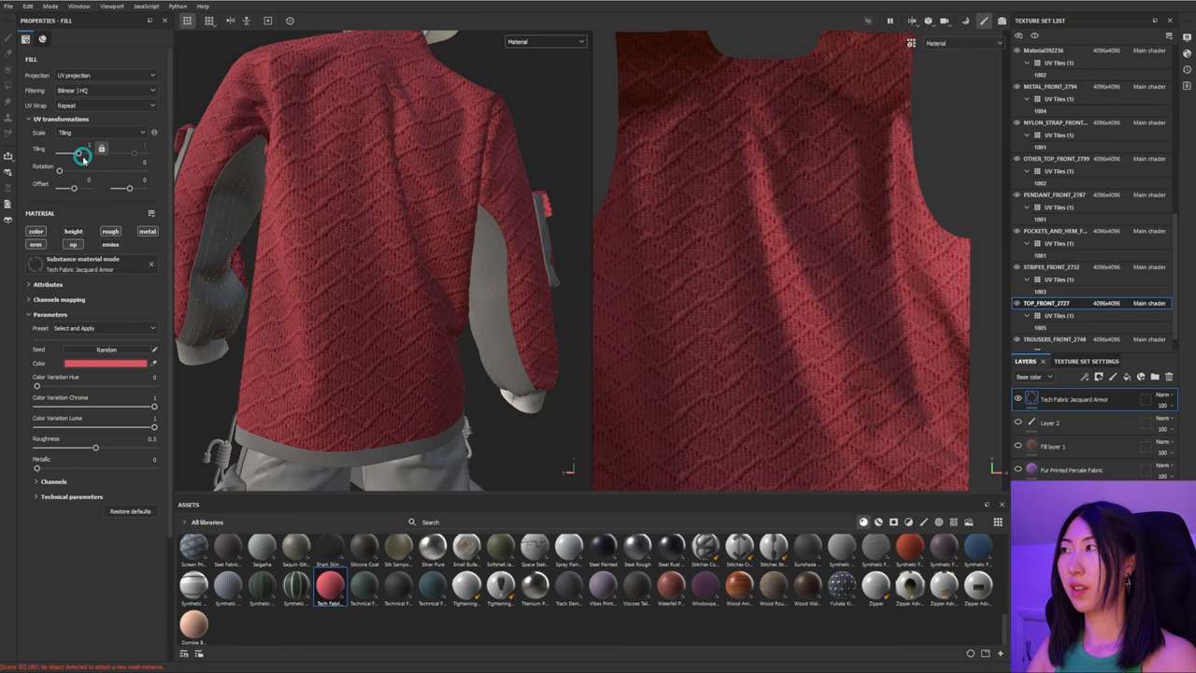
left_click_drag(84, 147, 60, 148)
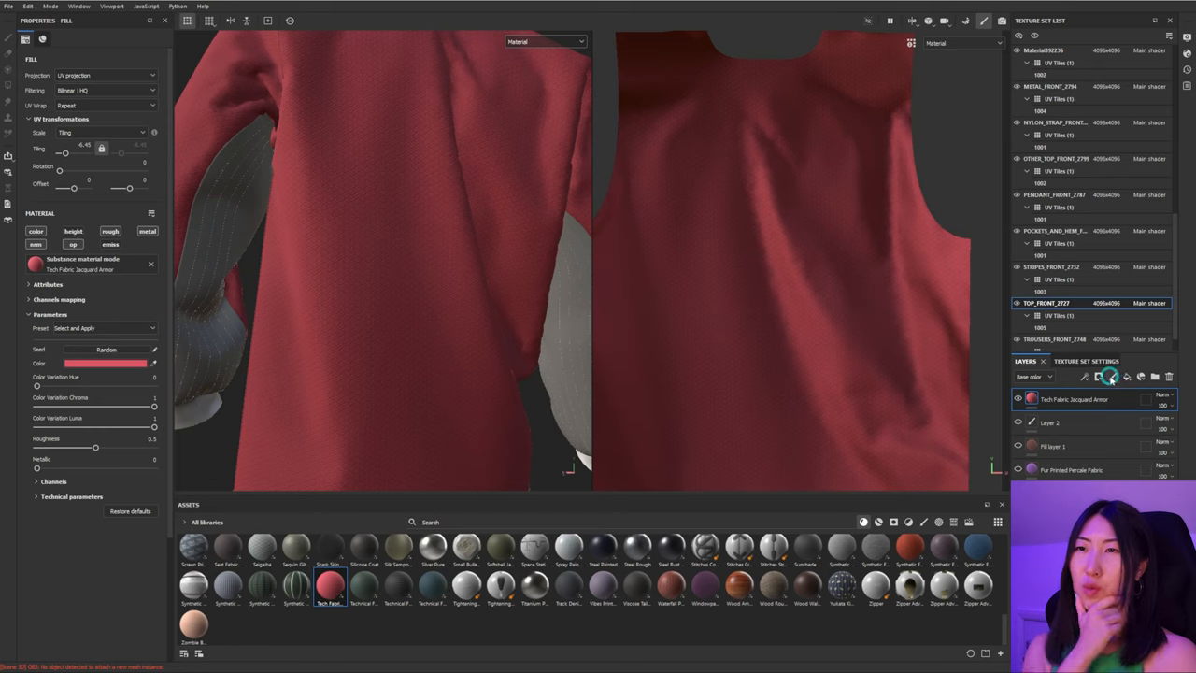
Step: Mask the fabric layer with the squiggle image and tune its Tiling to small repeating motifs
left_click(1116, 377)
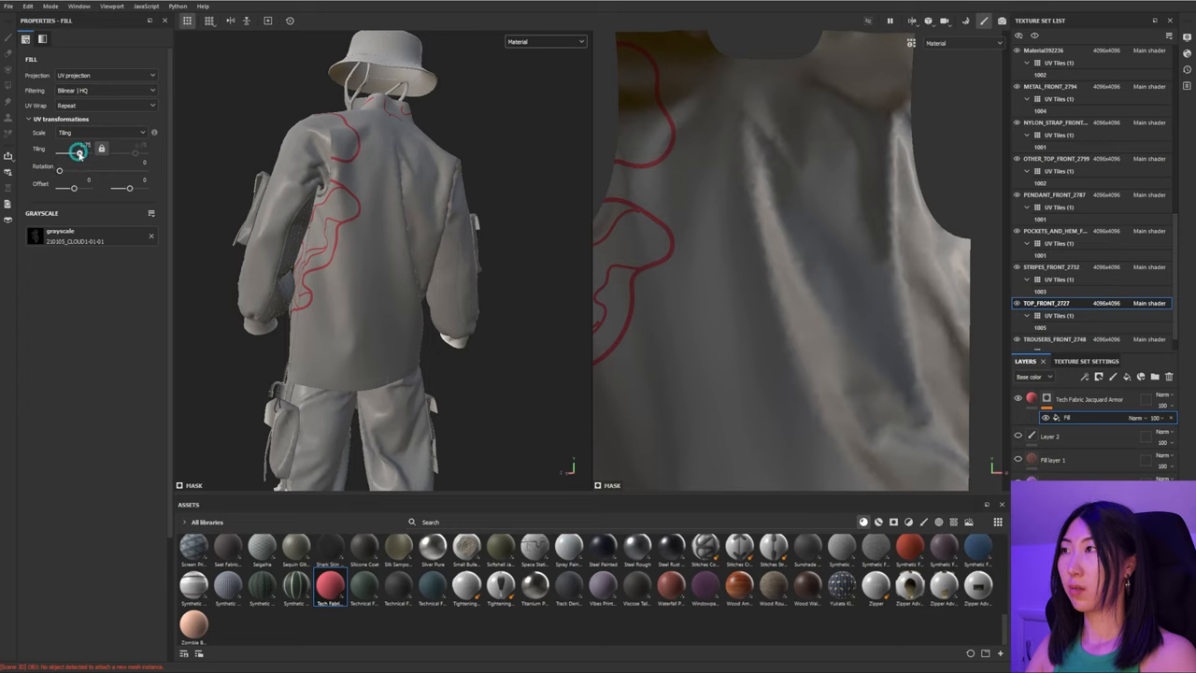
left_click_drag(82, 149, 67, 149)
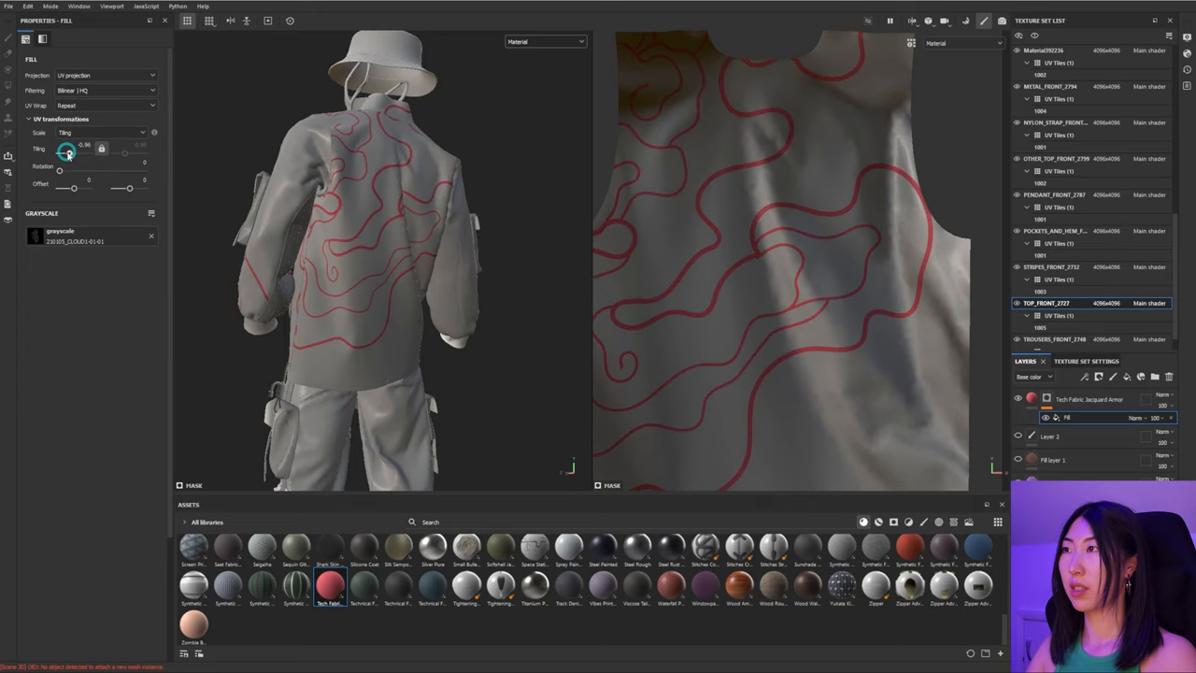
left_click_drag(67, 151, 64, 152)
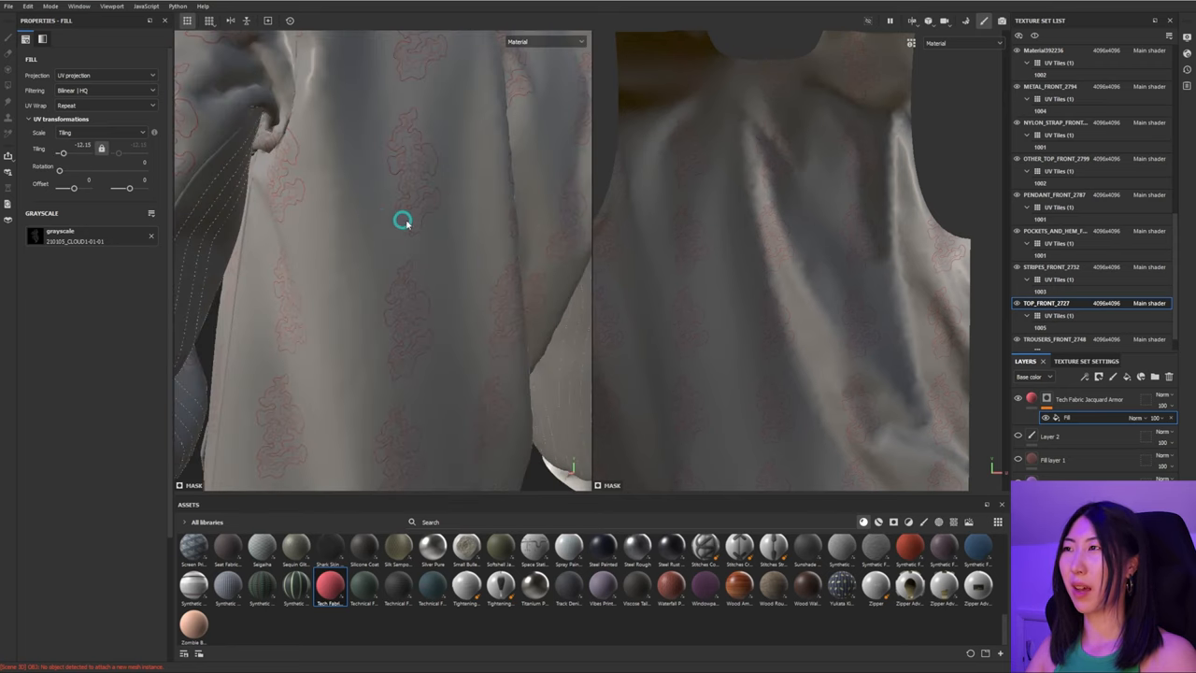
mouse_move(441, 206)
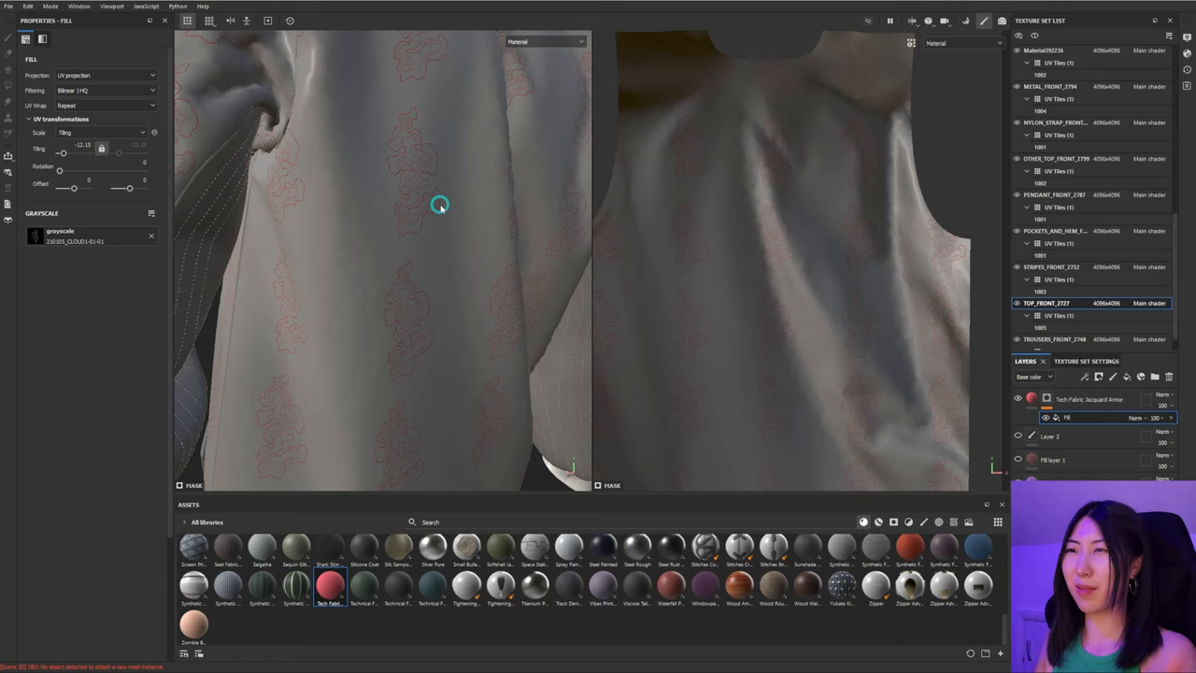
left_click_drag(440, 206, 494, 204)
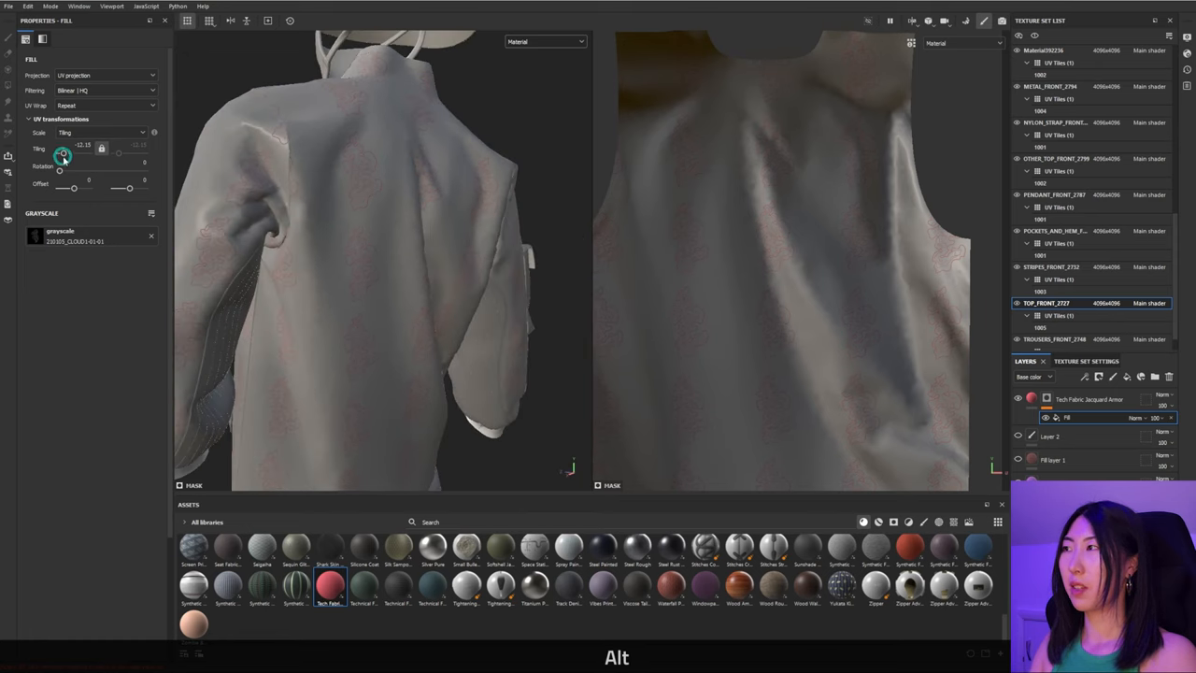
left_click_drag(78, 150, 66, 150)
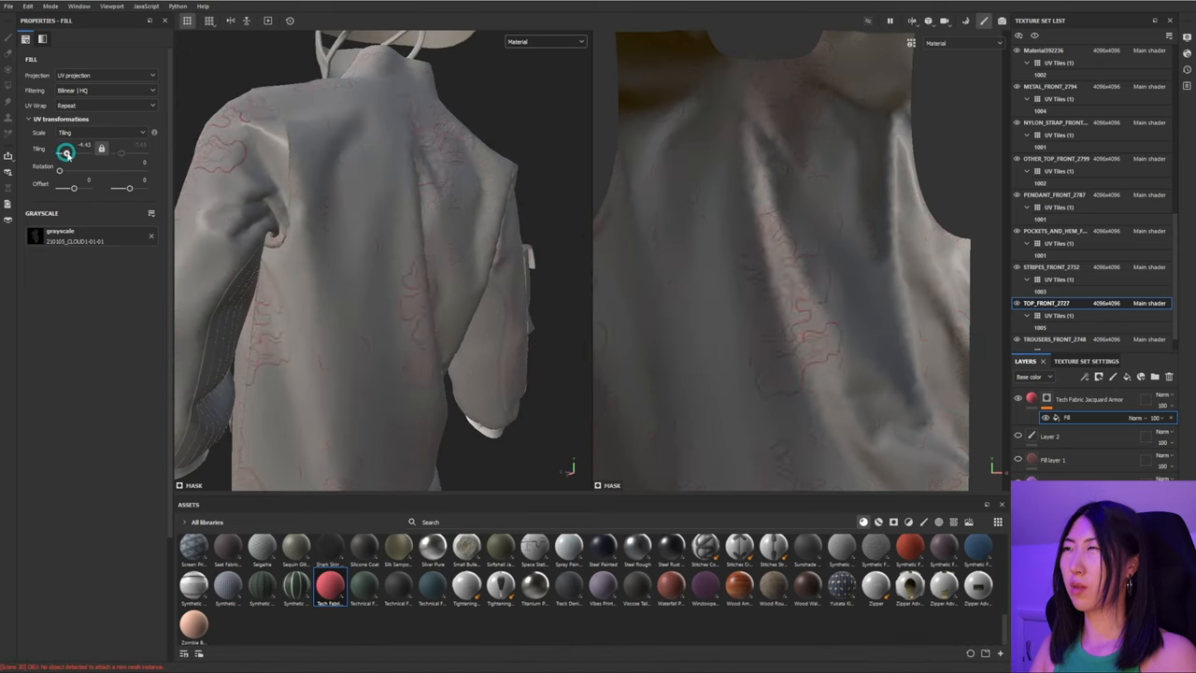
left_click_drag(67, 152, 84, 152)
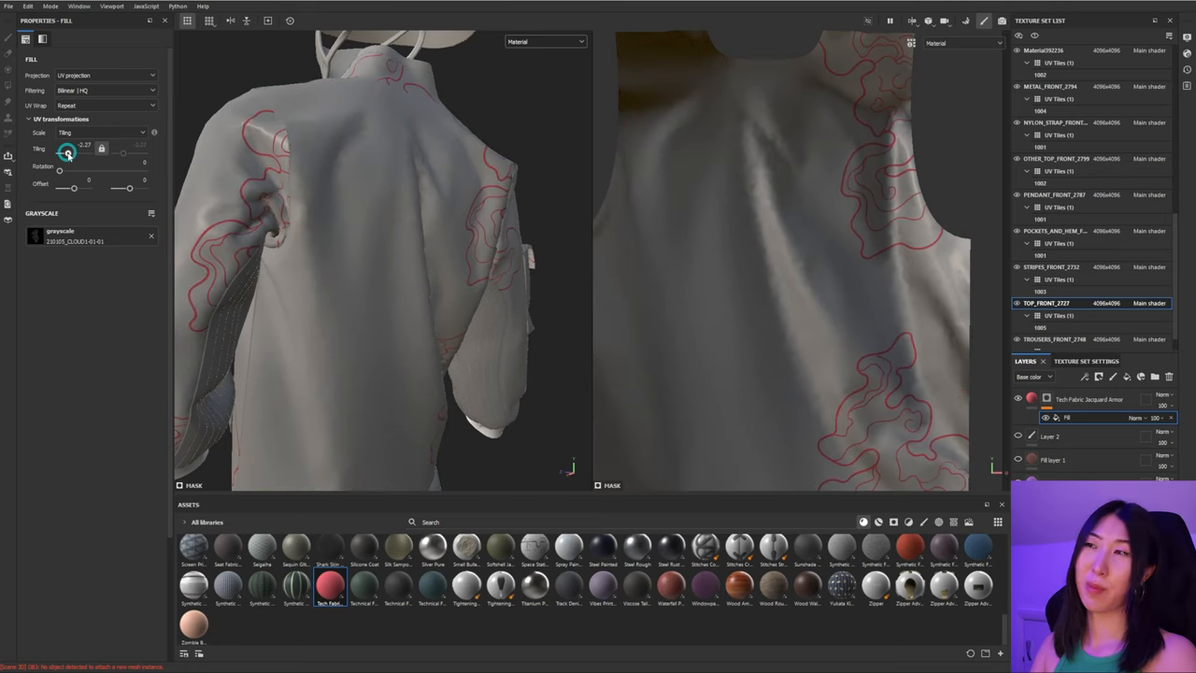
left_click_drag(71, 154, 61, 157)
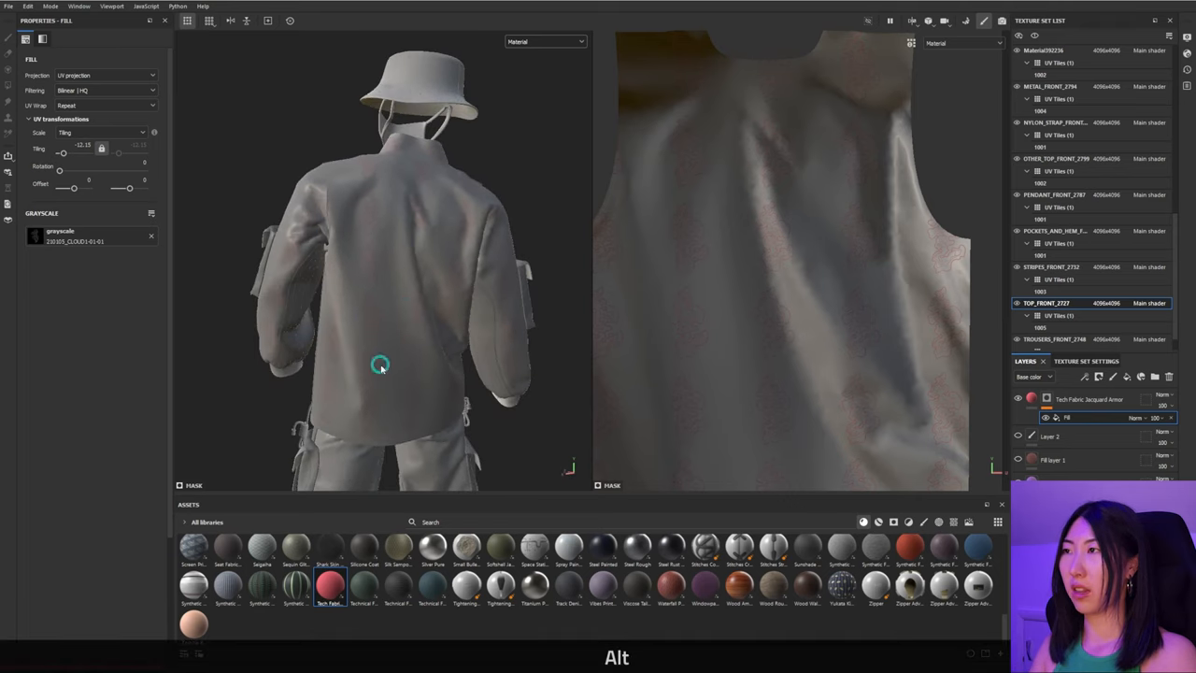
left_click_drag(382, 364, 412, 253)
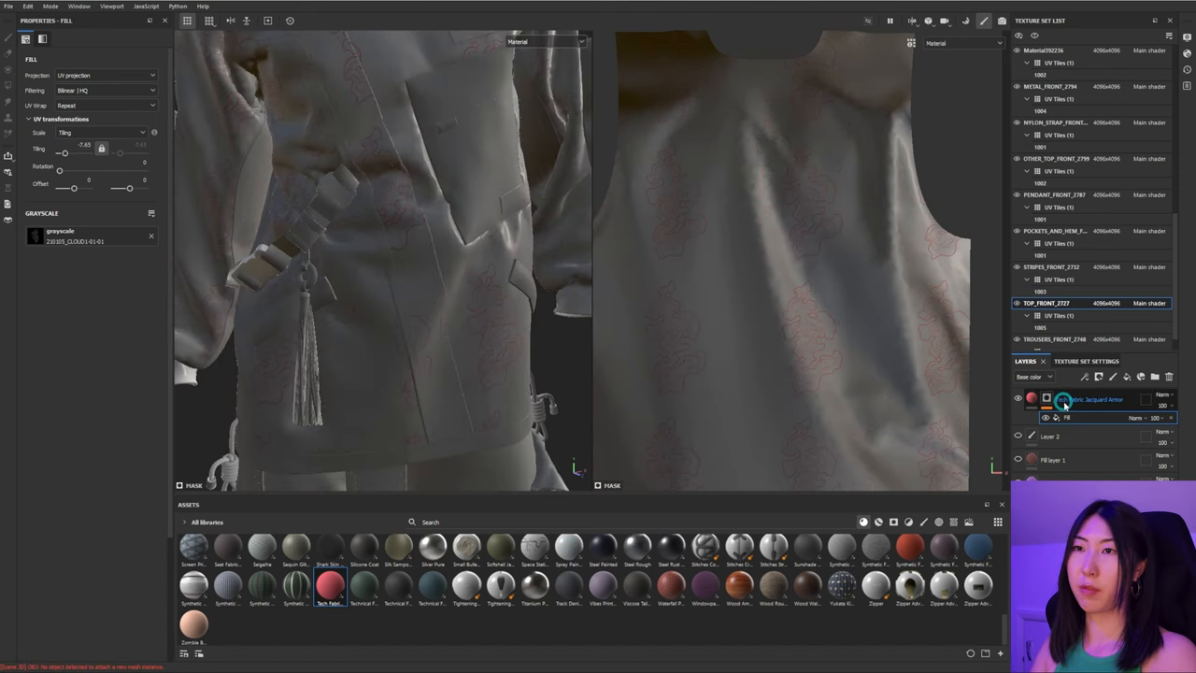
Step: Invert the fabric mask, then adjust the squiggle fill's Offset and Rotation
right_click(1043, 400)
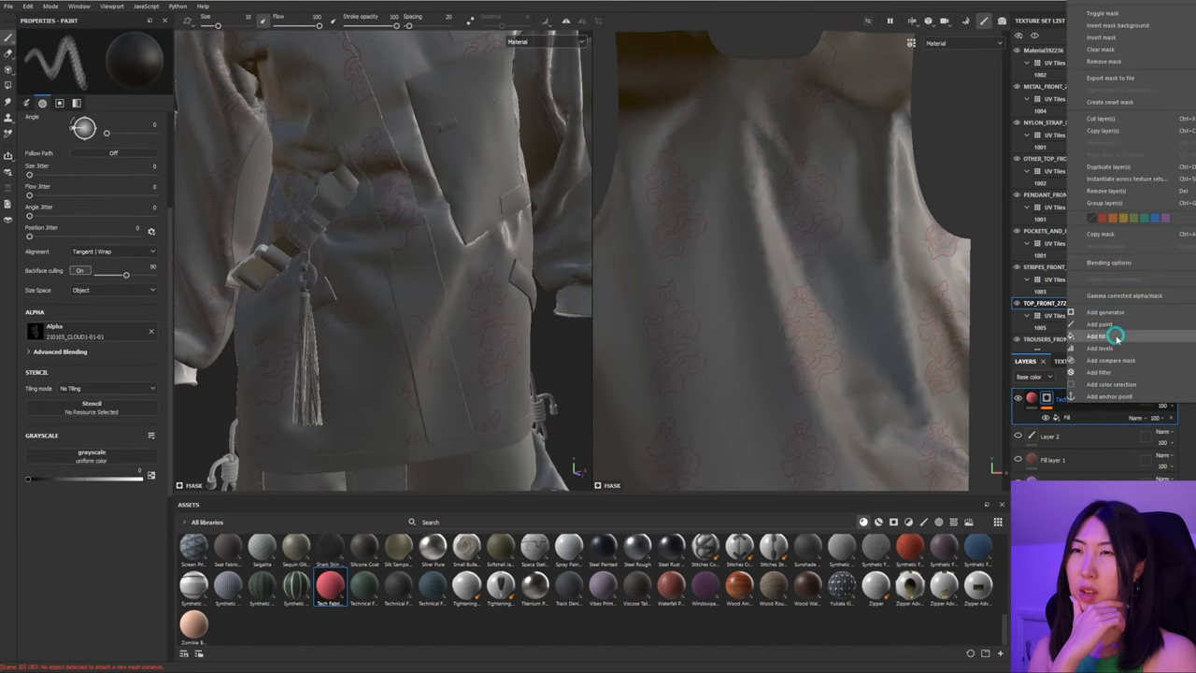
mouse_move(1147, 346)
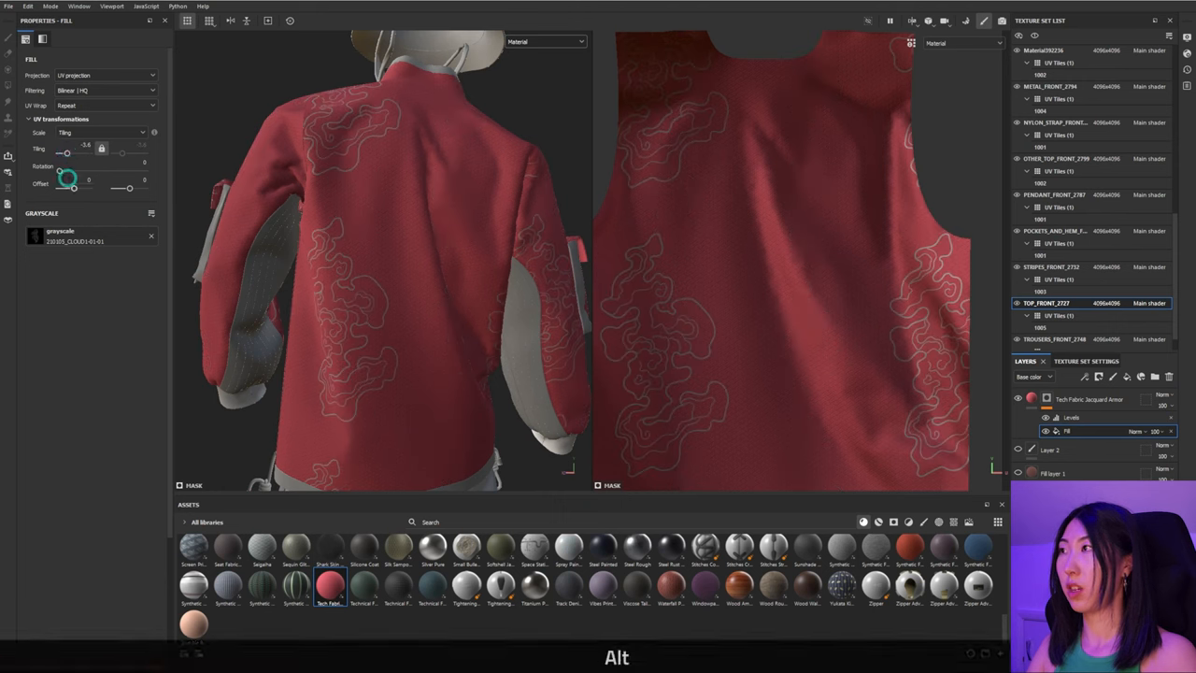
left_click_drag(68, 187, 75, 187)
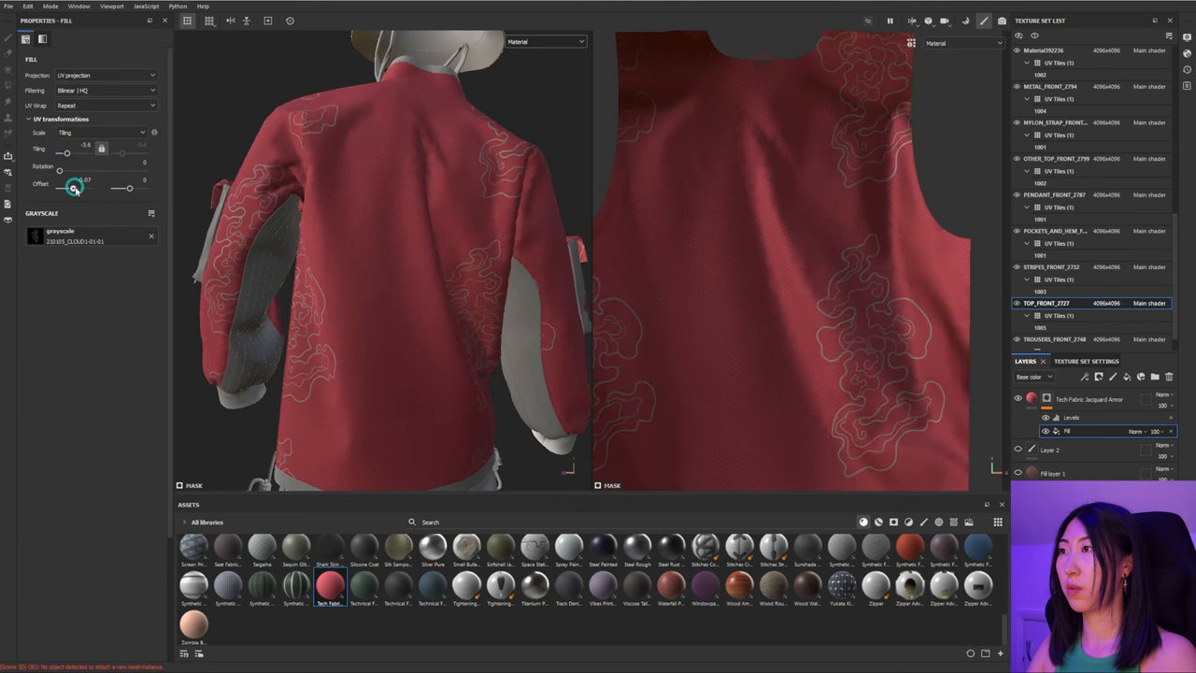
left_click_drag(75, 187, 131, 187)
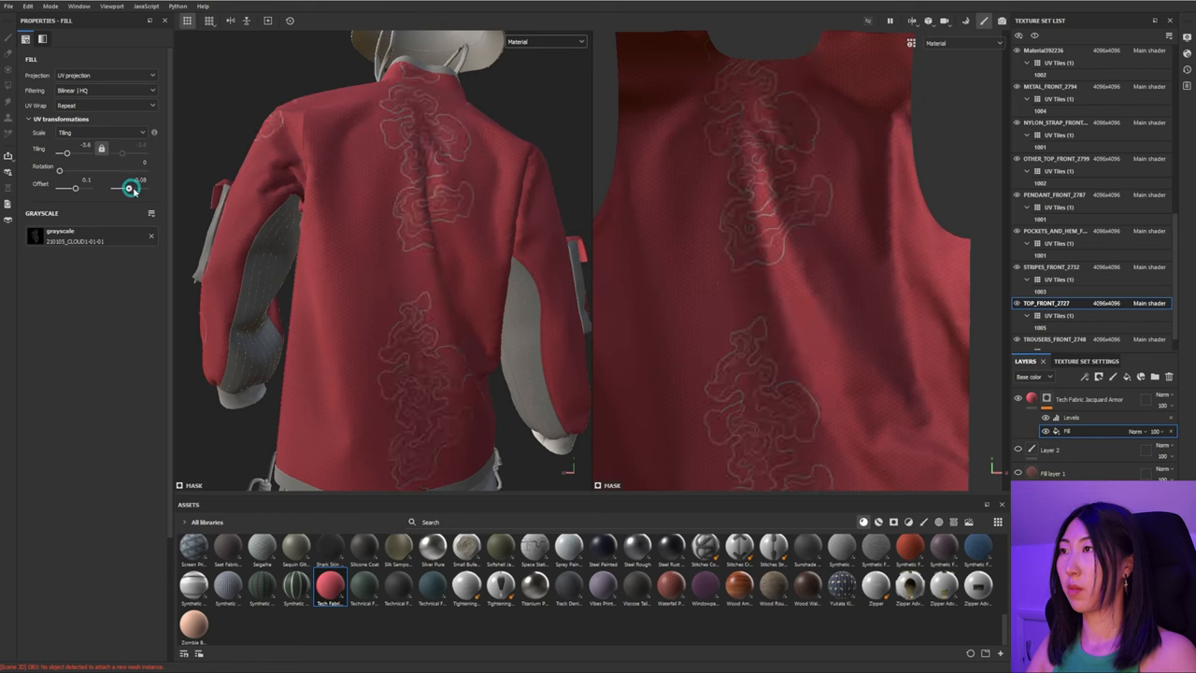
left_click_drag(129, 187, 74, 172)
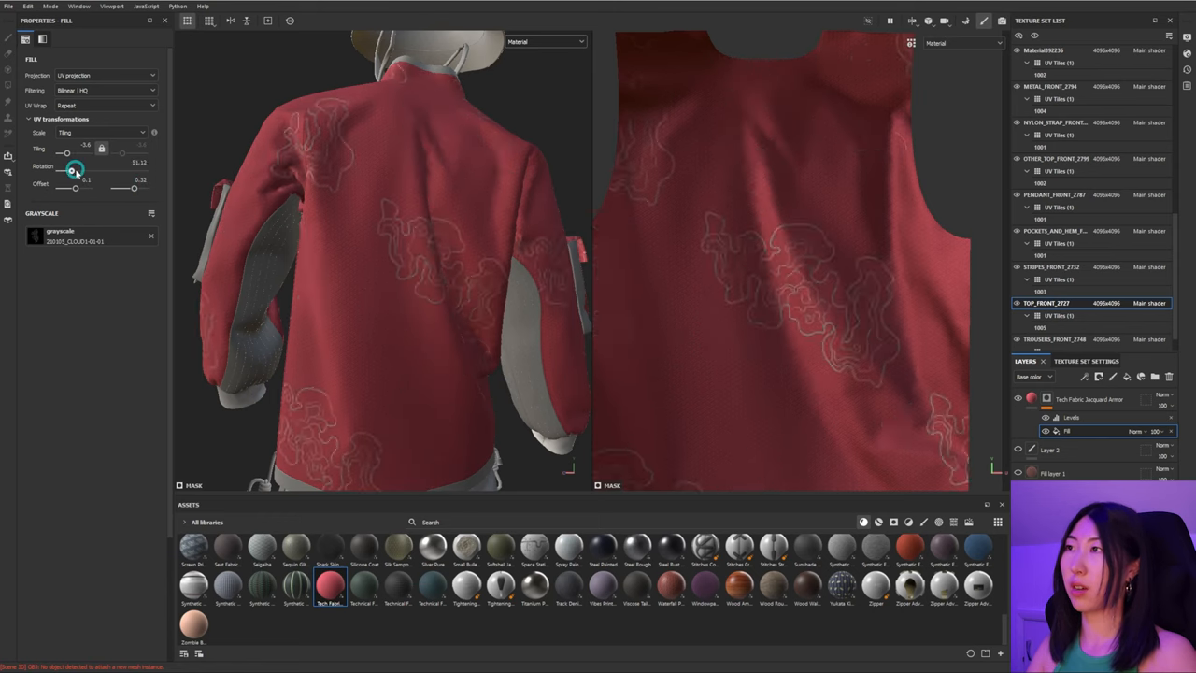
left_click_drag(75, 172, 120, 198)
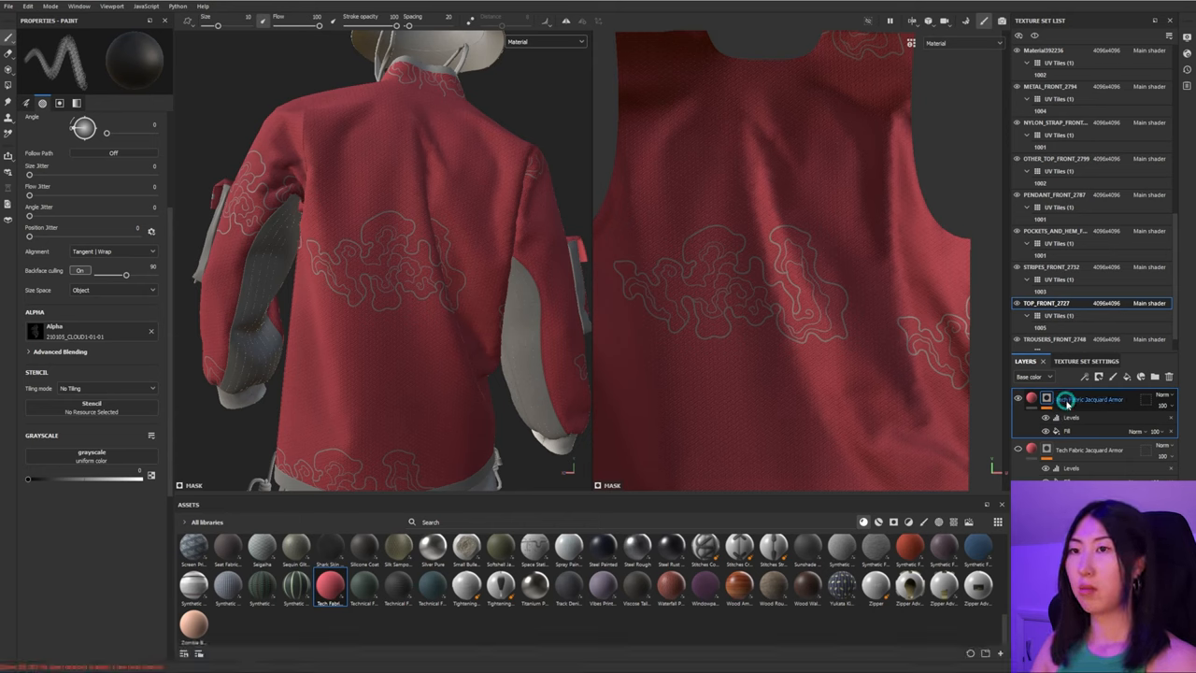
Step: Invert the copied fabric layer's mask and add a black mask to the Jacquard Armor layer
right_click(1058, 404)
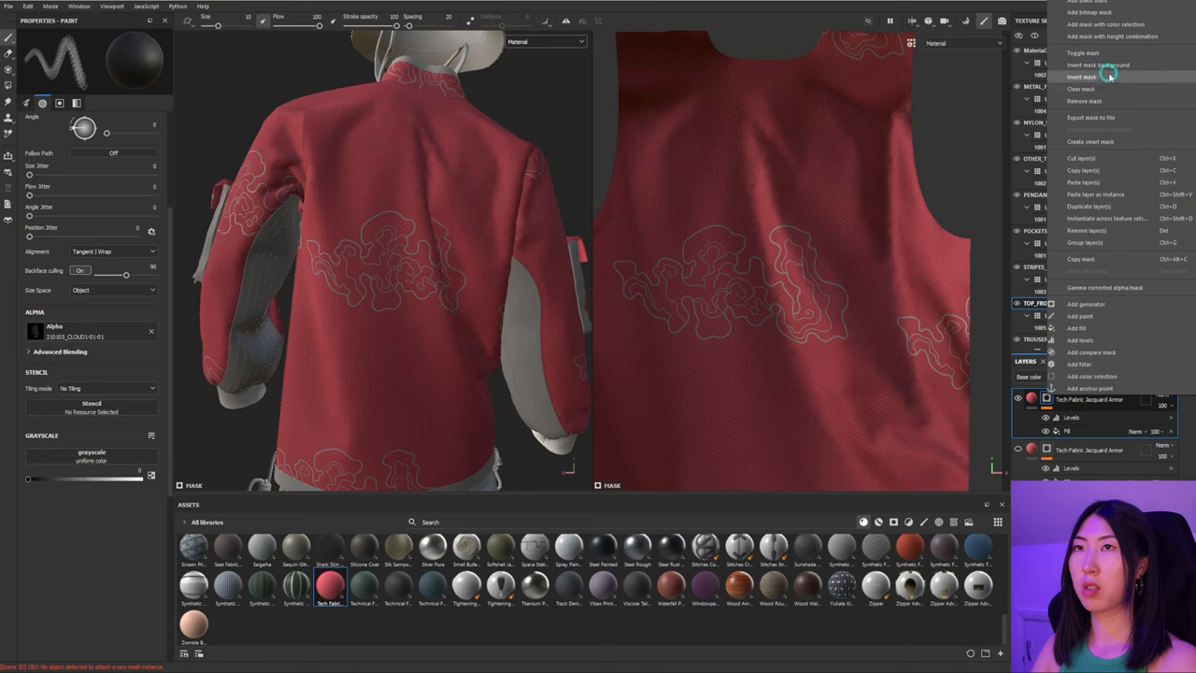
left_click(1077, 71)
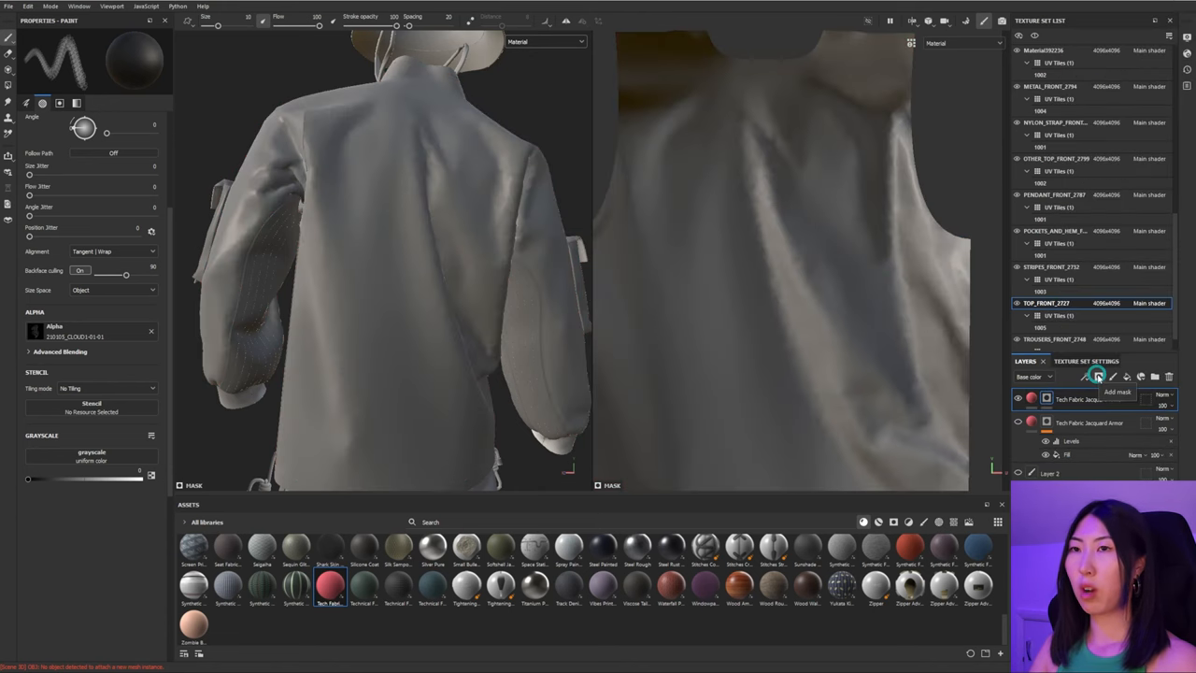
left_click(1097, 378)
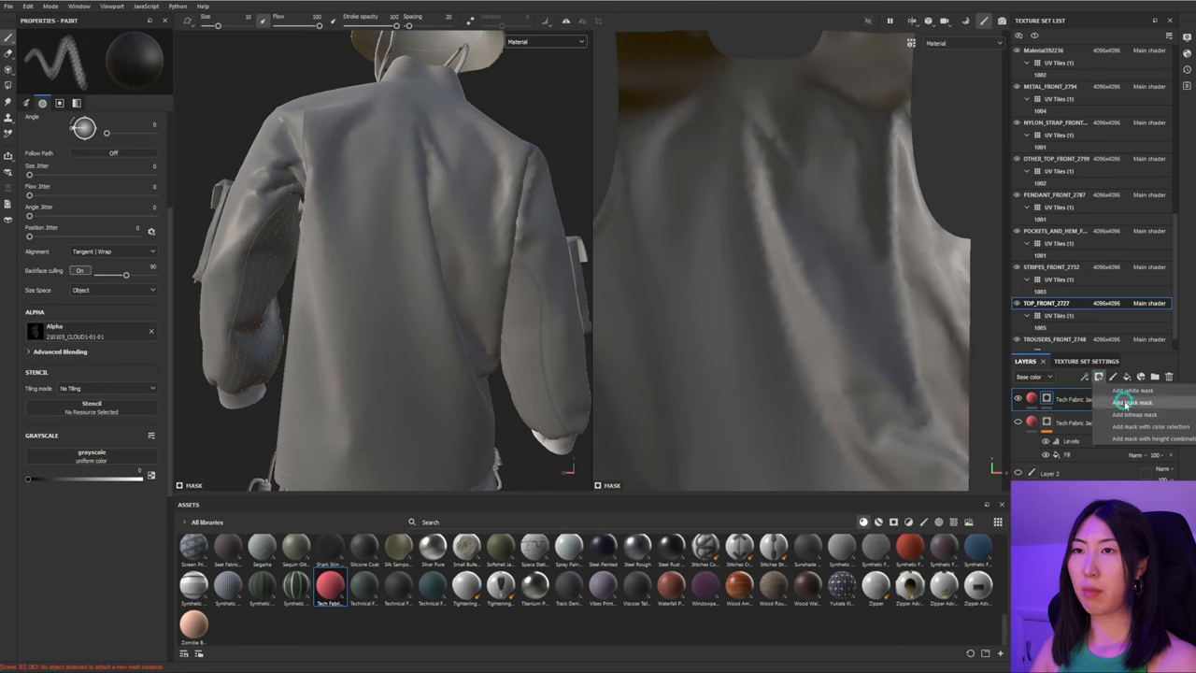
left_click(1121, 389)
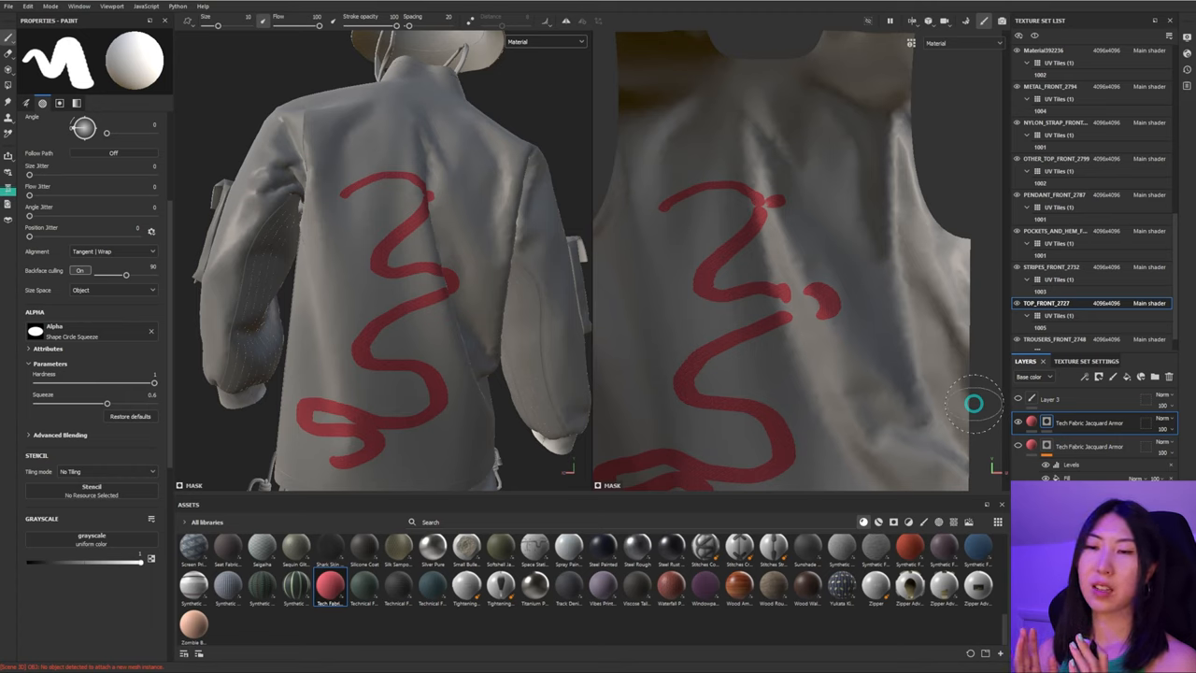
mouse_move(460, 131)
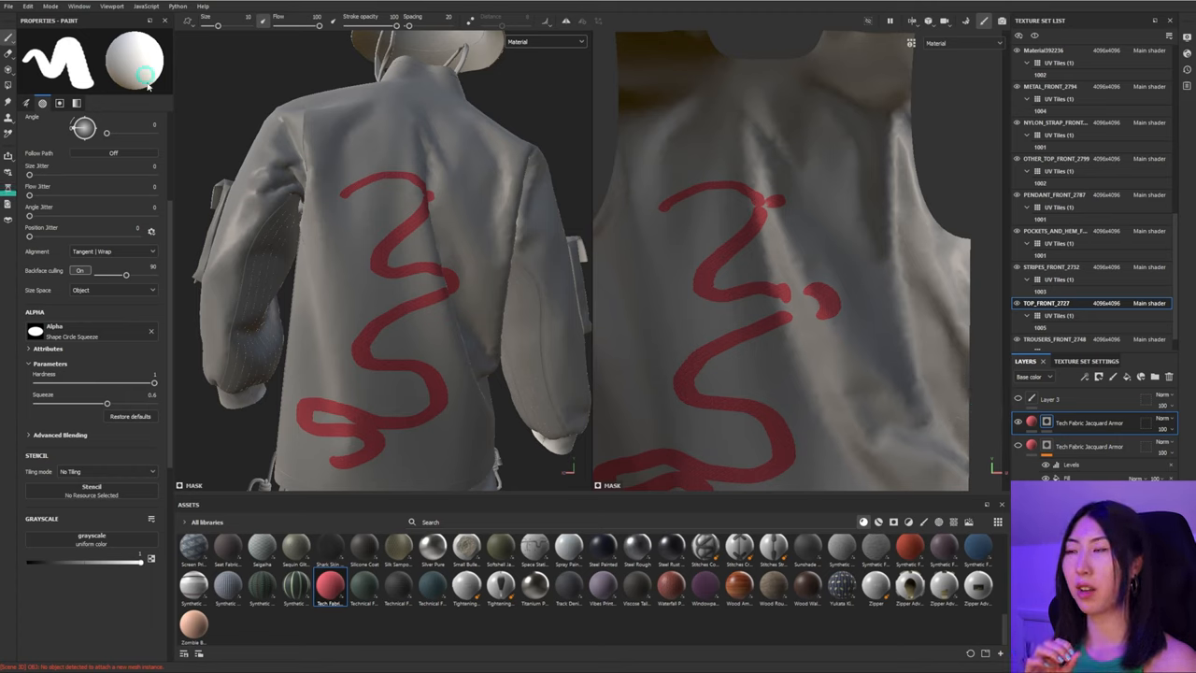
mouse_move(413, 344)
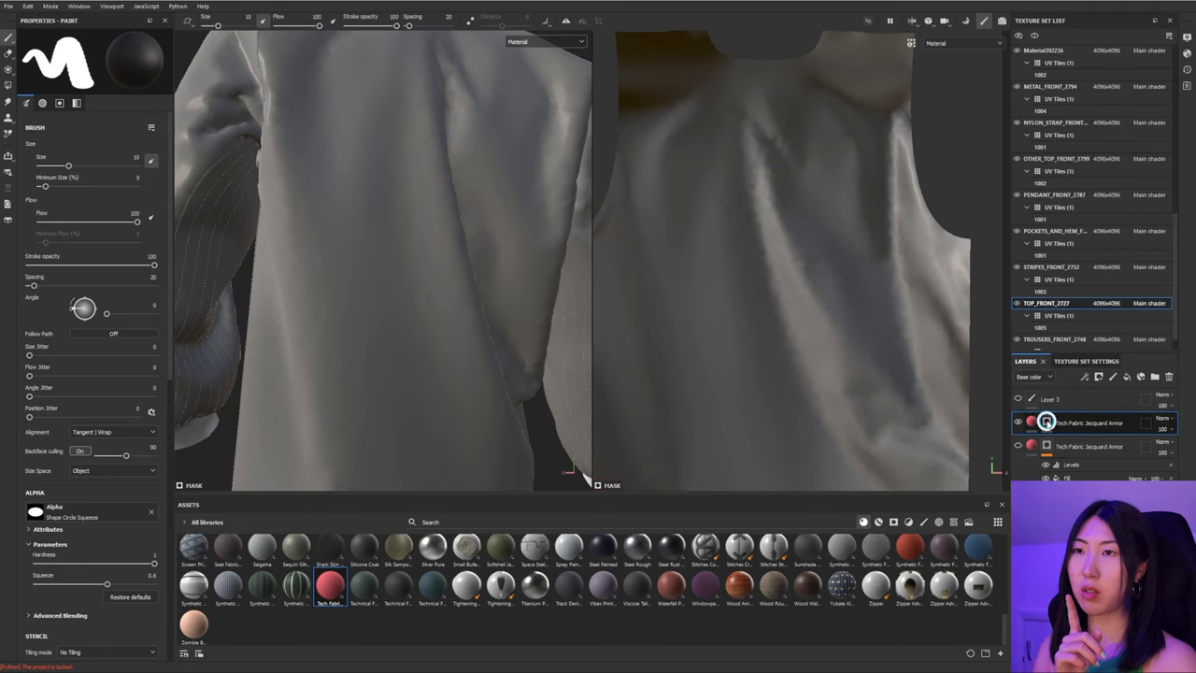
Step: Add a mask to the red Tech Fabric Jacquard Armor fill layer and paint into it on the jacket
left_click(1116, 378)
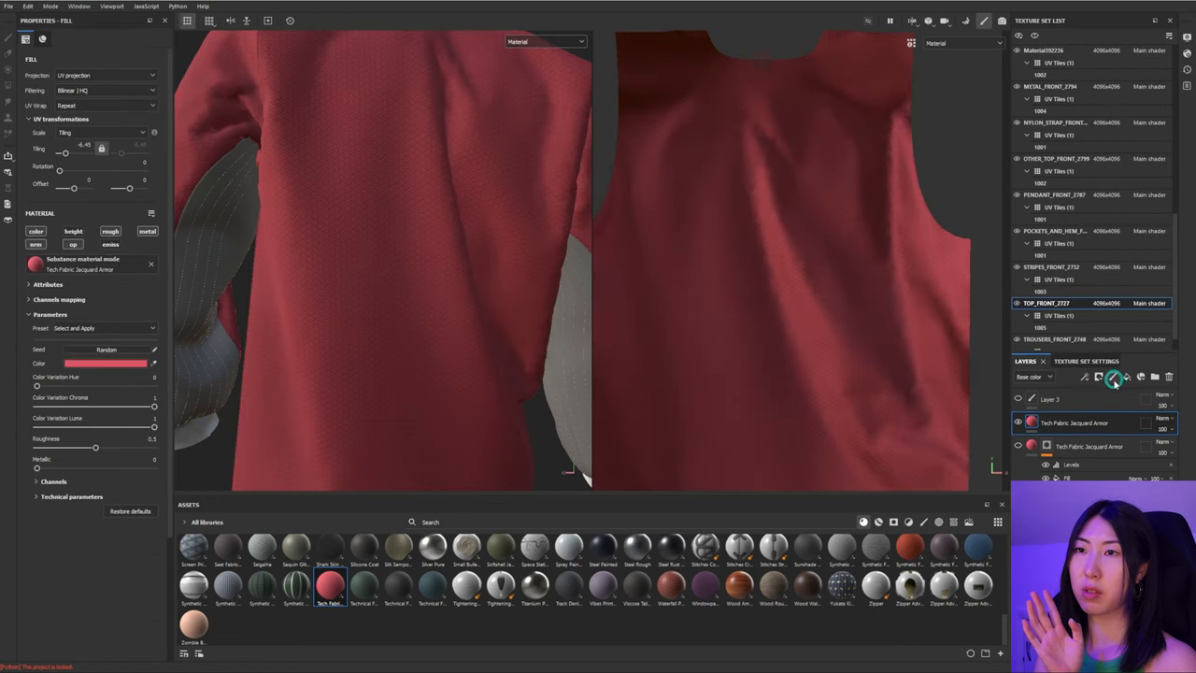
left_click(1129, 378)
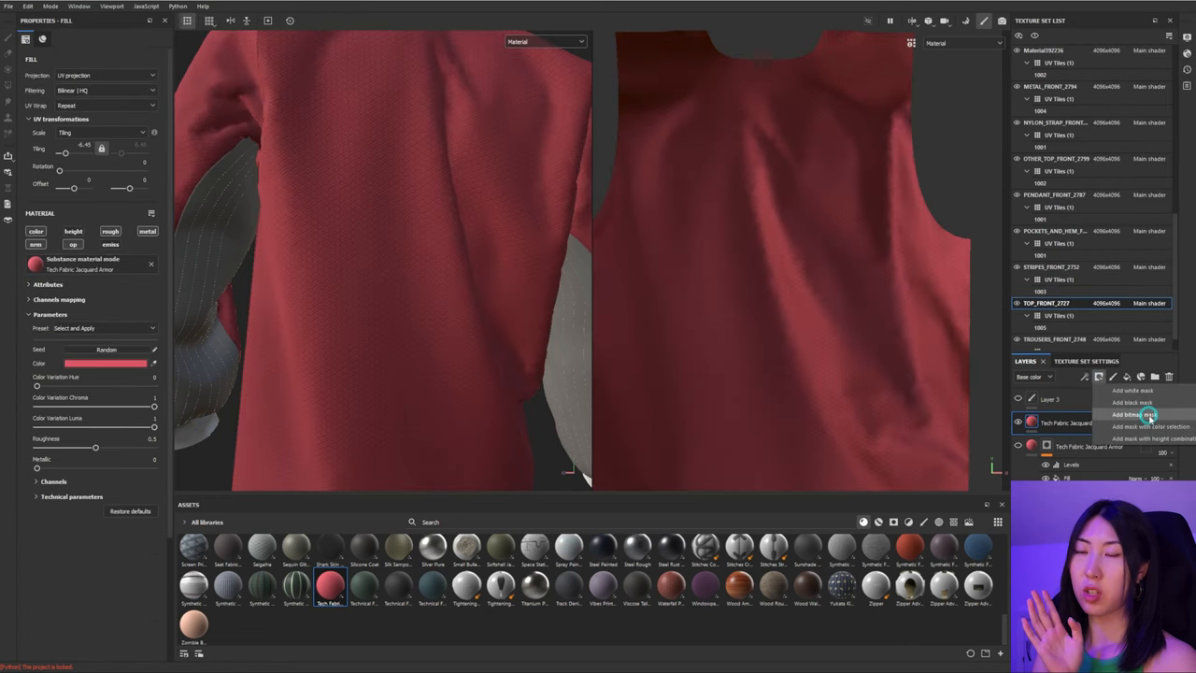
left_click(1126, 413)
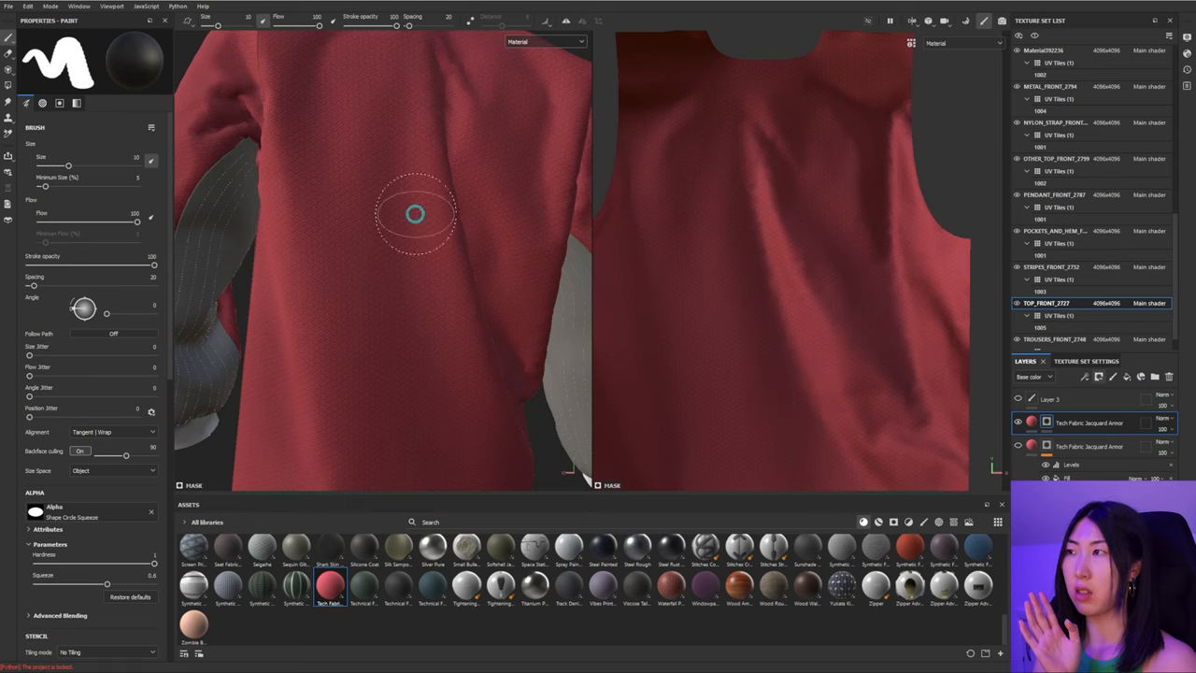
left_click_drag(415, 215, 421, 408)
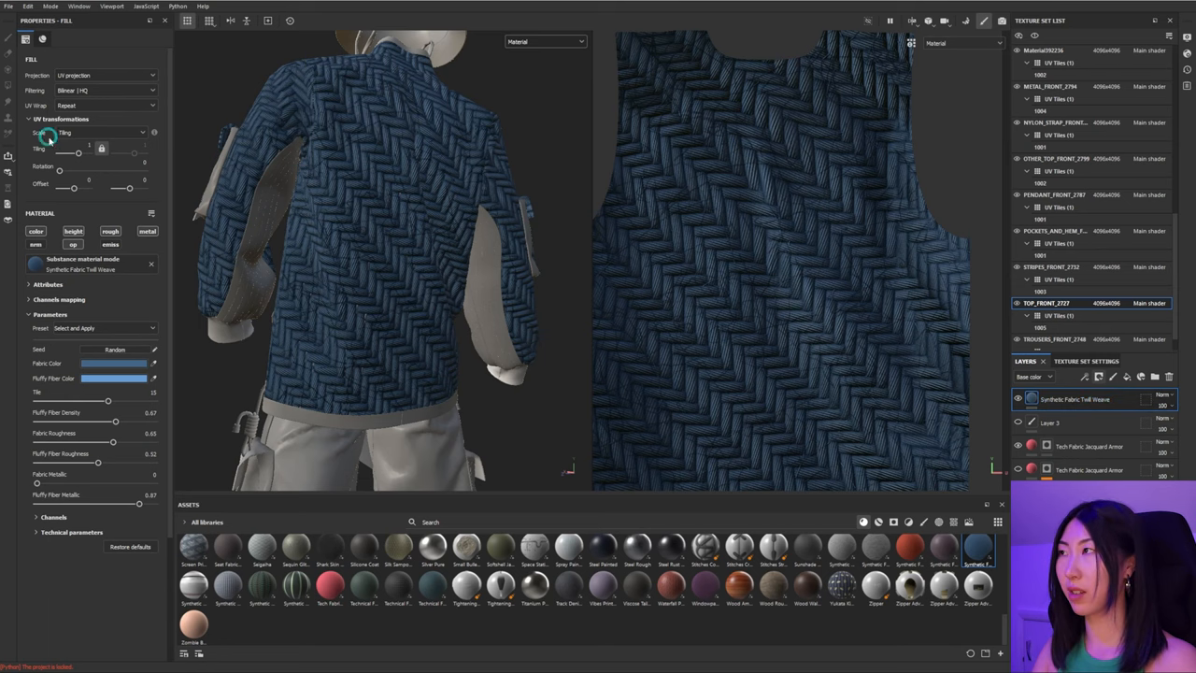
Step: Raise the Synthetic Fabric Twill Weave tiling, move it under the red jacquard layer, and compare the two layers
left_click_drag(73, 152, 68, 152)
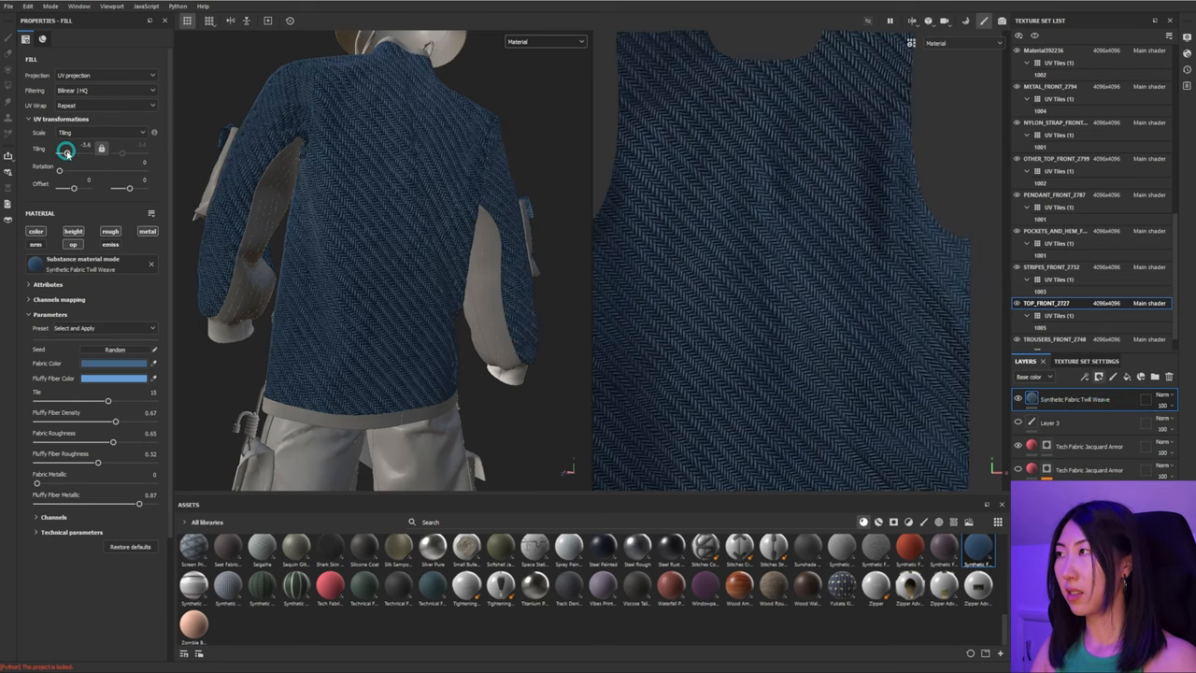
left_click_drag(67, 150, 67, 149)
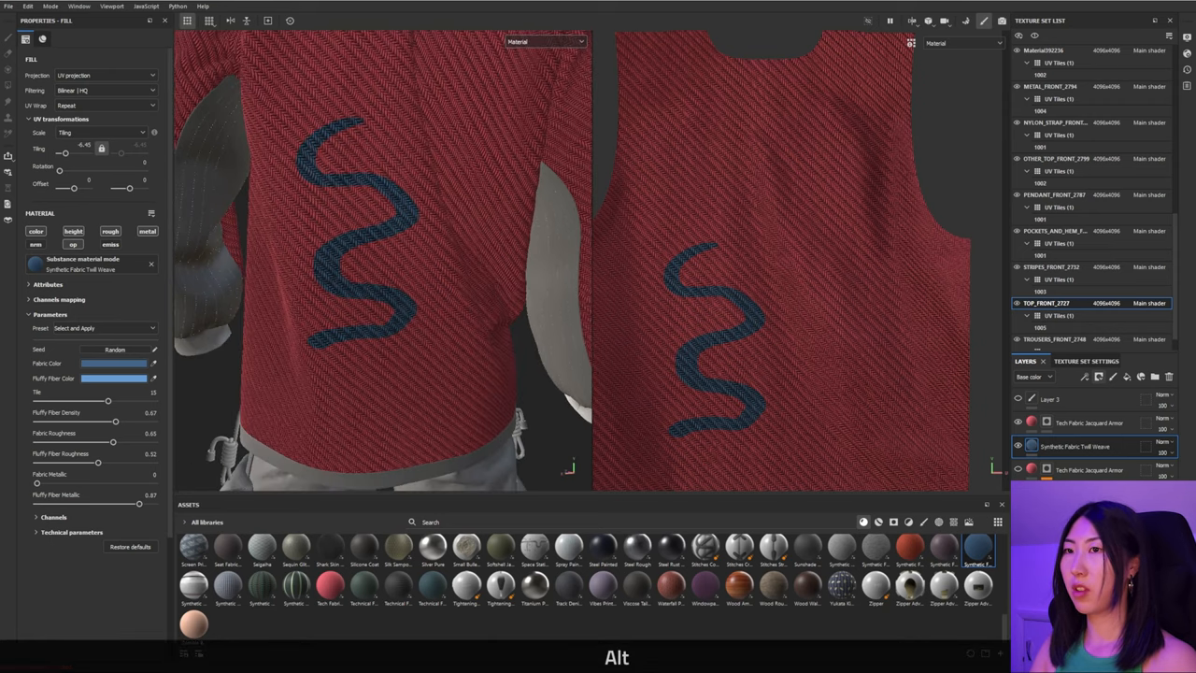
left_click(1088, 424)
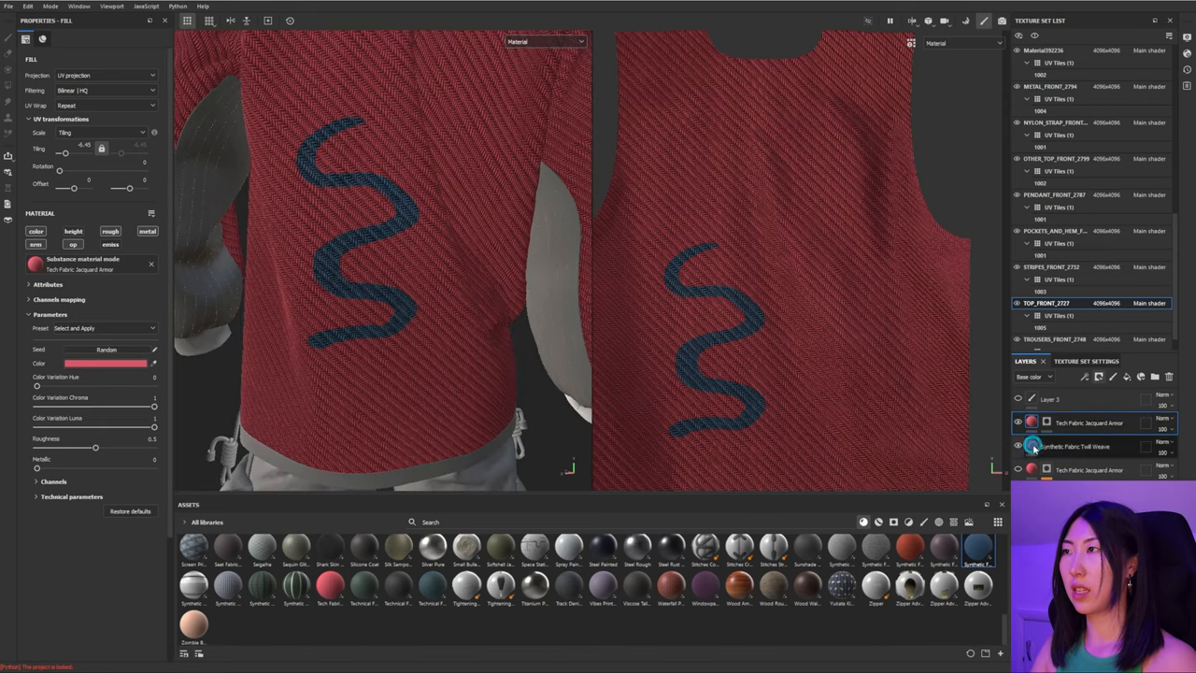
left_click(1084, 447)
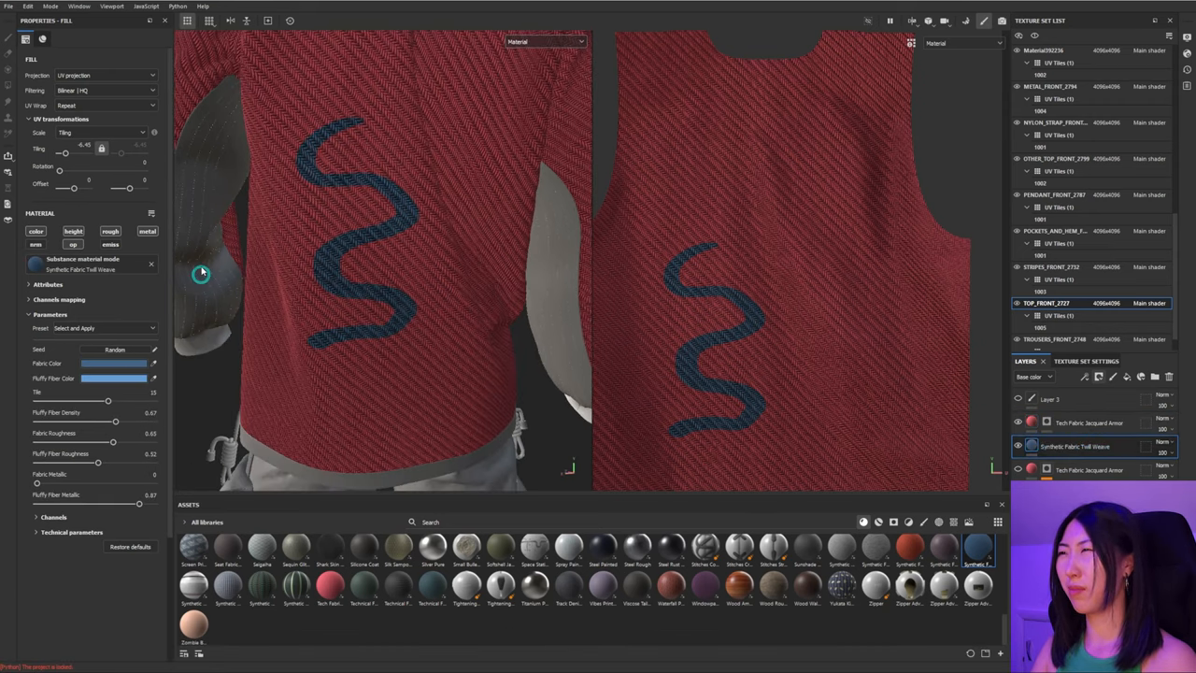
left_click(73, 232)
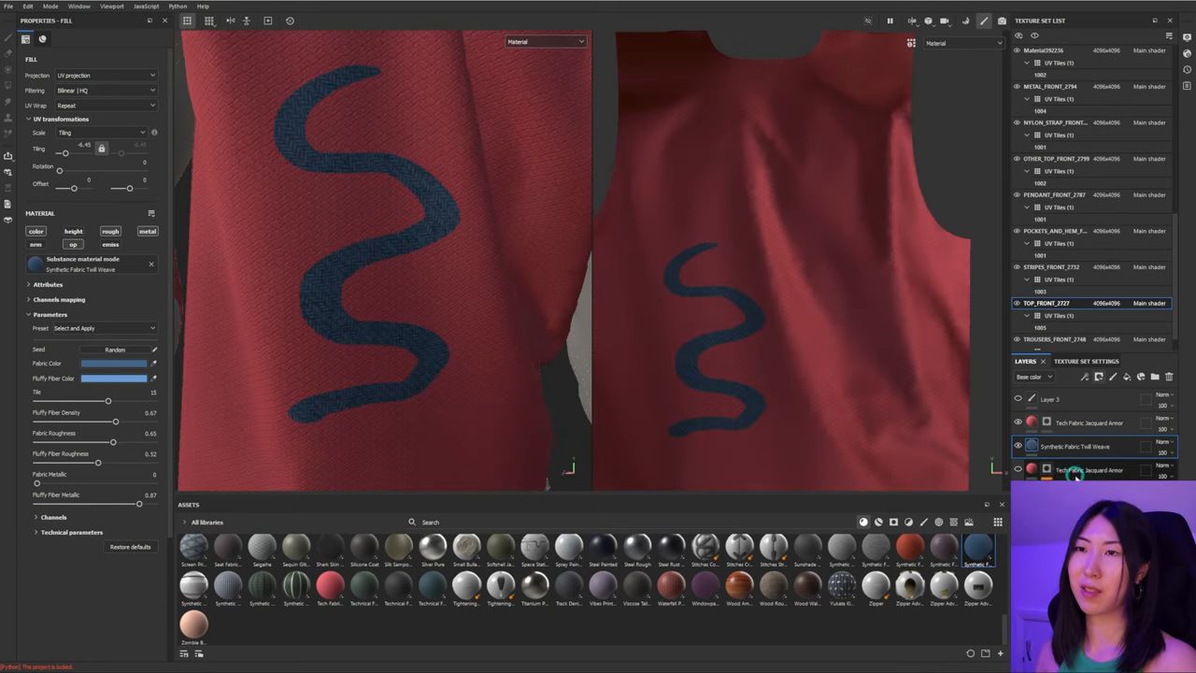
Step: Copy the jacquard layer's squiggle mask and paste it into the twill weave layer's mask
left_click(1076, 424)
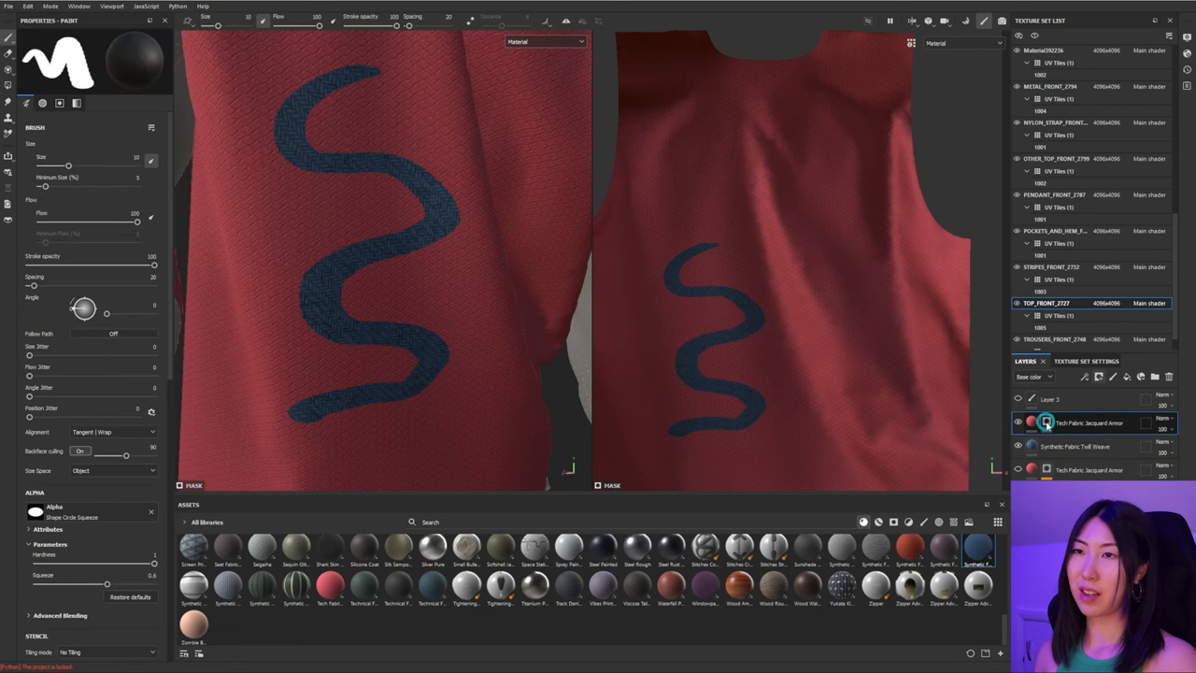
right_click(1047, 423)
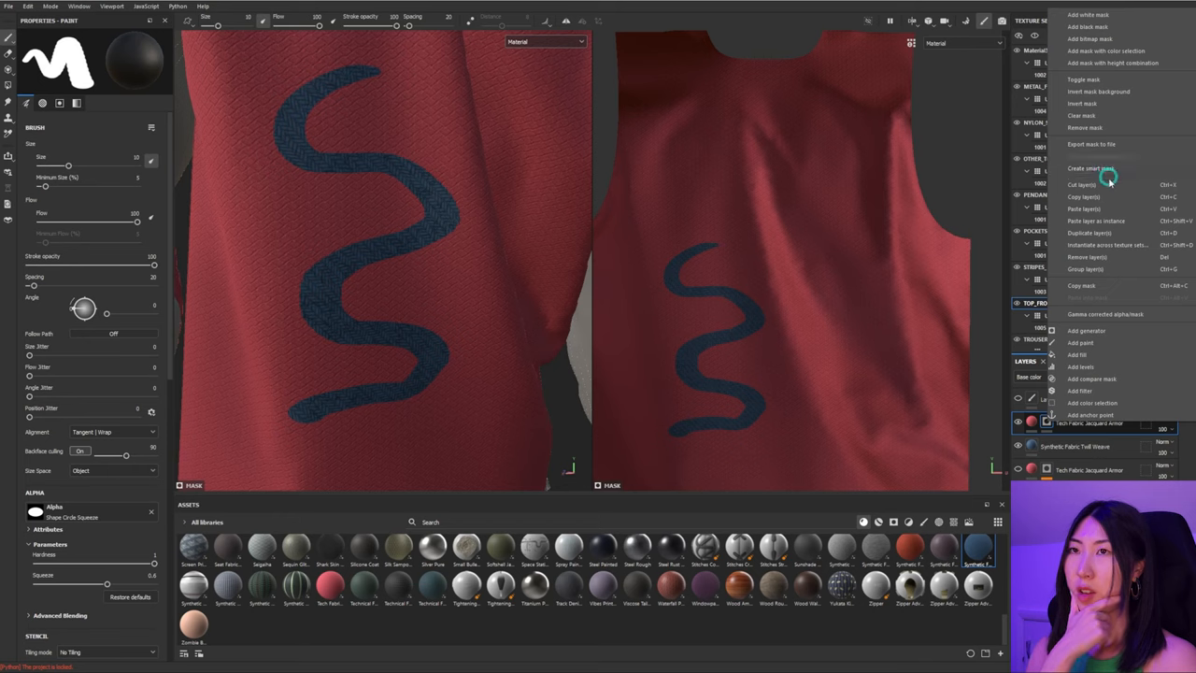
mouse_move(1116, 294)
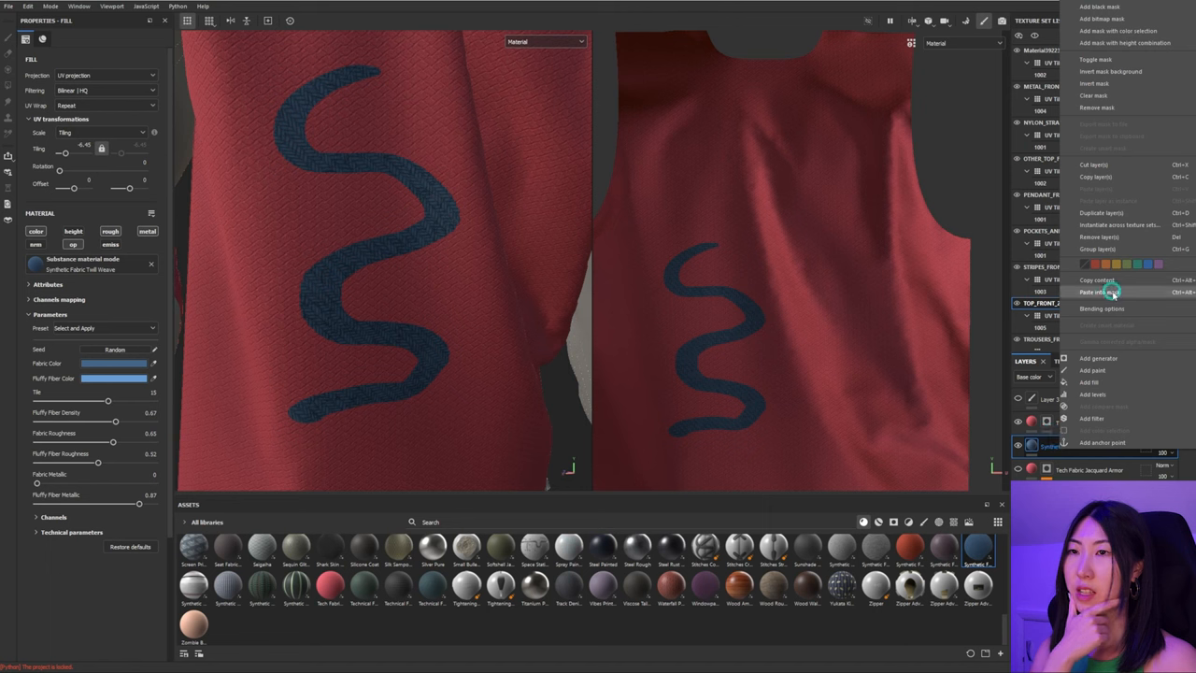
left_click(1097, 292)
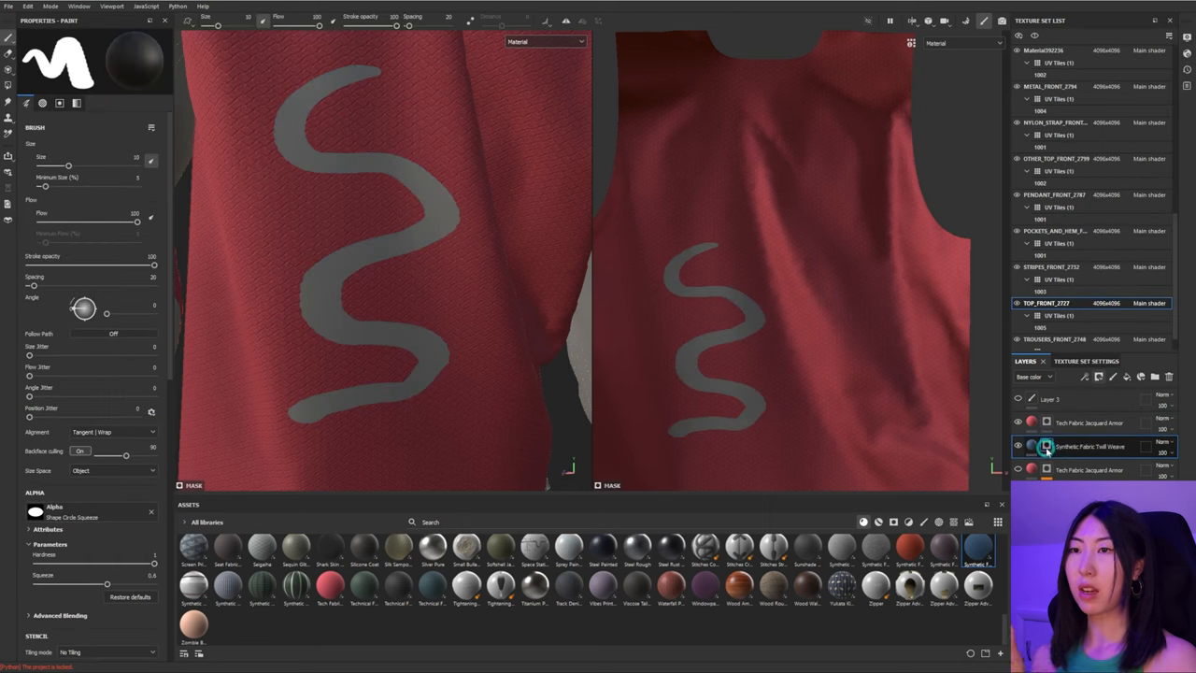
right_click(1043, 447)
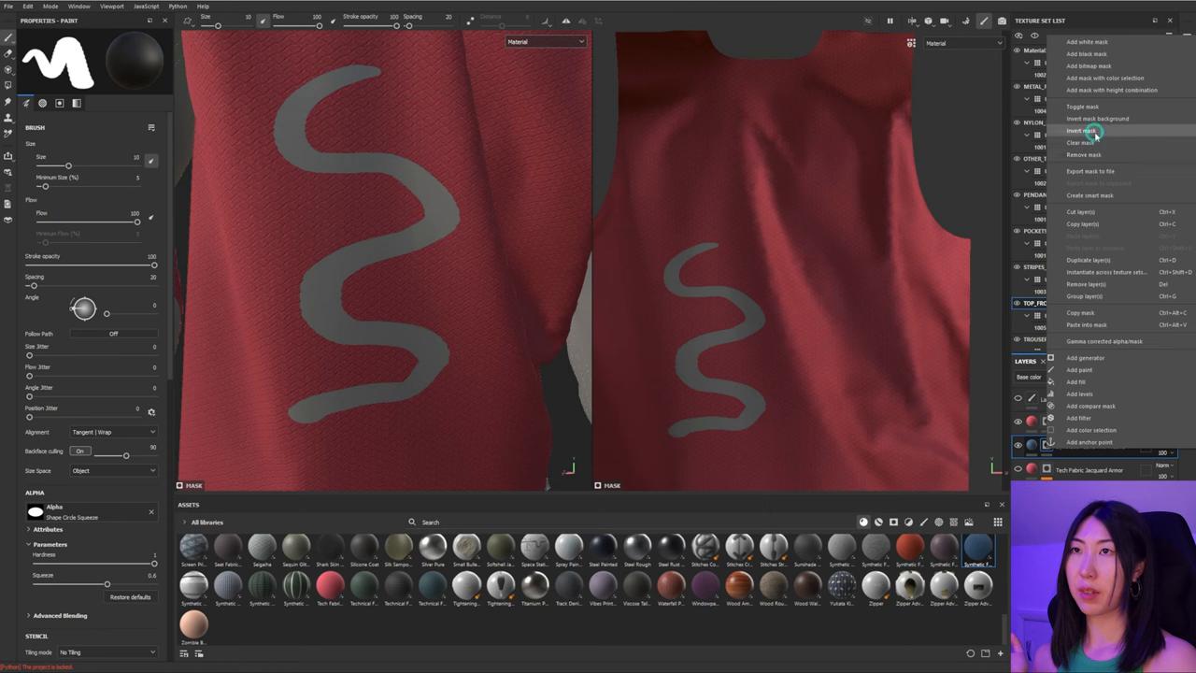
left_click(1069, 138)
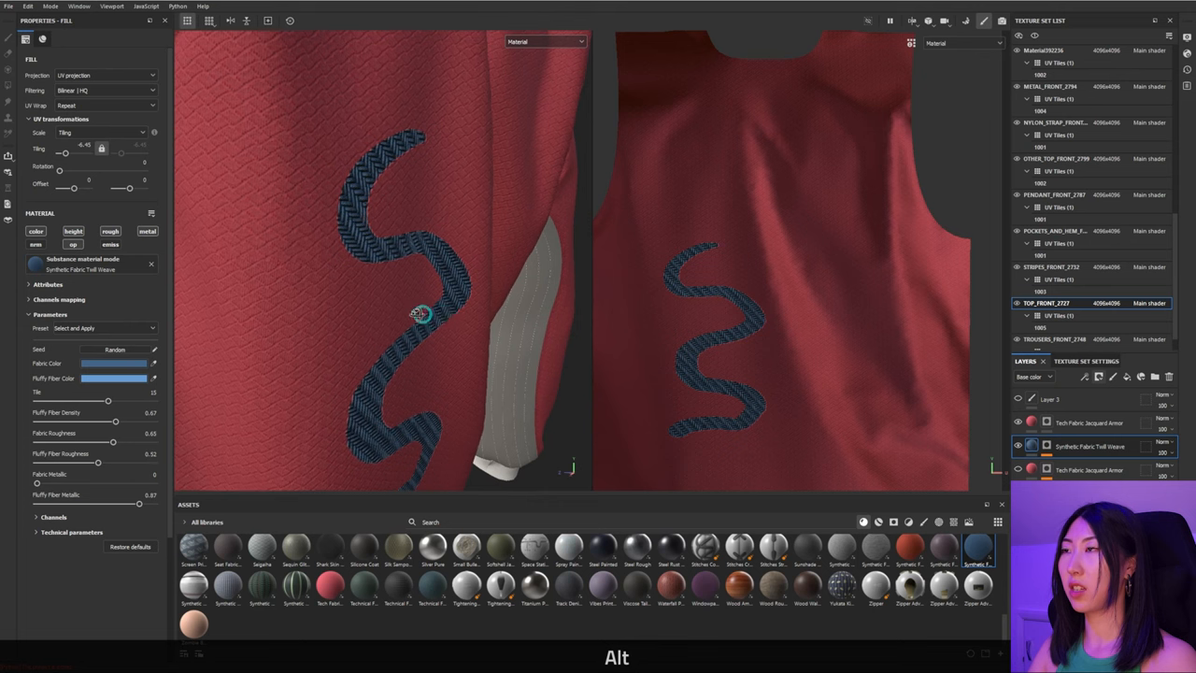
left_click_drag(421, 314, 412, 290)
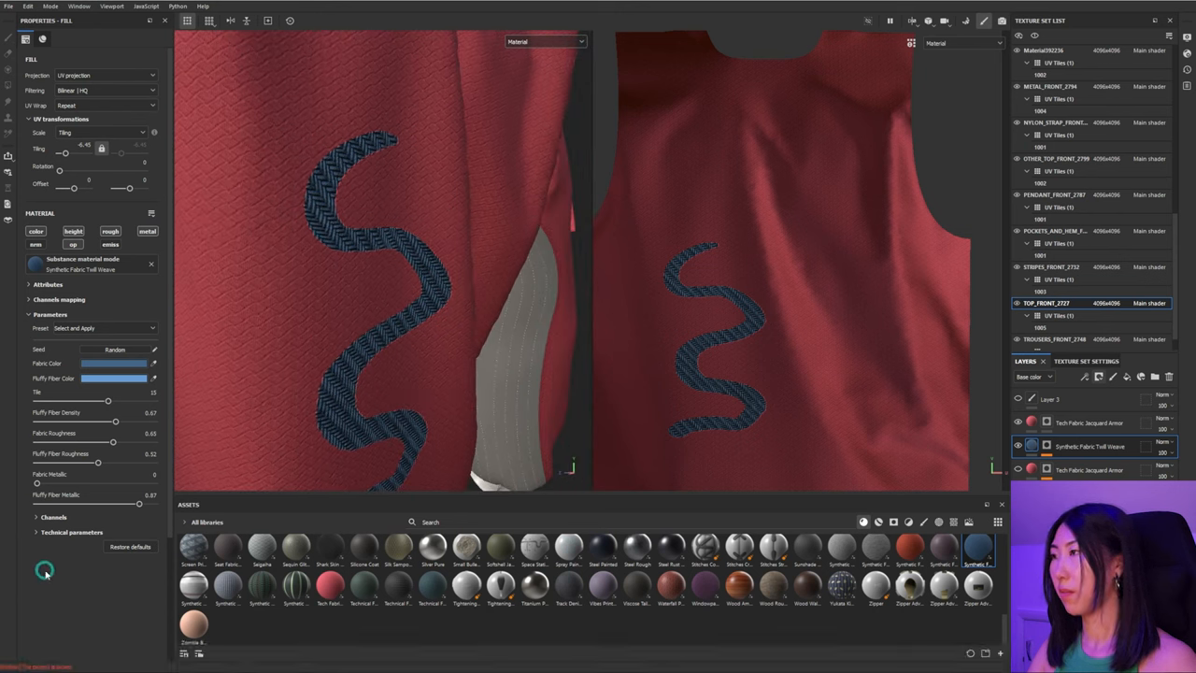
left_click(154, 349)
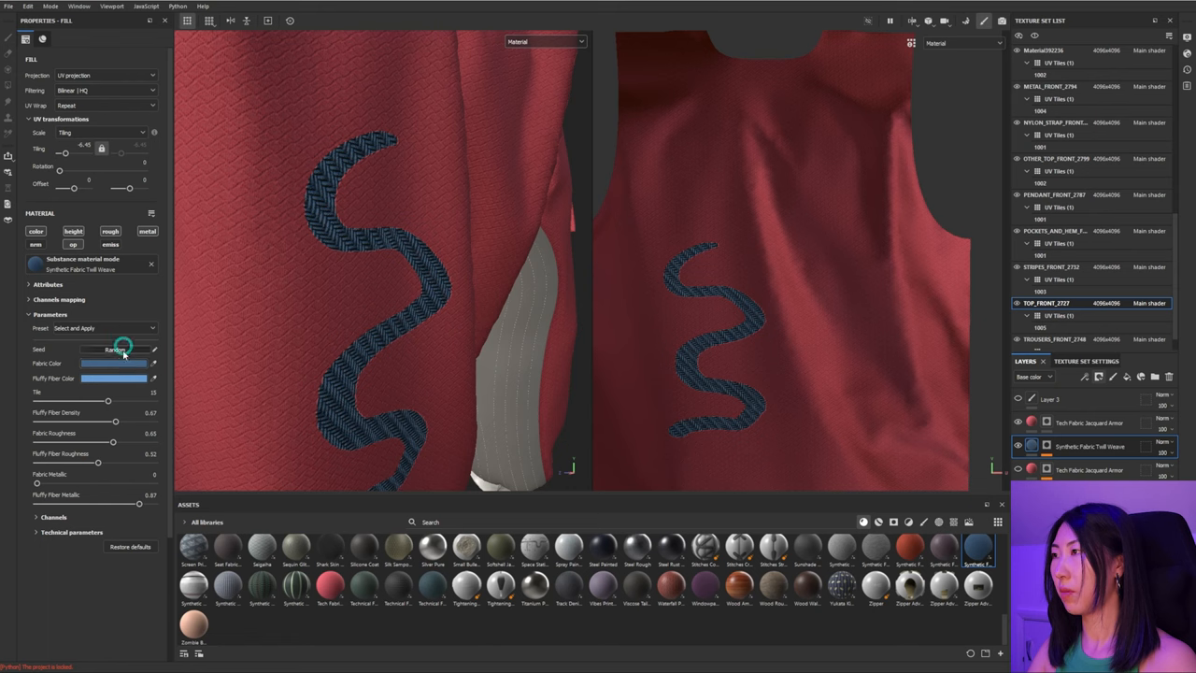
left_click(112, 363)
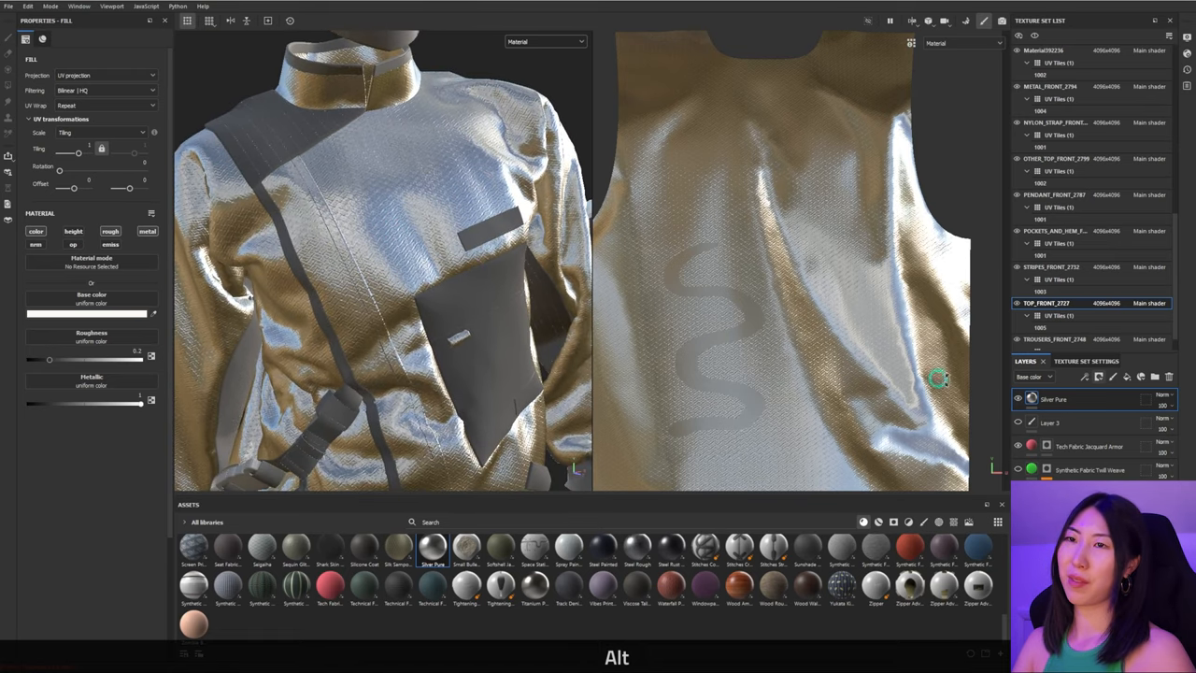
Step: Give the silver layer a black mask, test a Shift straight line along a strap, then undo it
left_click(1095, 376)
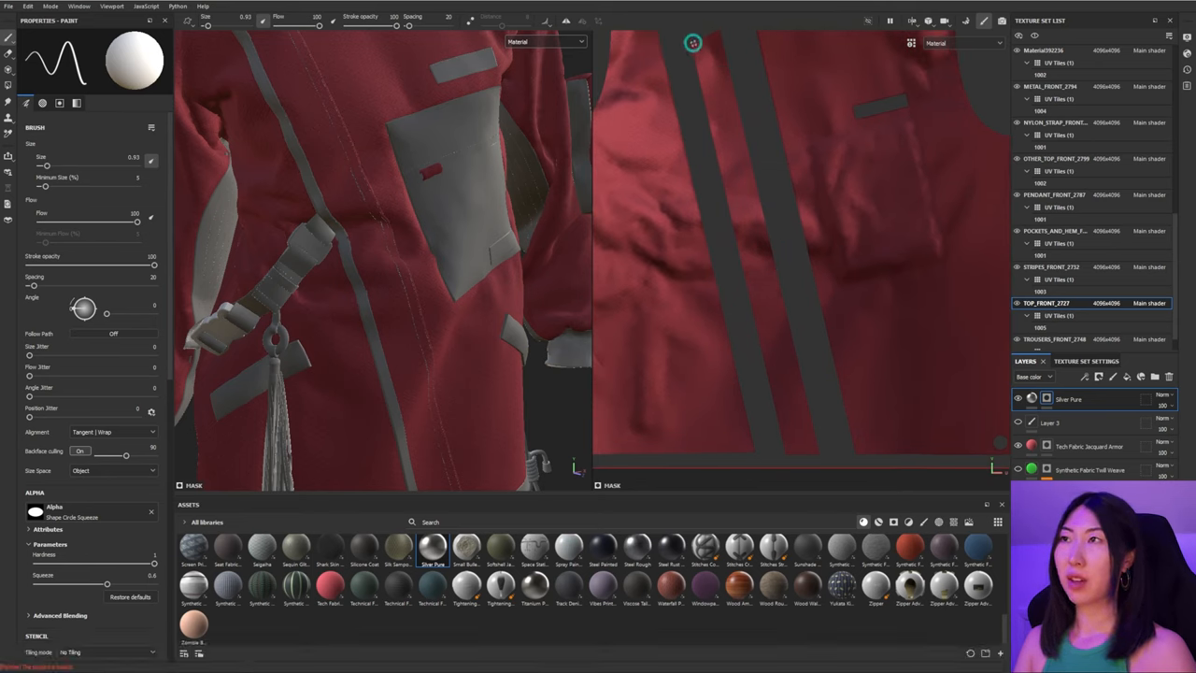
left_click_drag(694, 45, 762, 343)
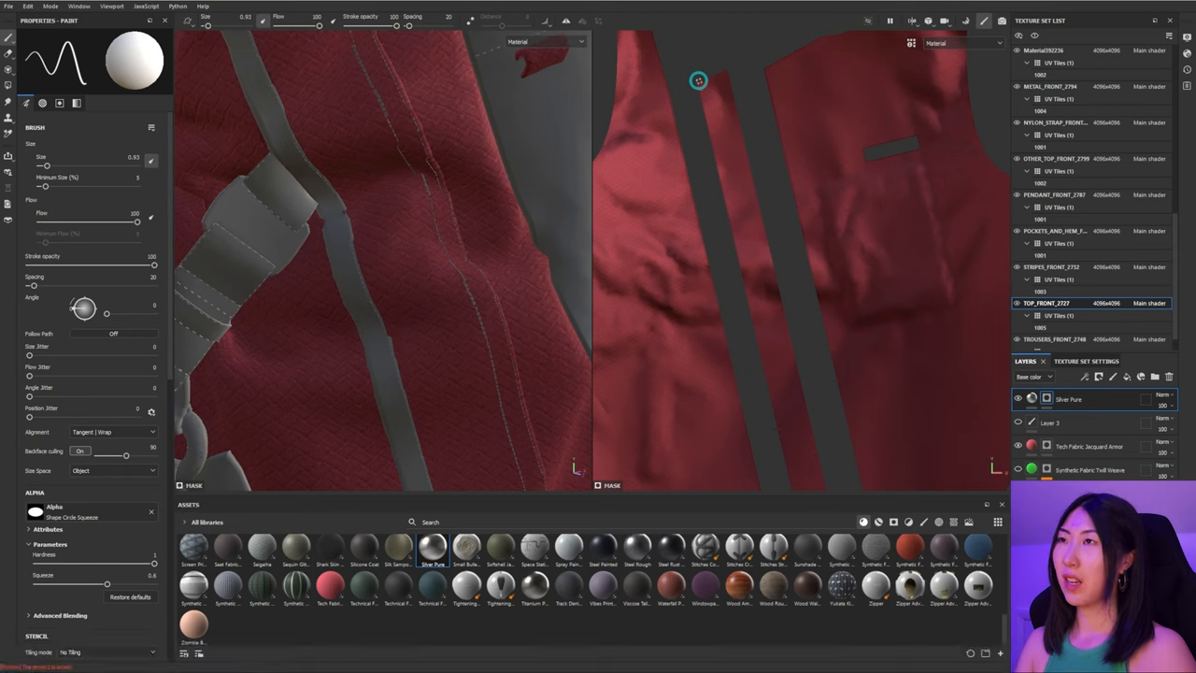
key("Shift")
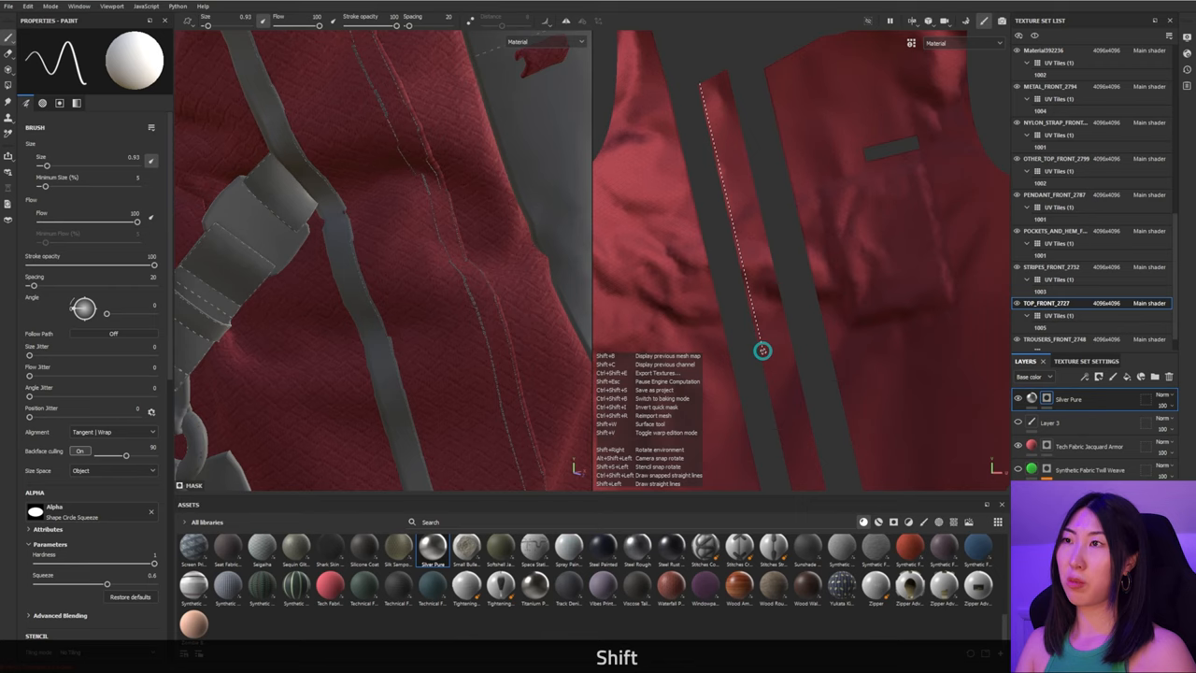
left_click_drag(699, 86, 767, 339)
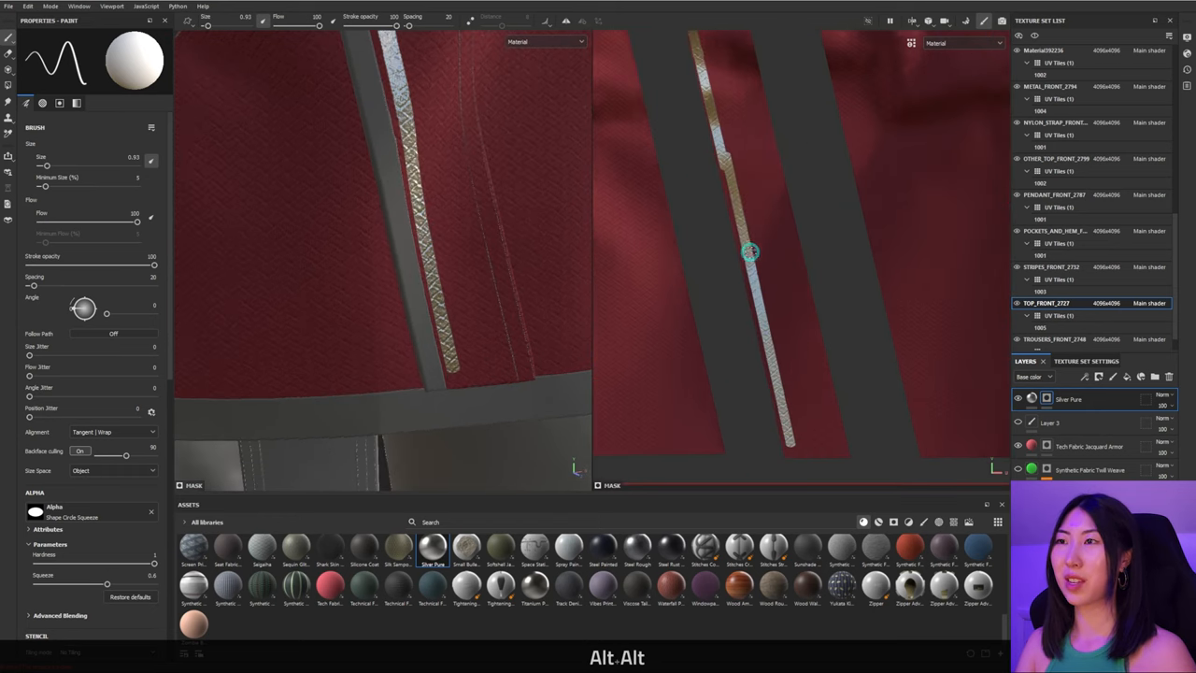
key("Ctrl+Z")
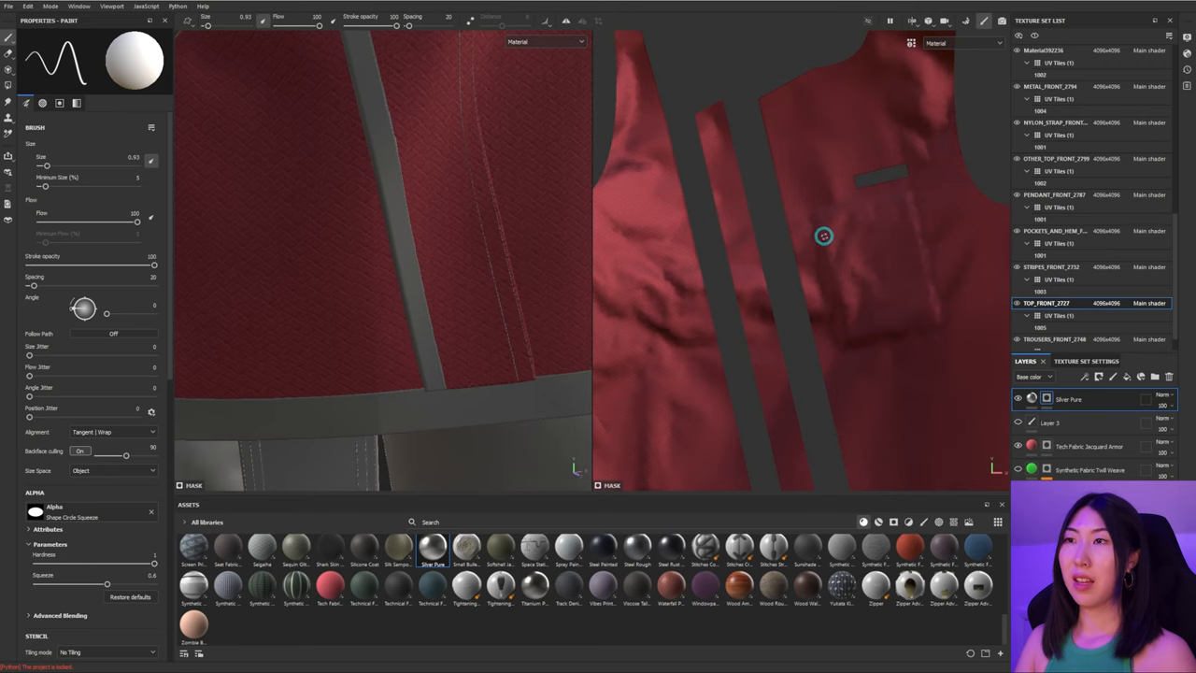
Step: Paint silver squiggle lines on the jacket panel and near the collar, undoing the last stroke
left_click_drag(822, 235, 907, 413)
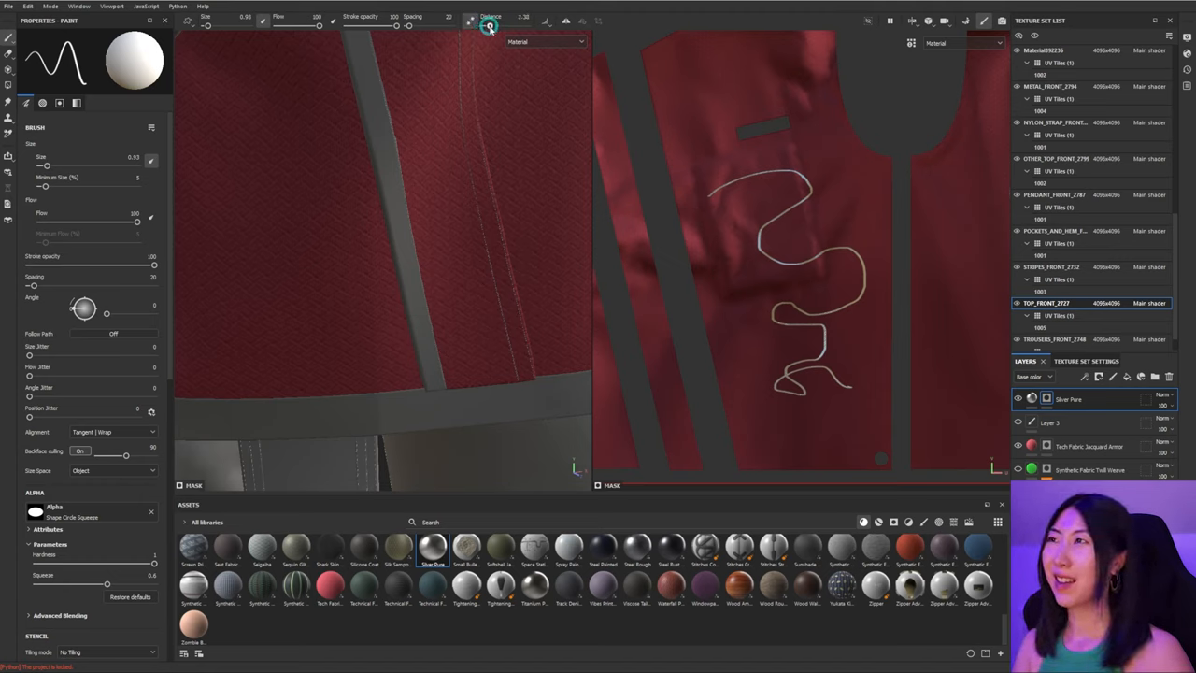
mouse_move(425, 77)
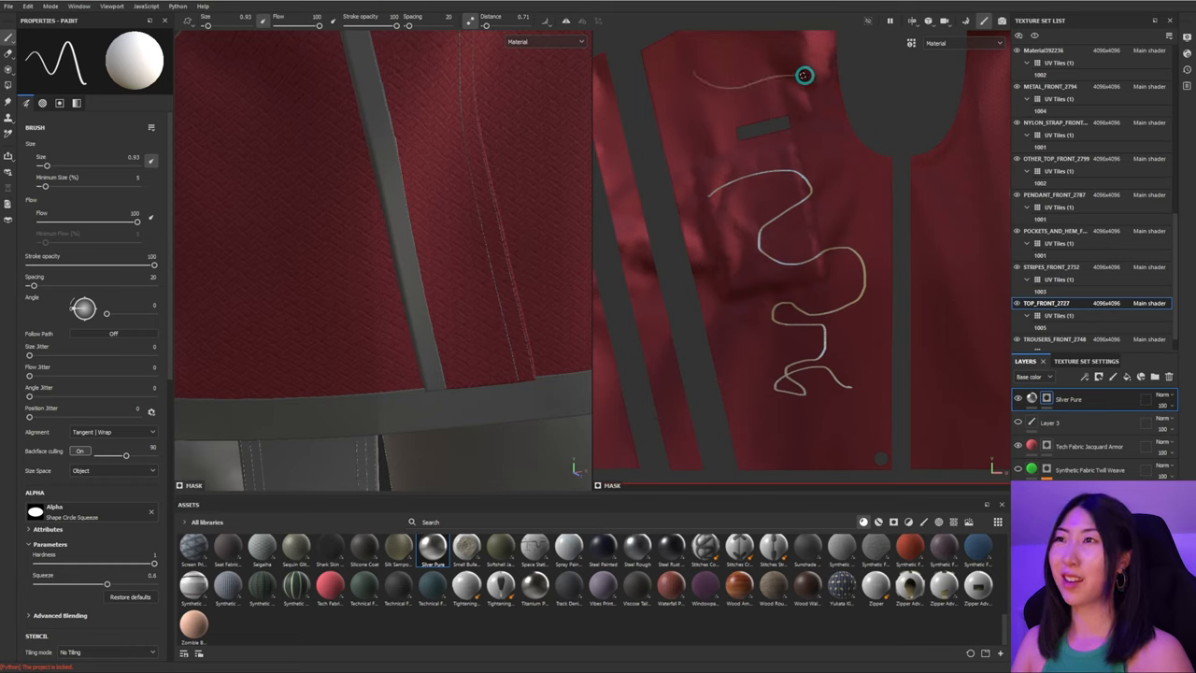
left_click_drag(804, 75, 878, 228)
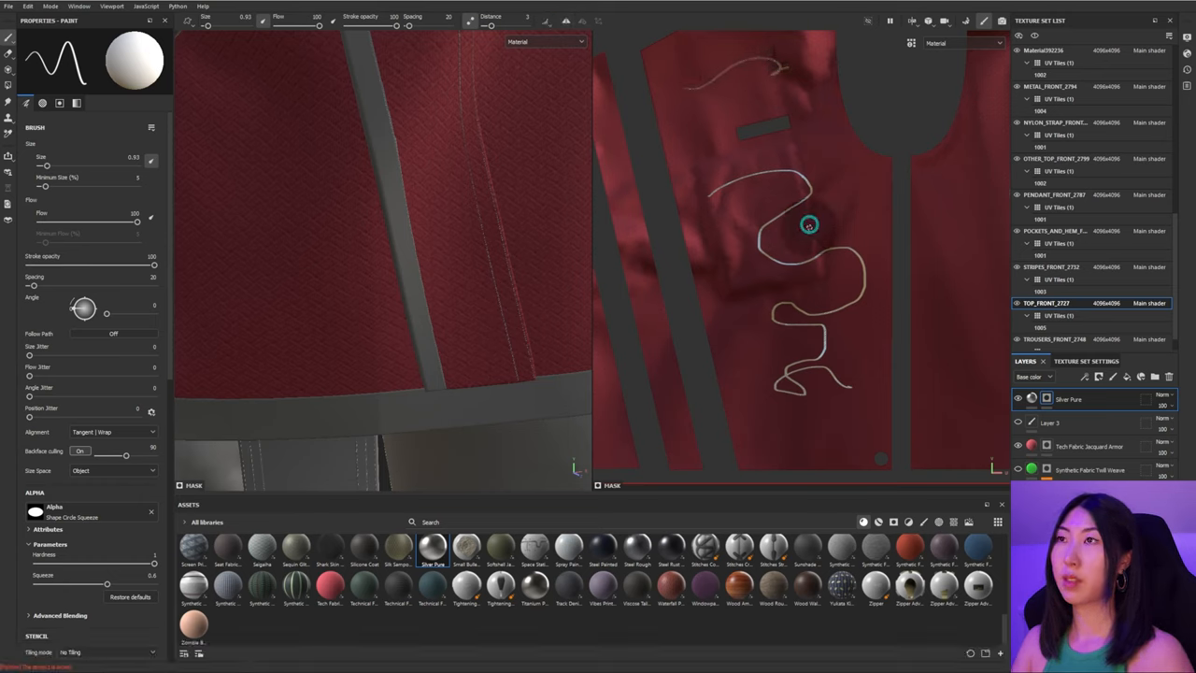
key("Ctrl+Z")
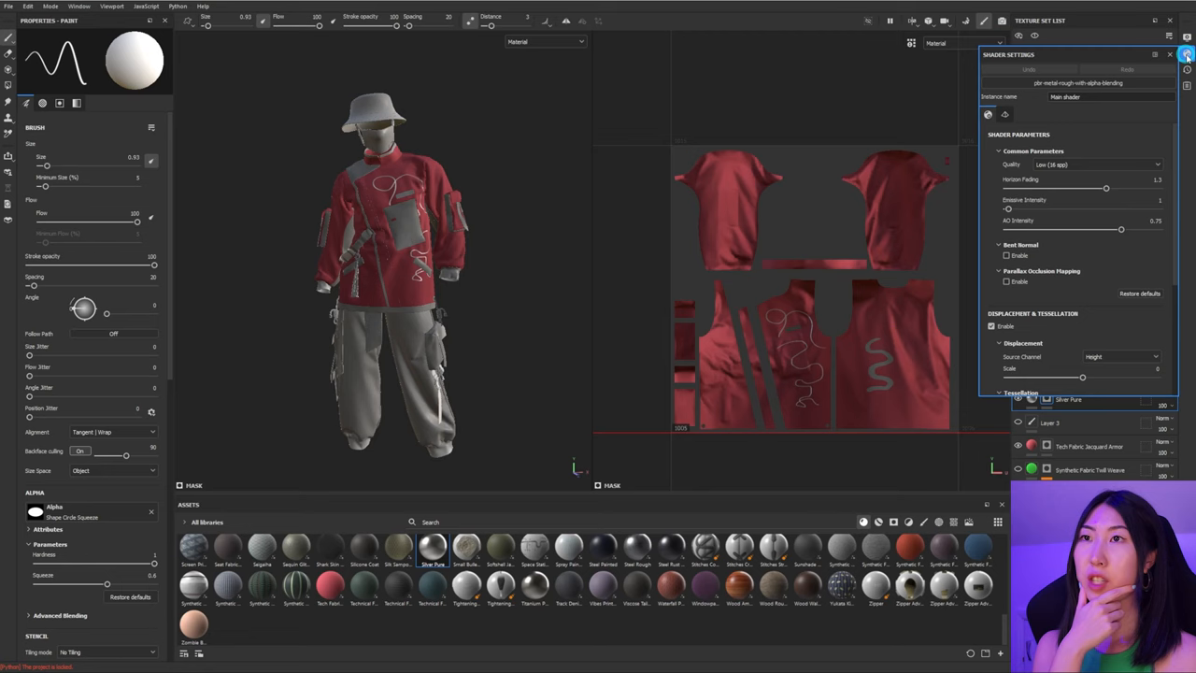
Step: In Display Settings choose a grey studio environment map and adjust its rotation and exposure
left_click(1178, 55)
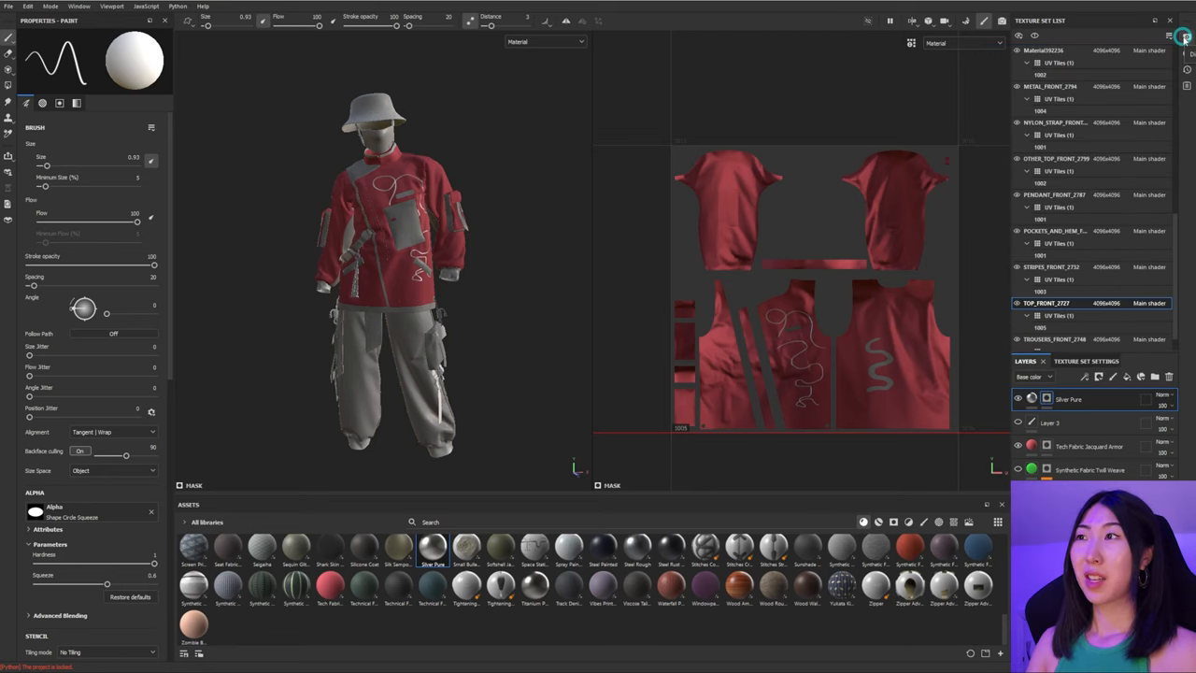
left_click(1189, 38)
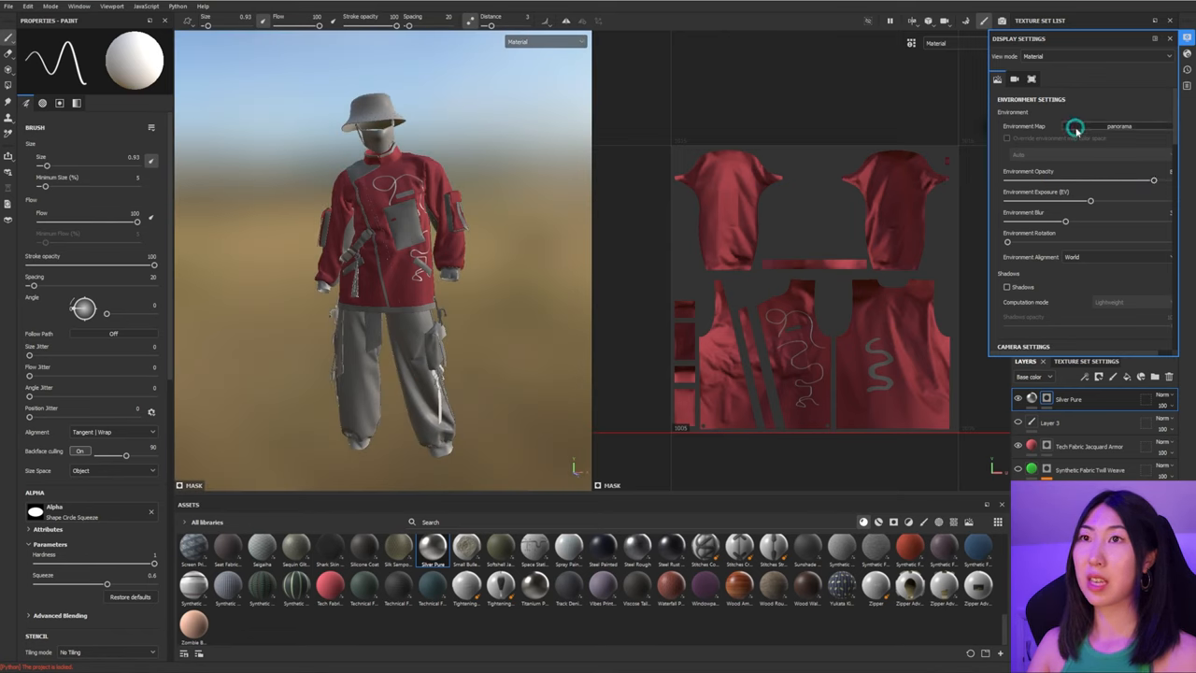
left_click(1077, 127)
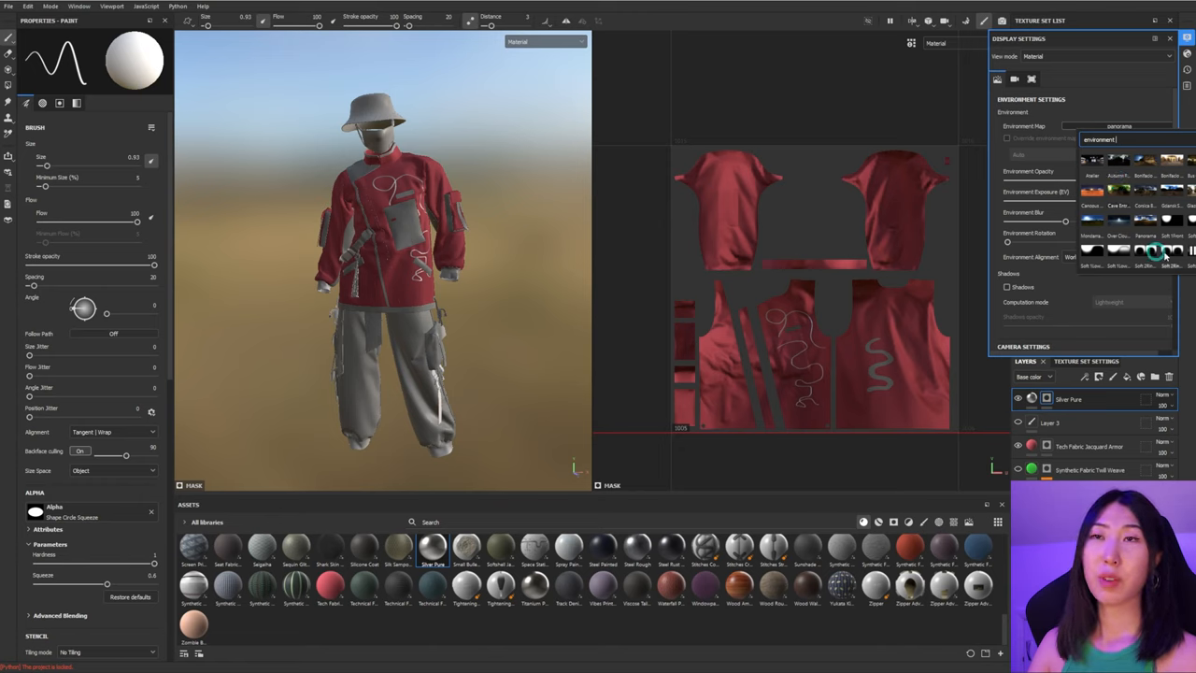
scroll("down", 3)
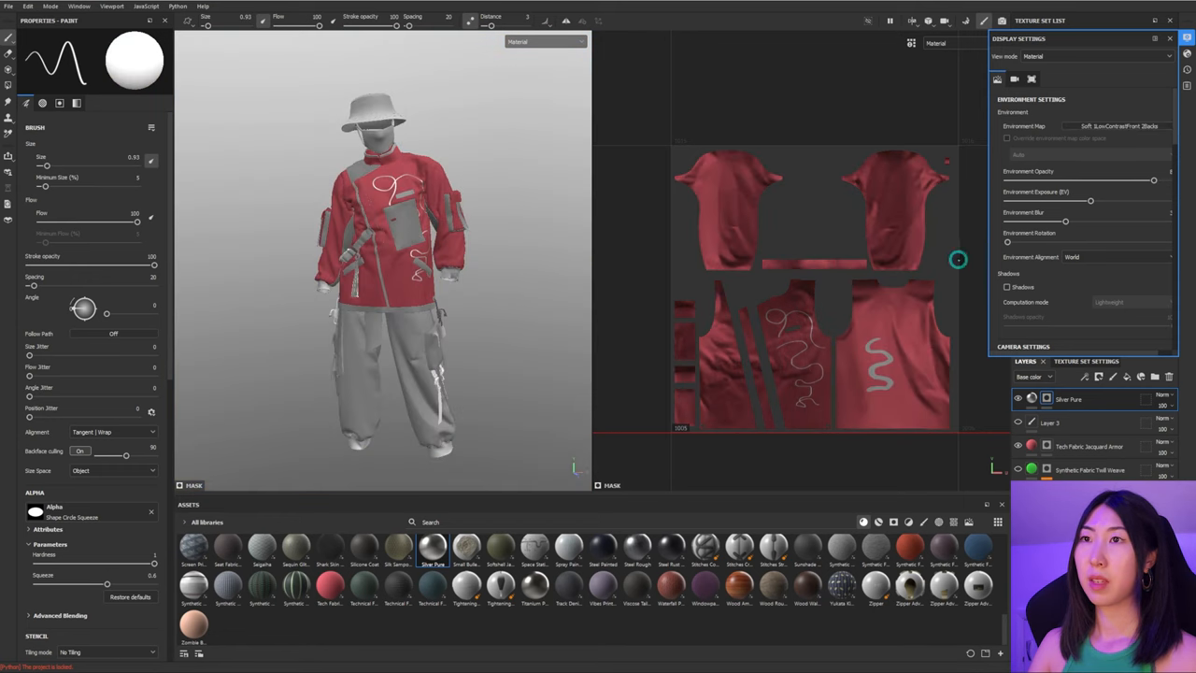
mouse_move(1009, 241)
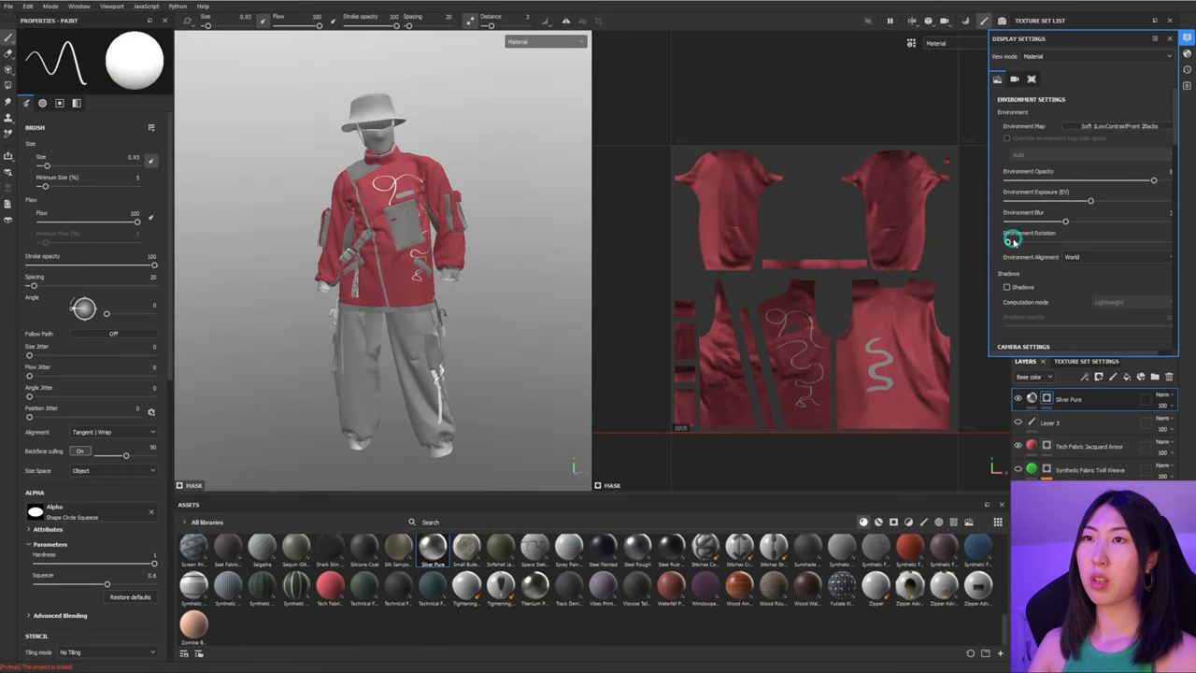
left_click_drag(1013, 241, 1131, 235)
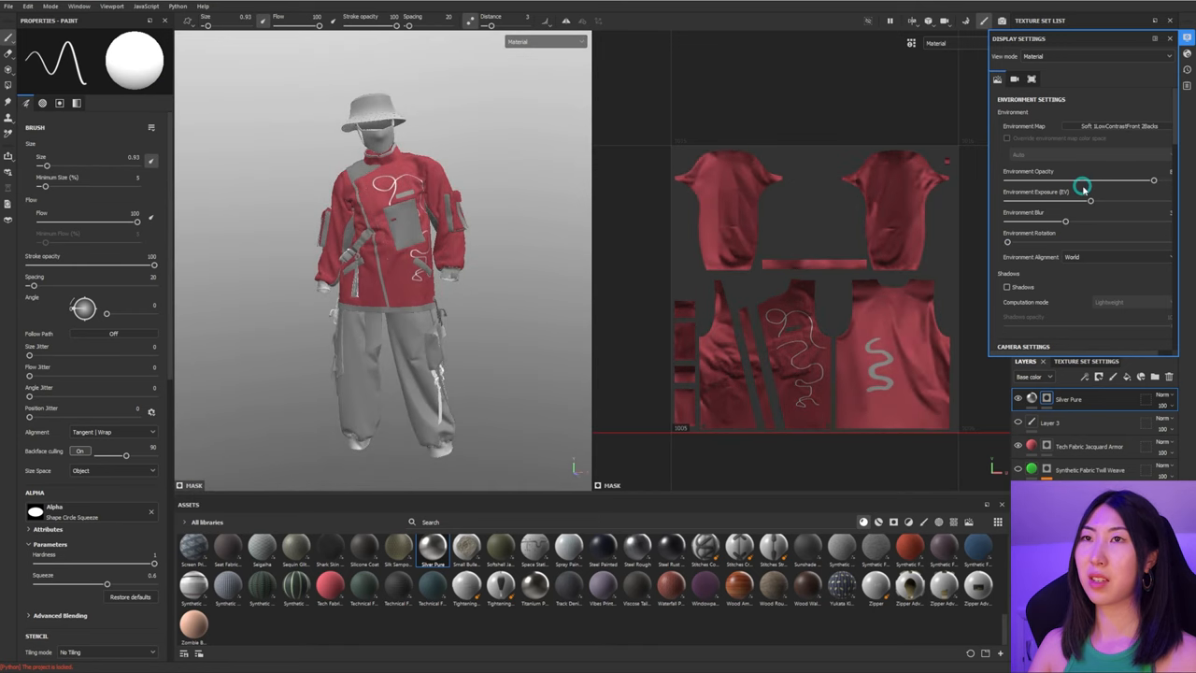
left_click(1122, 127)
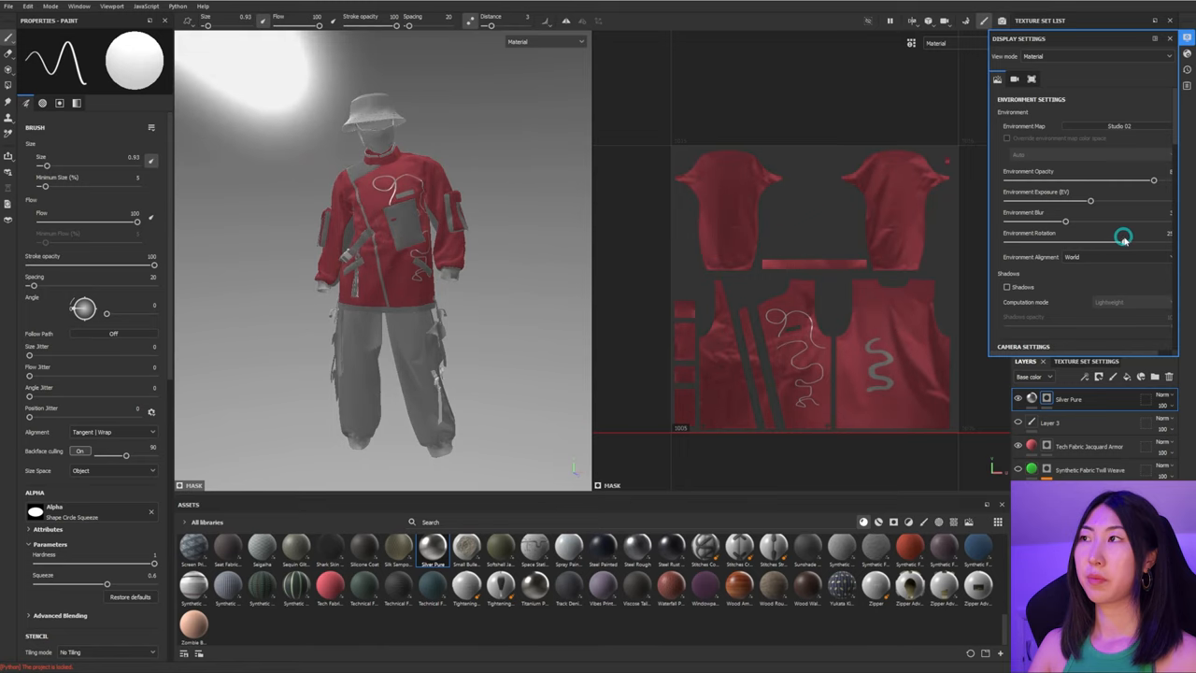
left_click_drag(1125, 236, 1014, 243)
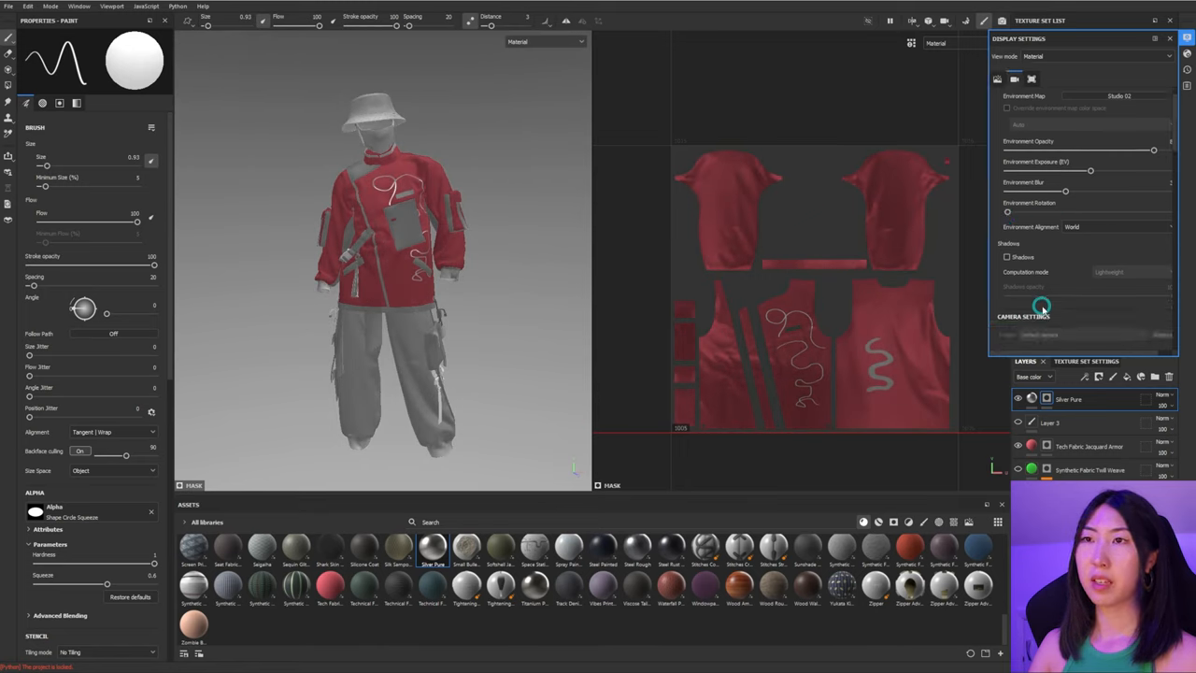
Step: In Shader Settings tweak the ambient occlusion intensity back and forth
left_click(1005, 258)
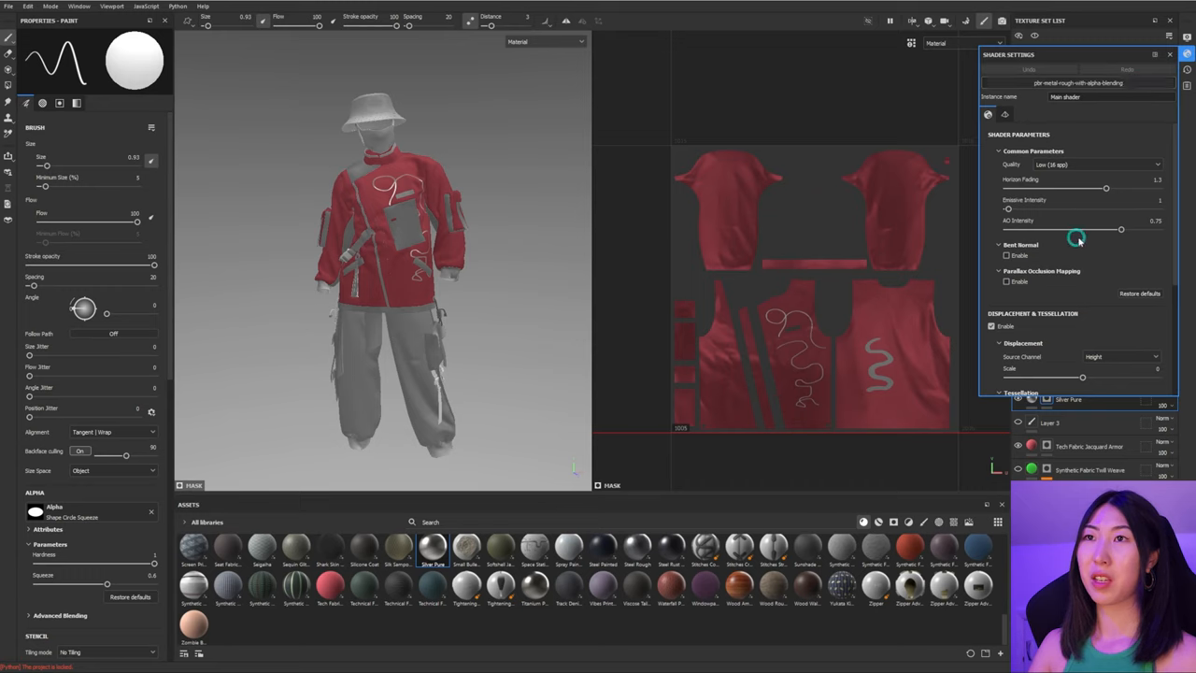
left_click_drag(1121, 228, 1111, 228)
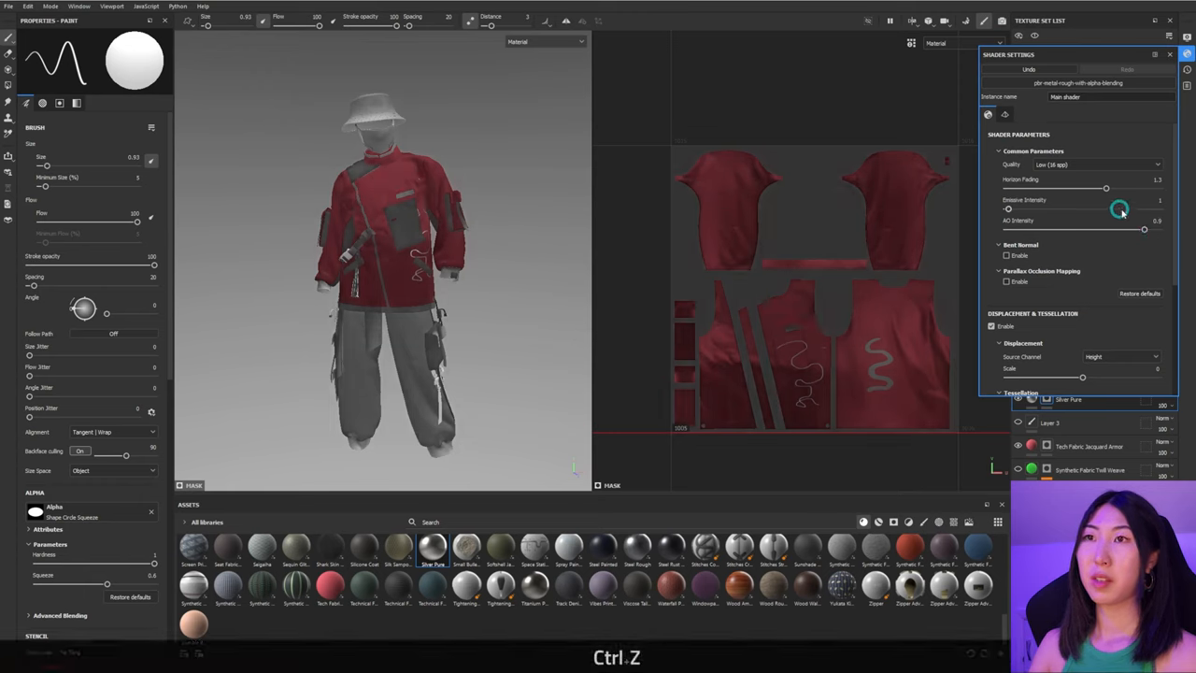
left_click_drag(1120, 230, 1086, 228)
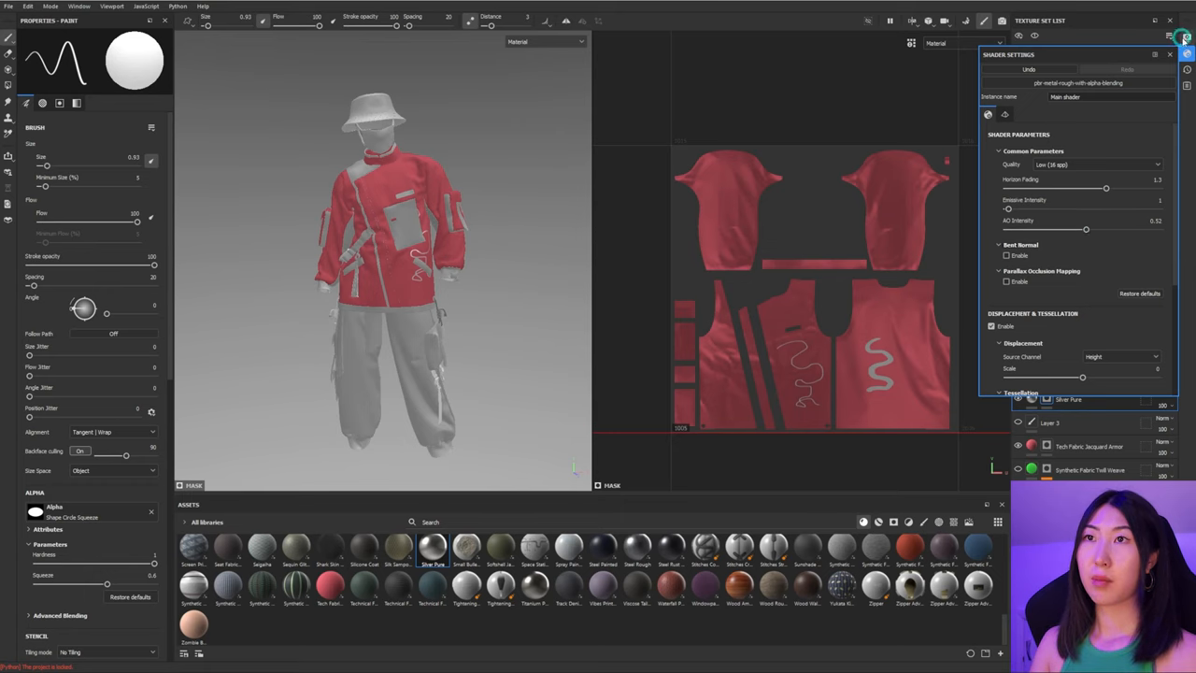
Step: Try several environment maps, including a neon-lit one, and settle on a warm indoor HDRI
left_click(1181, 41)
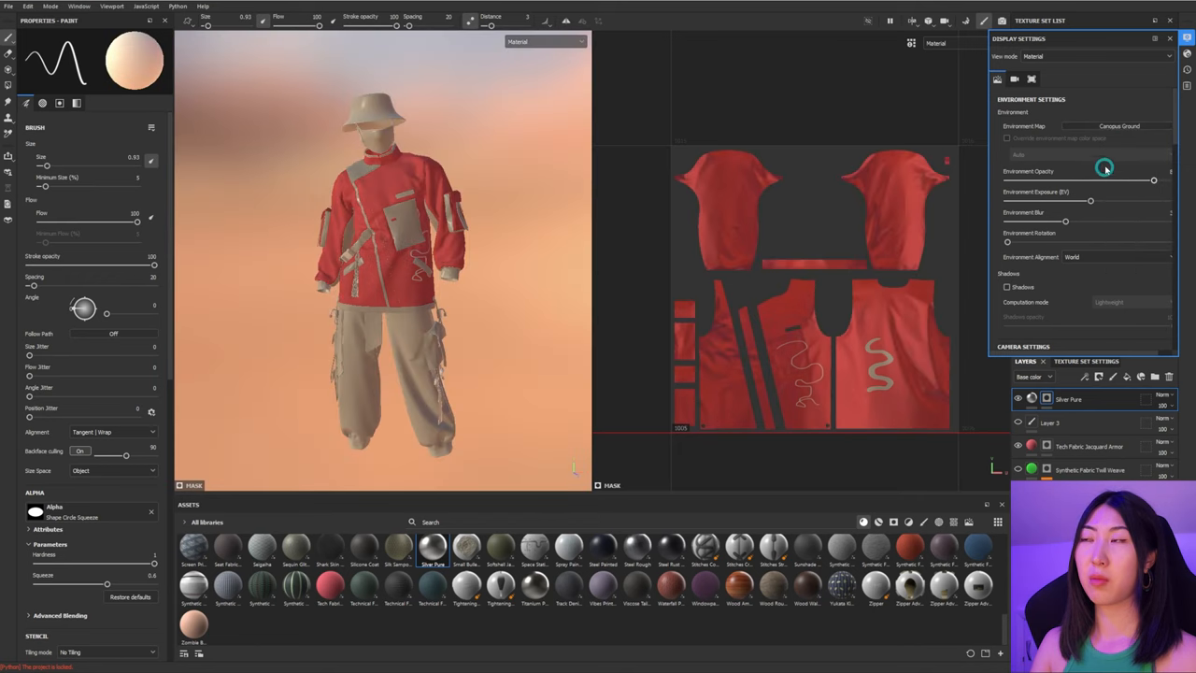
left_click(1112, 127)
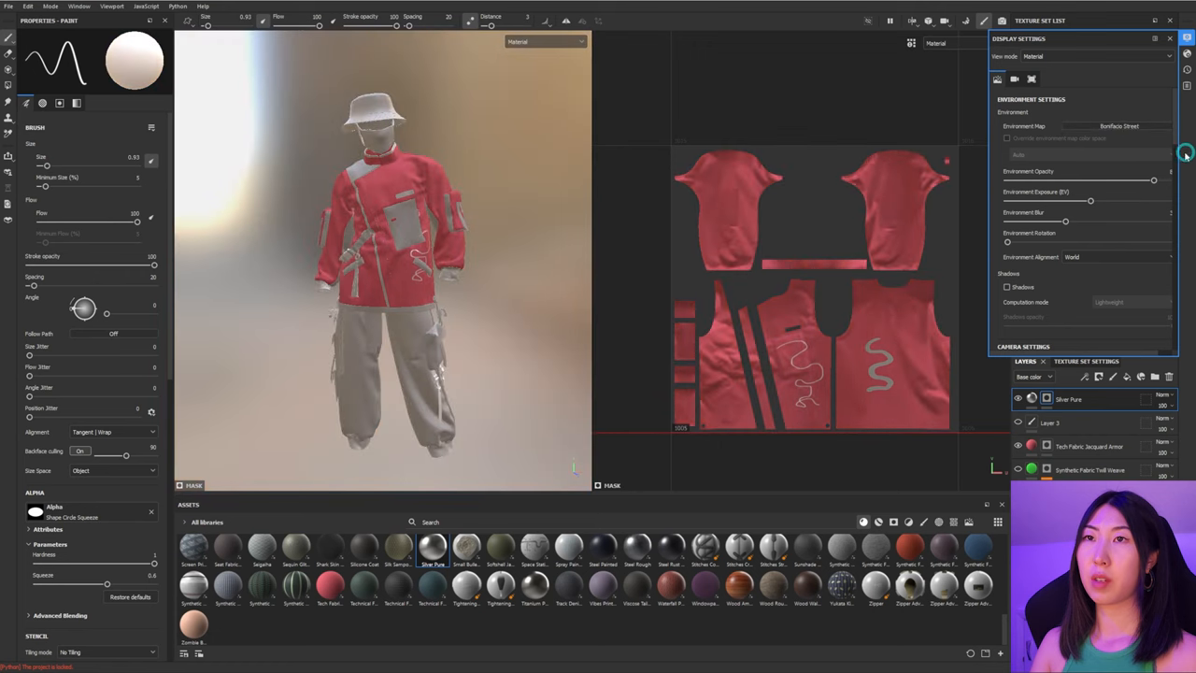
left_click(1118, 127)
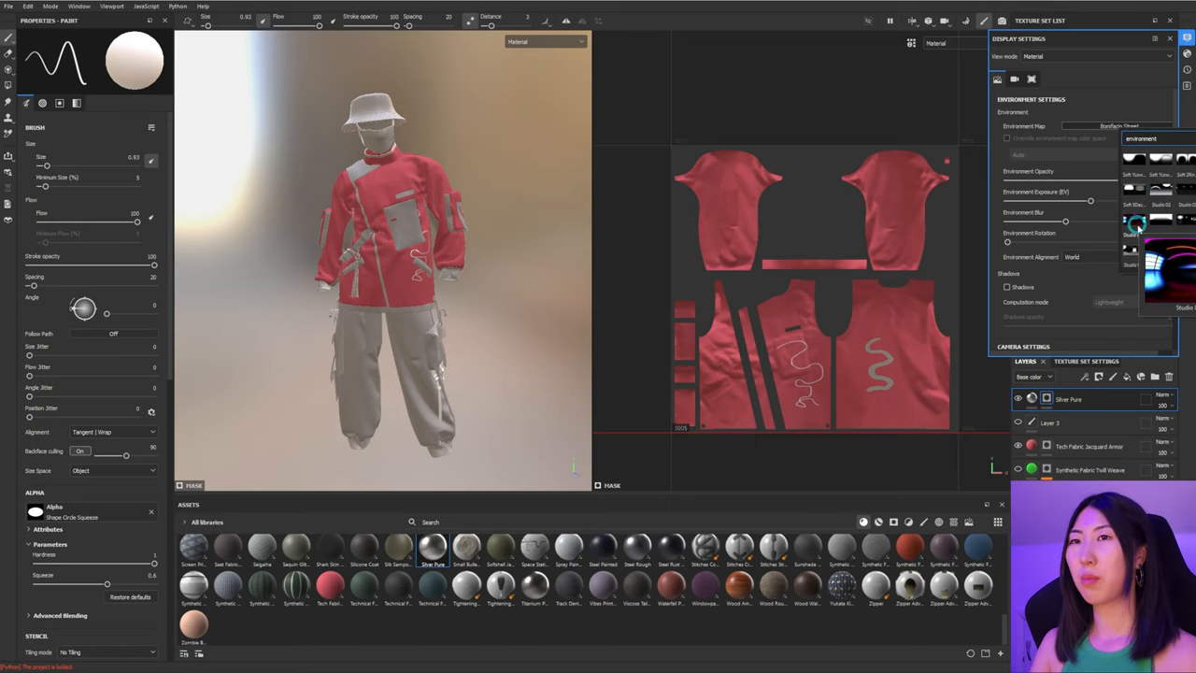
left_click(1131, 224)
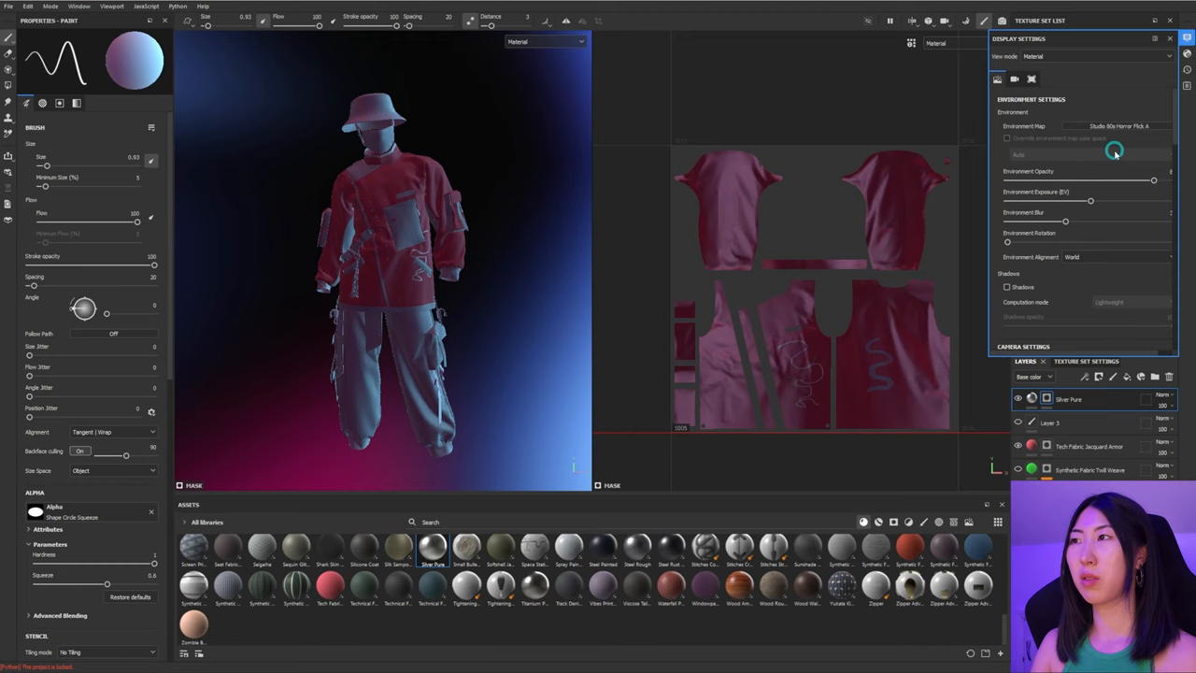
left_click(1088, 127)
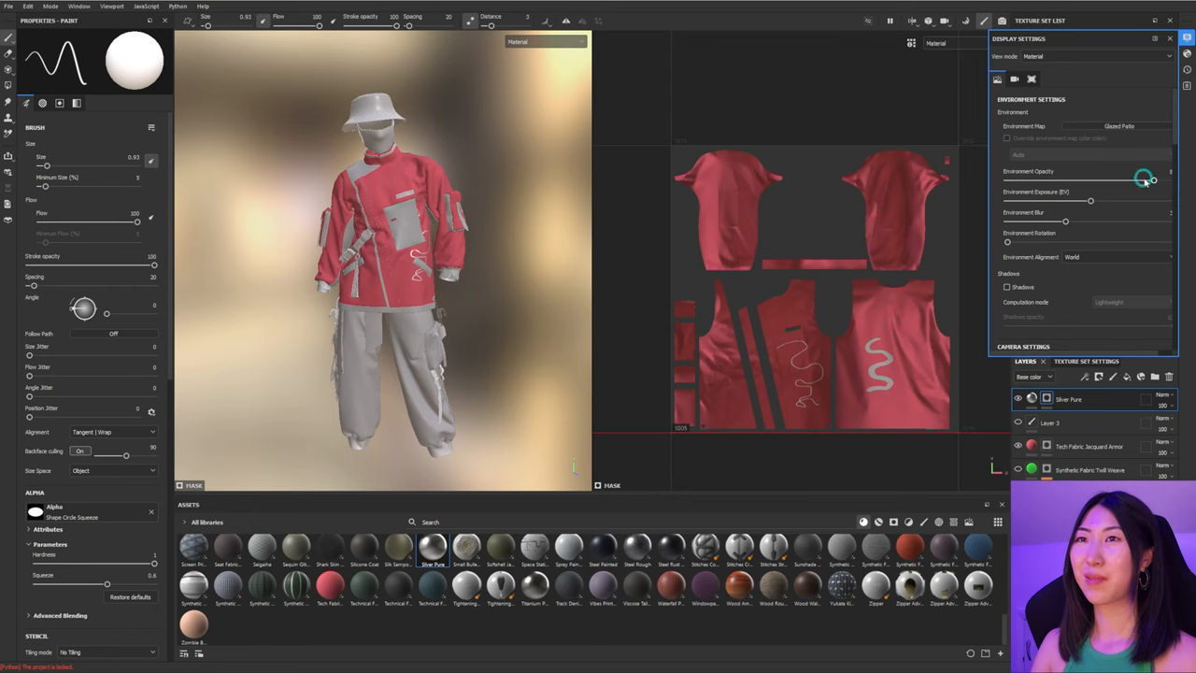
Step: Set environment opacity to 0 to hide the background, brighten exposure and rotate the lighting
left_click_drag(1144, 179, 1095, 202)
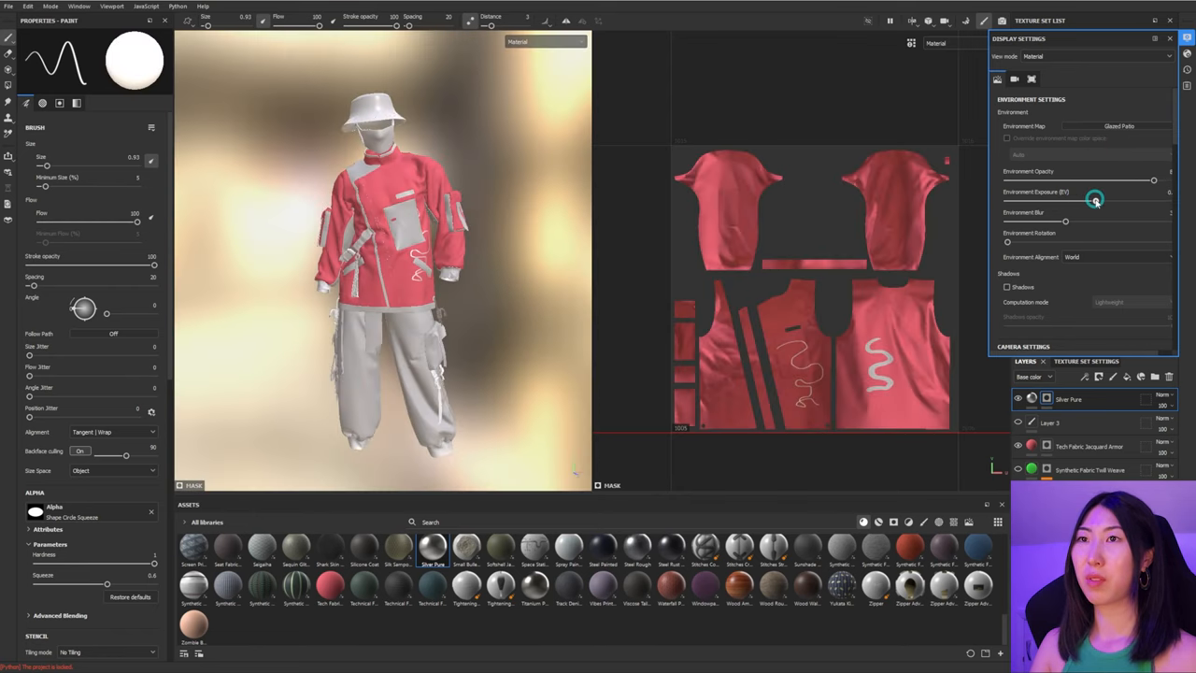
left_click_drag(1096, 200, 1091, 200)
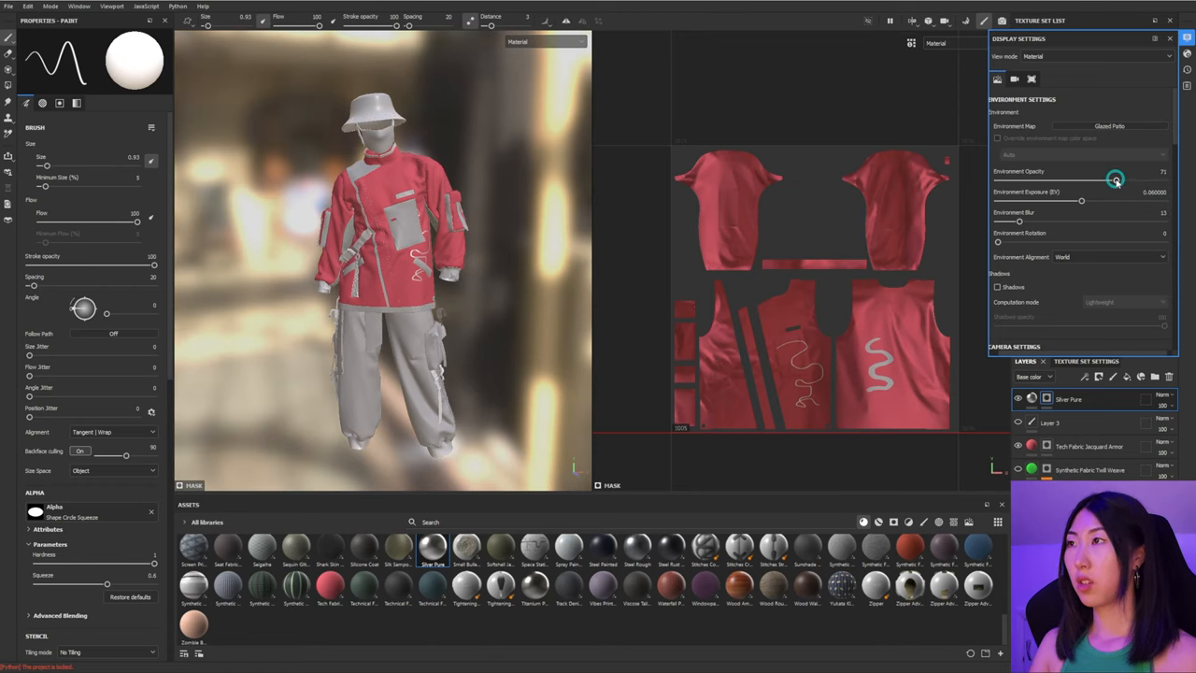
left_click_drag(1115, 180, 998, 180)
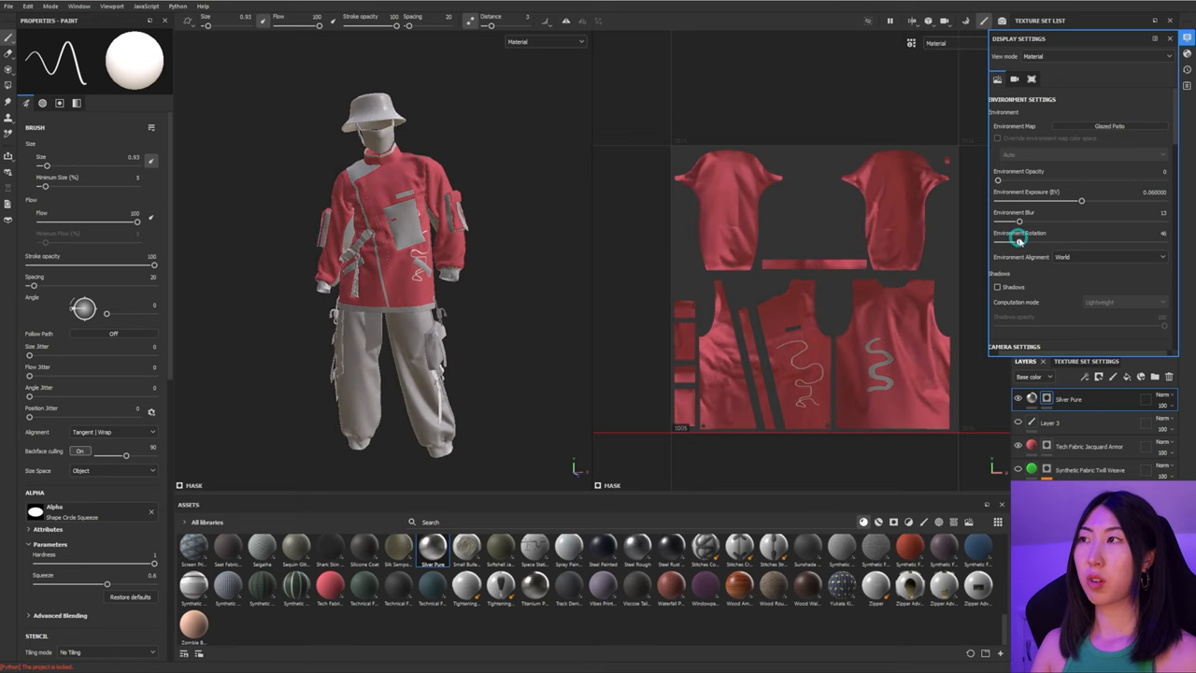
left_click_drag(1019, 239, 1028, 240)
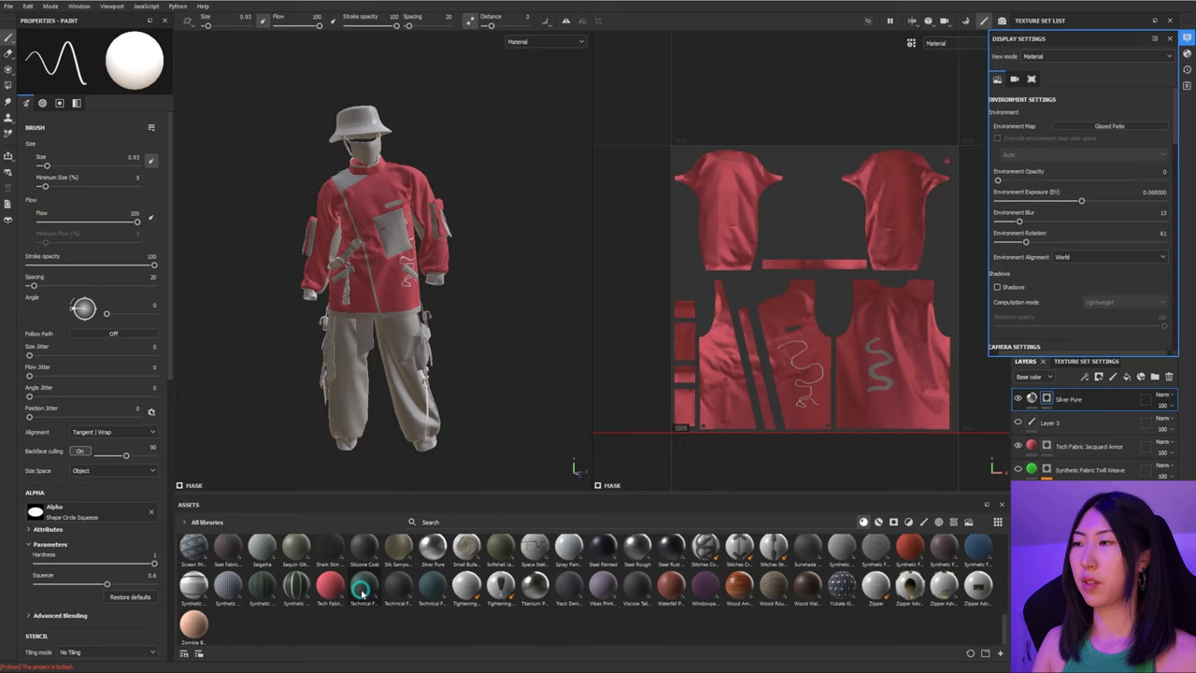
Step: Drop the Steel Painted smart material onto the trousers texture set and orbit to inspect it
left_click_drag(362, 587, 359, 374)
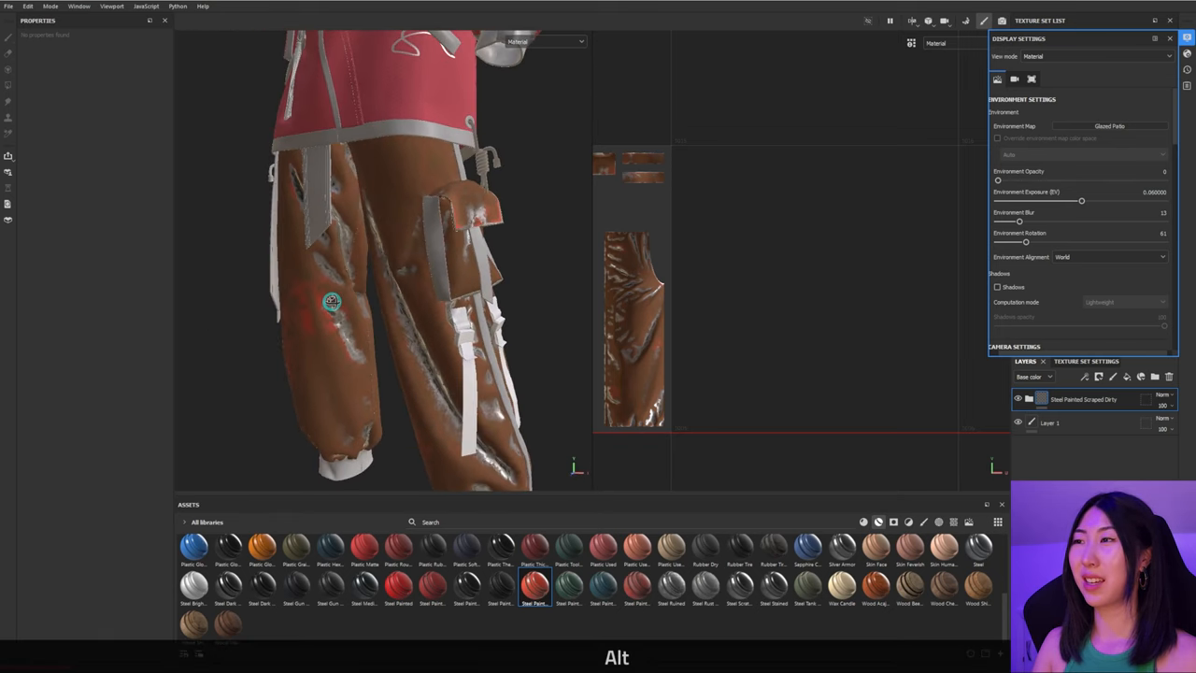
left_click_drag(333, 301, 458, 400)
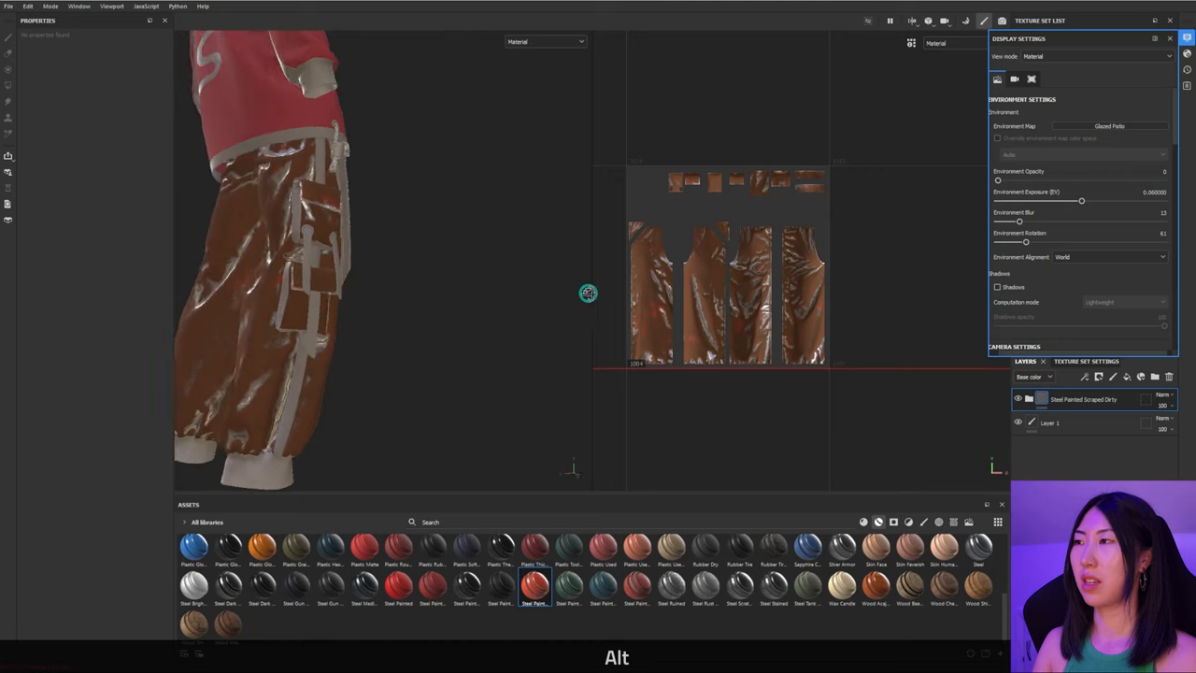
left_click_drag(587, 292, 415, 341)
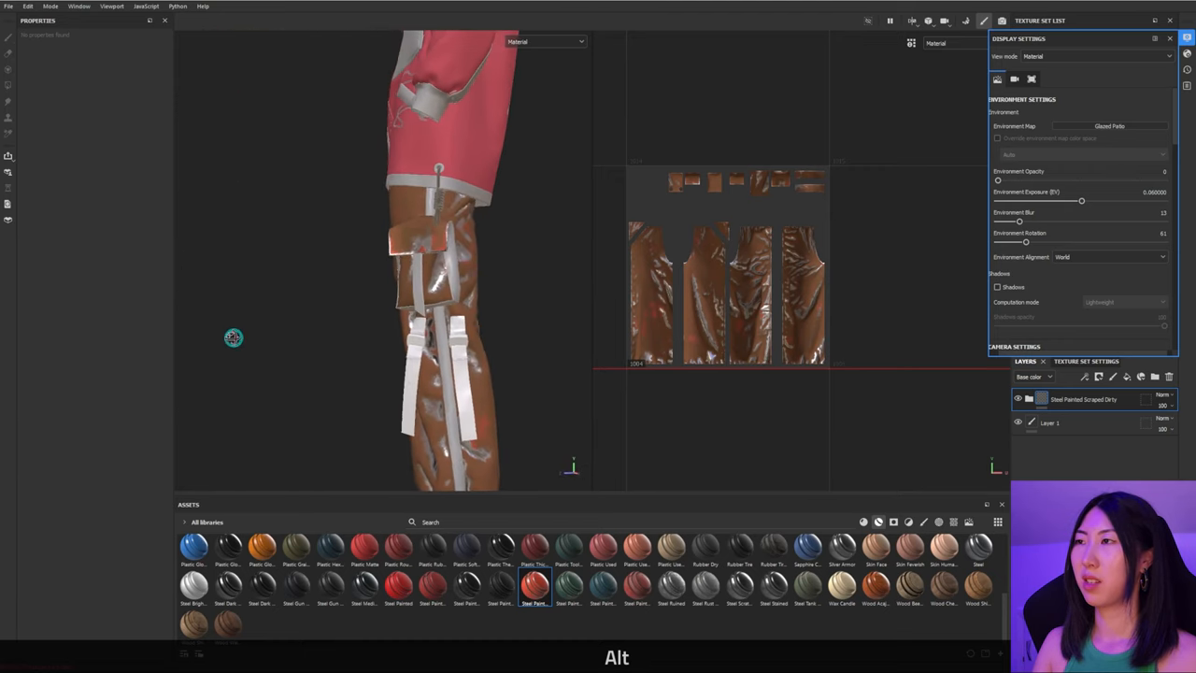
left_click_drag(233, 337, 434, 308)
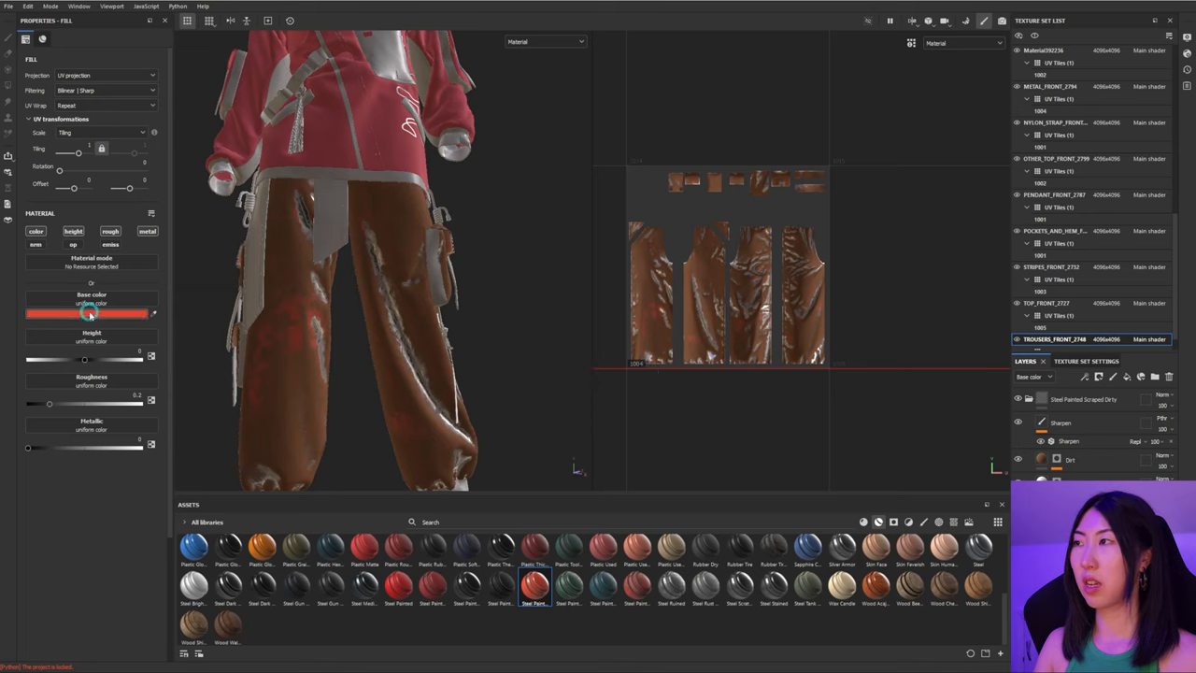
Step: Recolour the trousers' fill Base Color to deep purple, then switch back to the jacket texture set
left_click(90, 314)
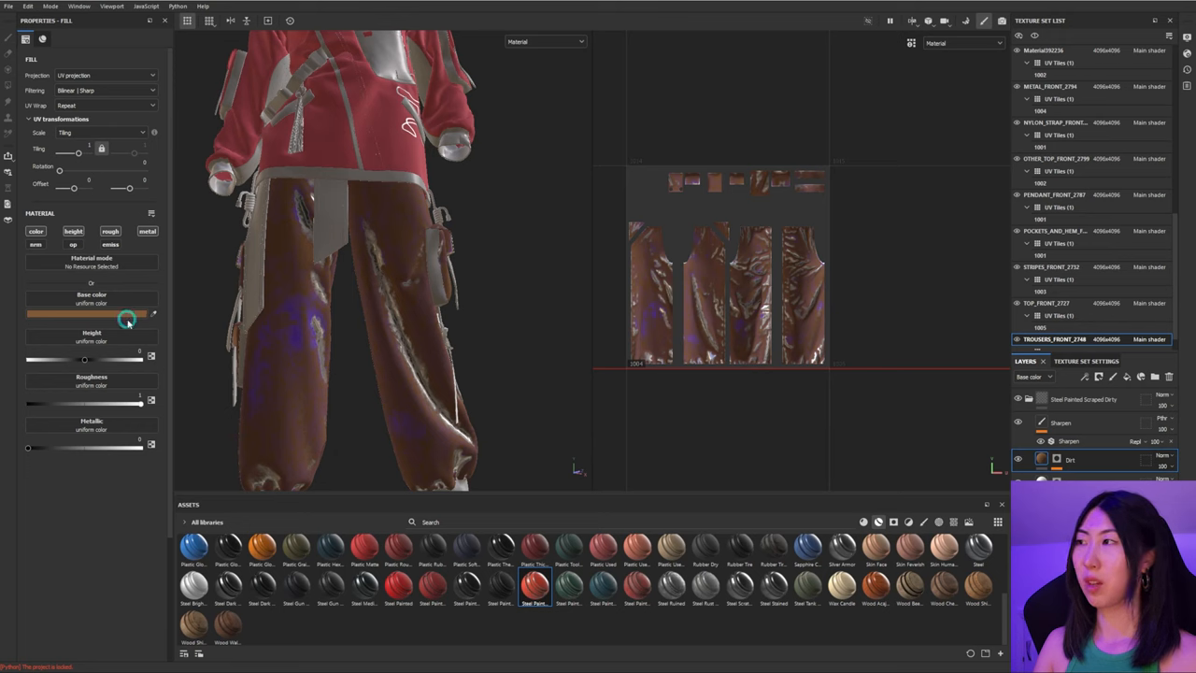
left_click(90, 314)
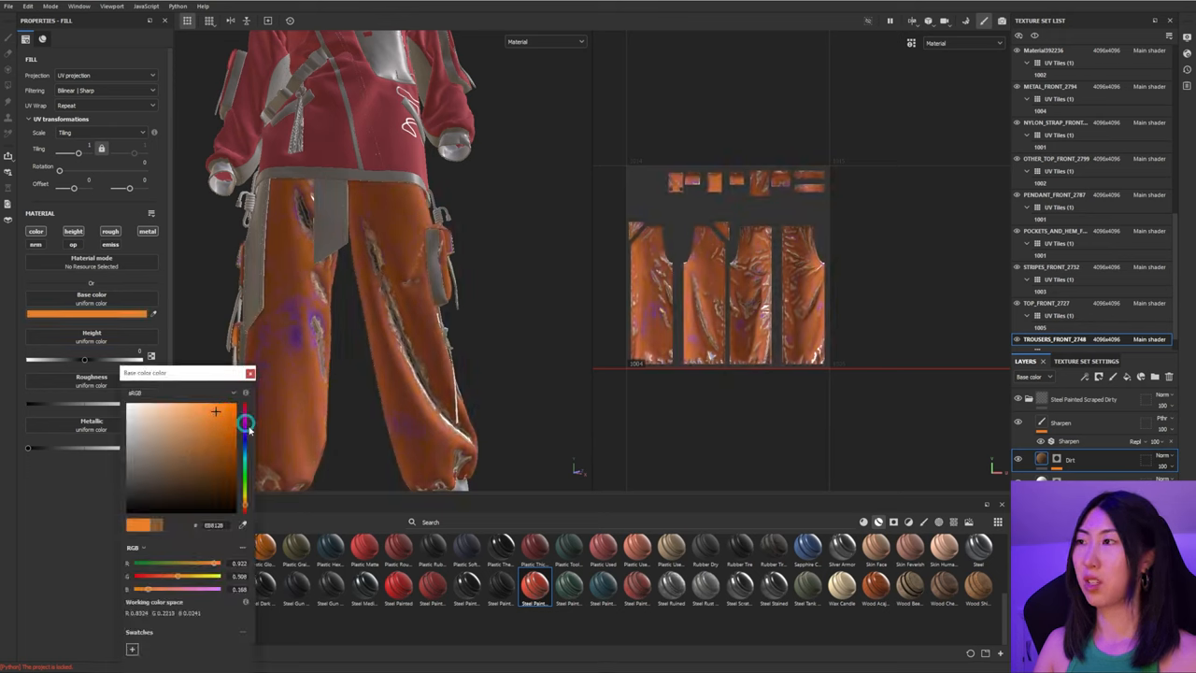
left_click_drag(245, 423, 243, 438)
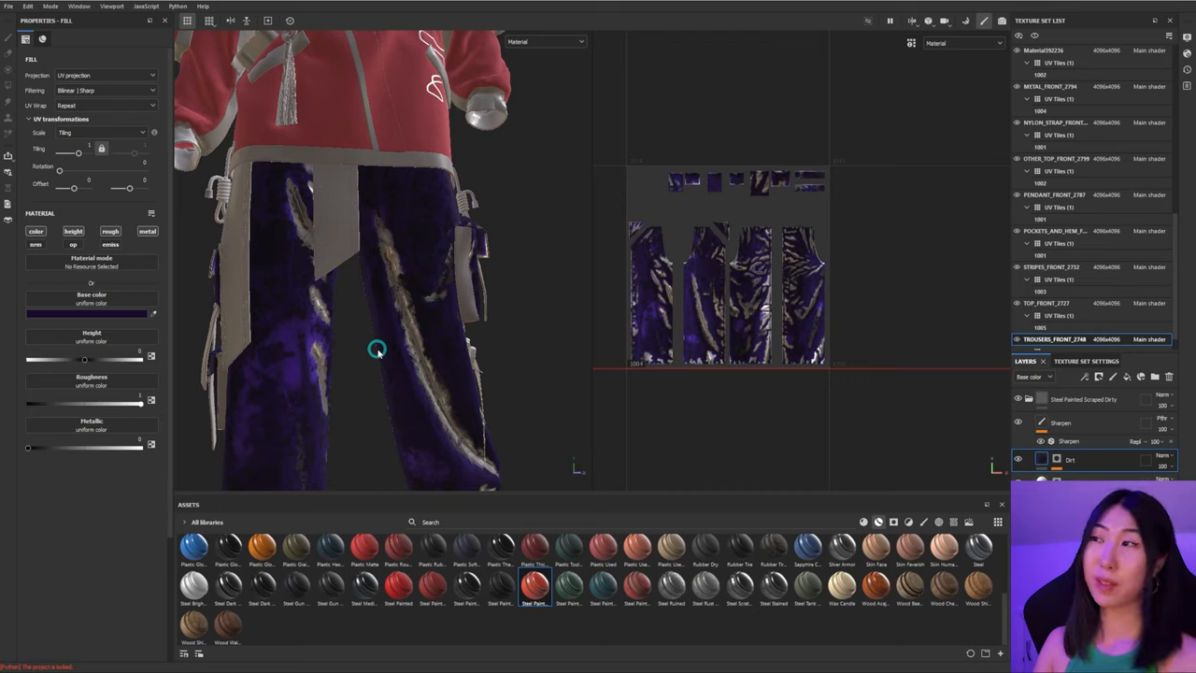
left_click_drag(378, 351, 408, 308)
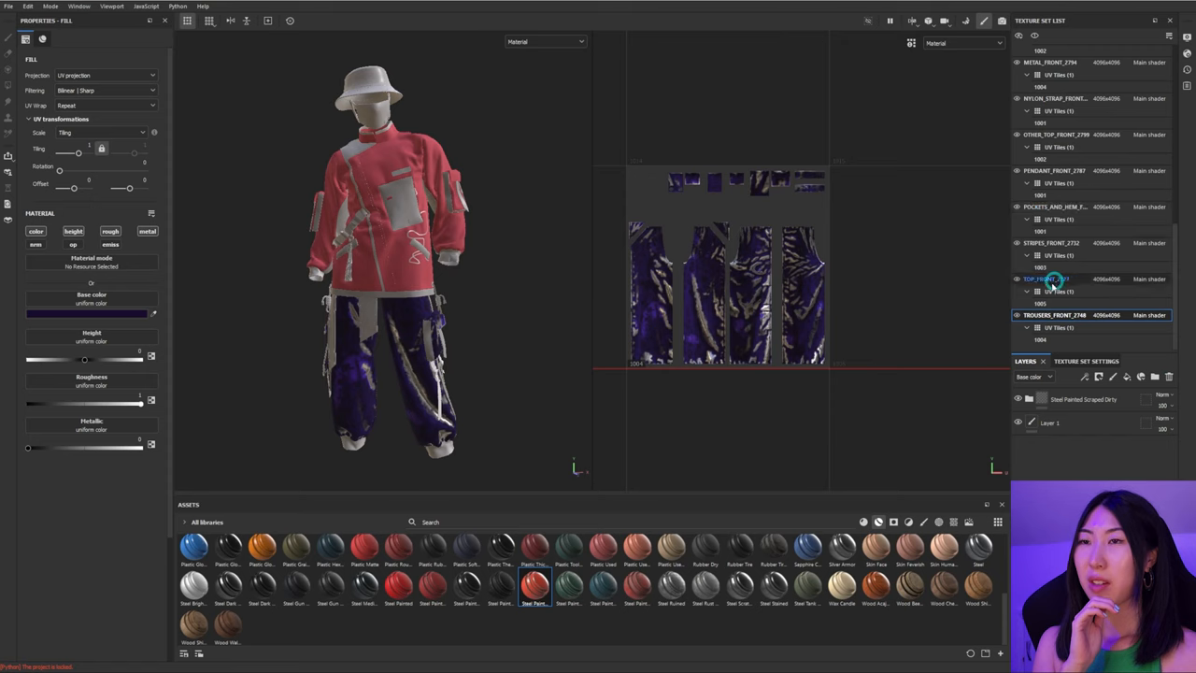
left_click(1056, 279)
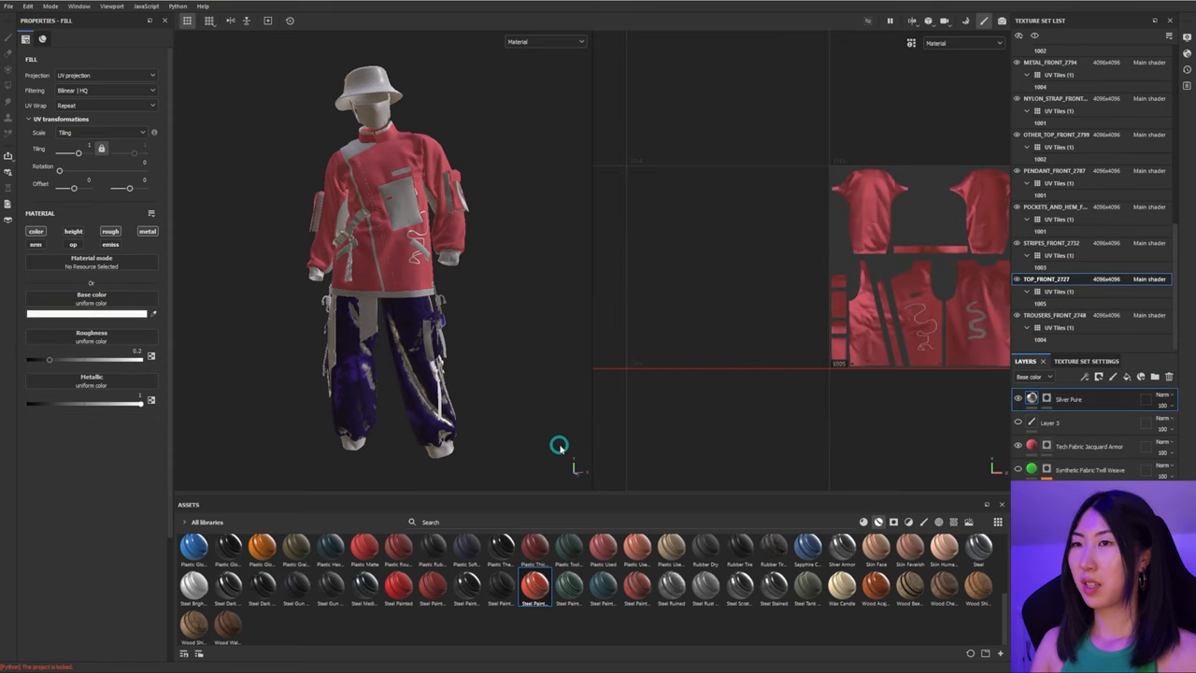